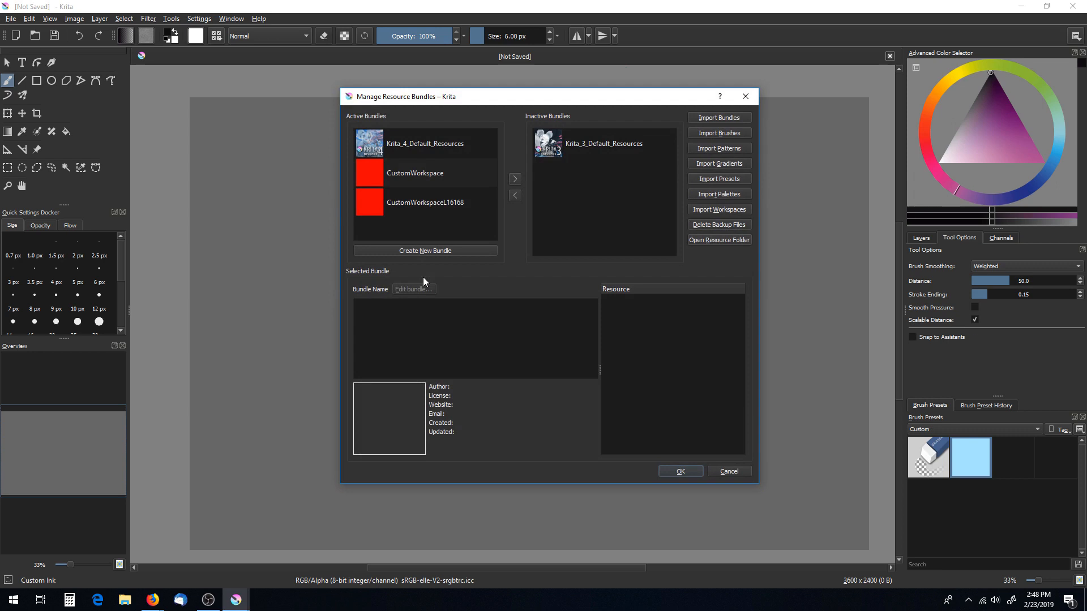
mouse_move(462, 281)
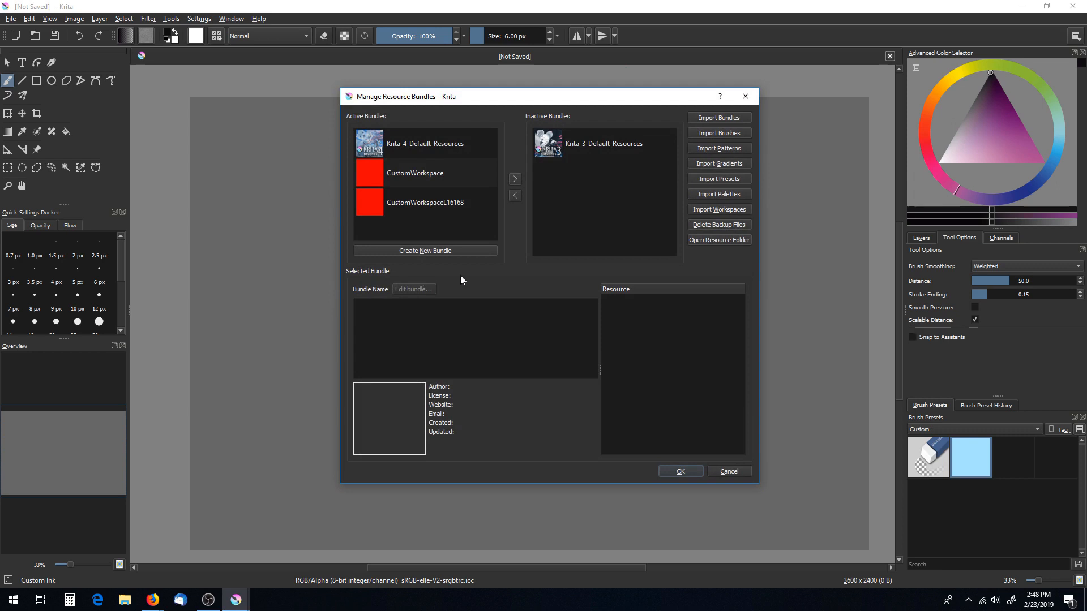
- Review the existing CustomWorkspace bundles, then start a new bundle named Test_CustomBundle
click(425, 202)
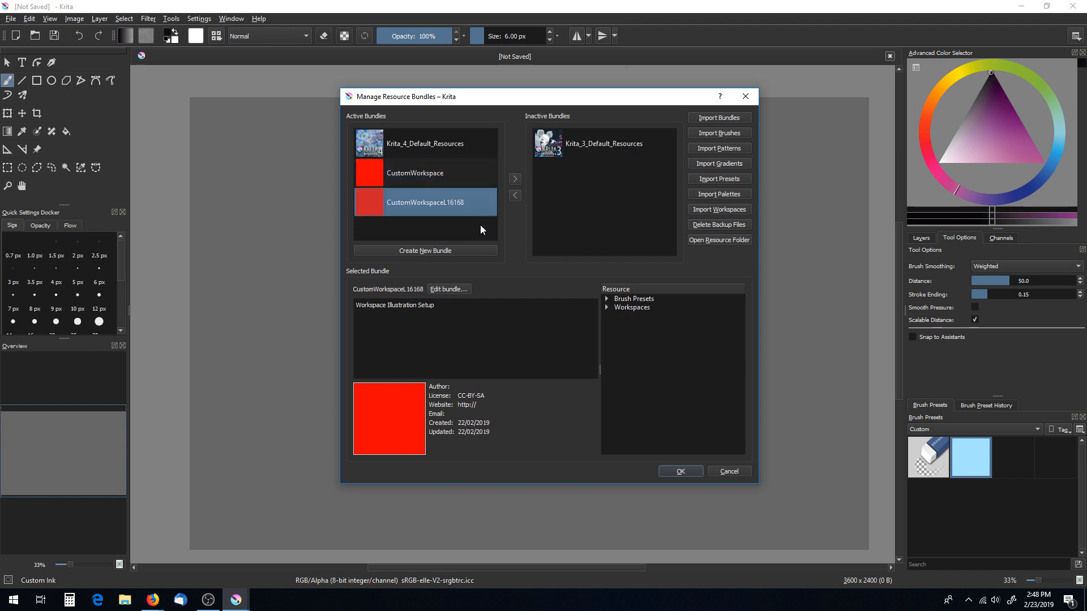
click(414, 172)
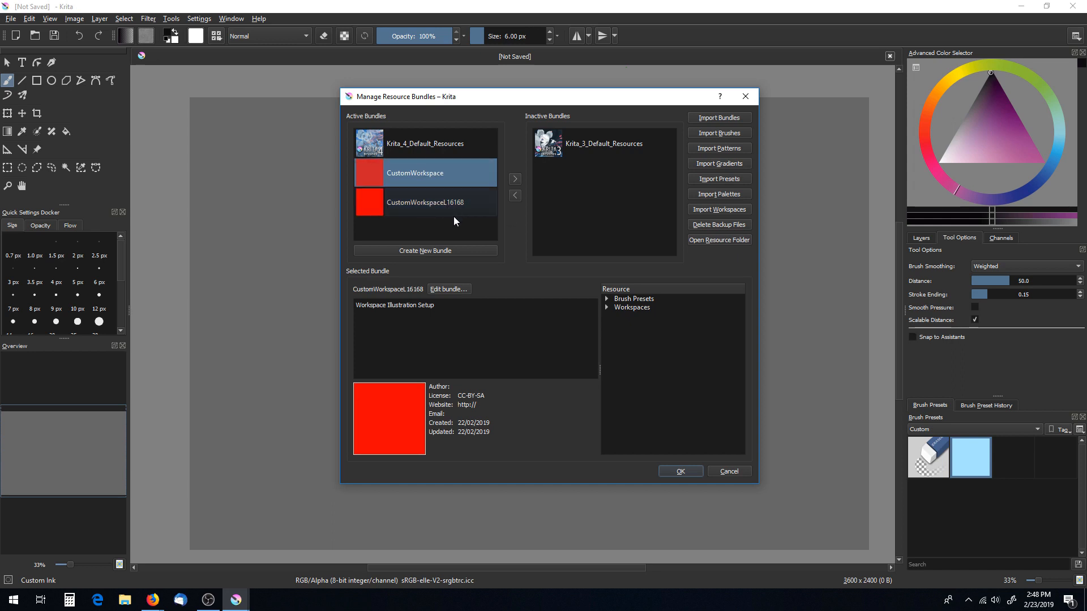
mouse_move(481, 259)
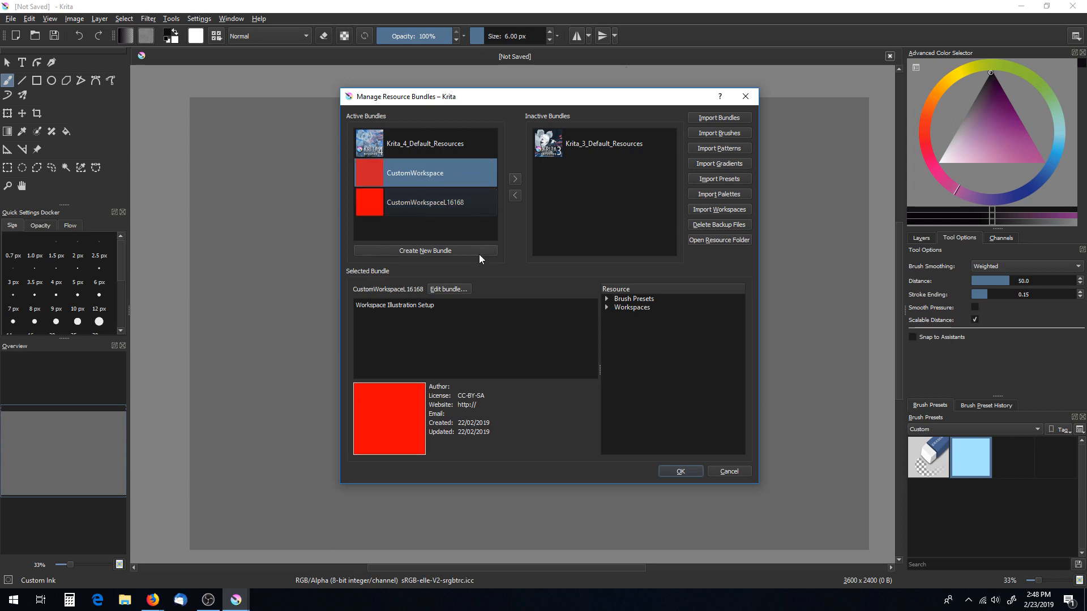
click(425, 250)
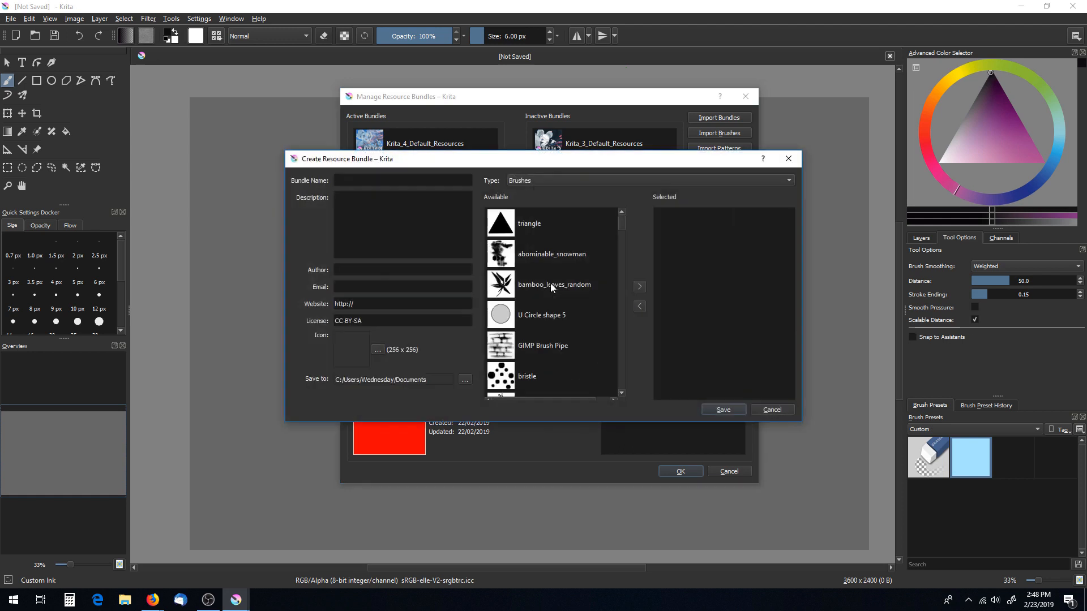
click(402, 180)
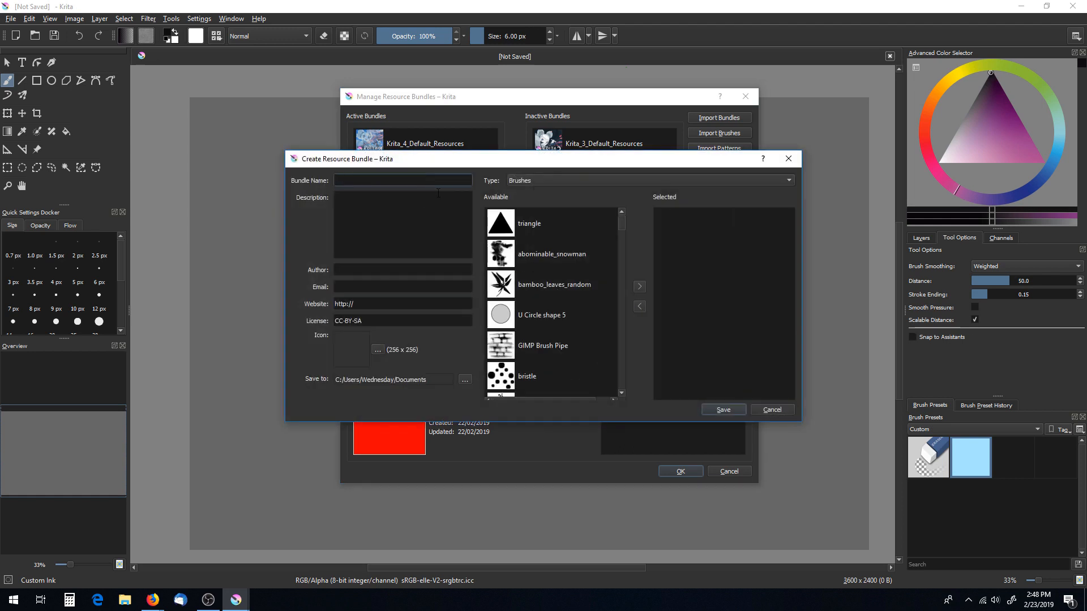
text(Test_CustomBundle)
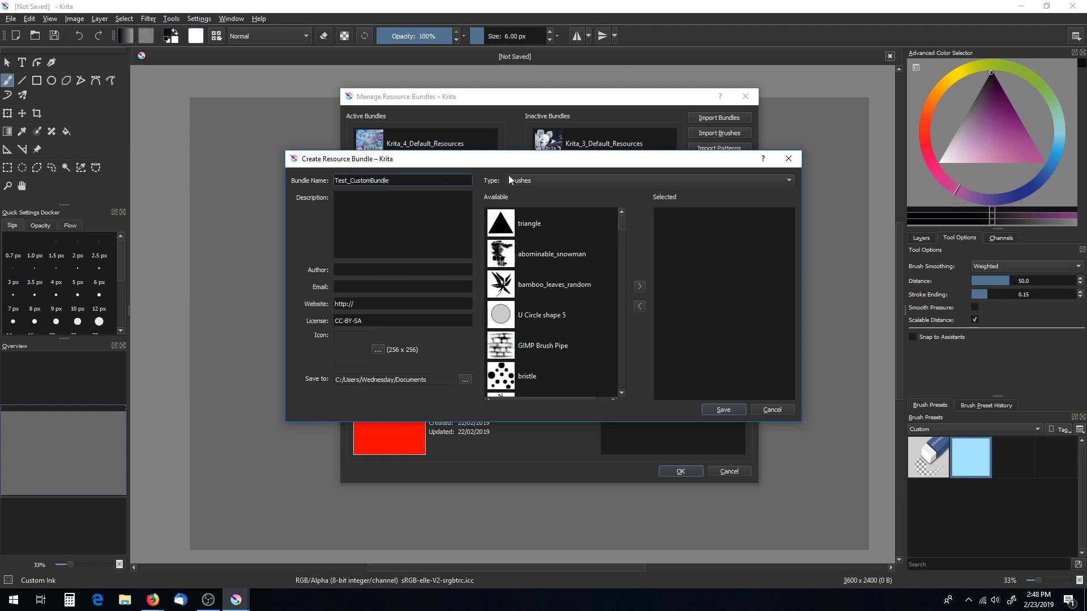
- Add the fairy-dust brush and the Minimal workspace to the new bundle
click(648, 180)
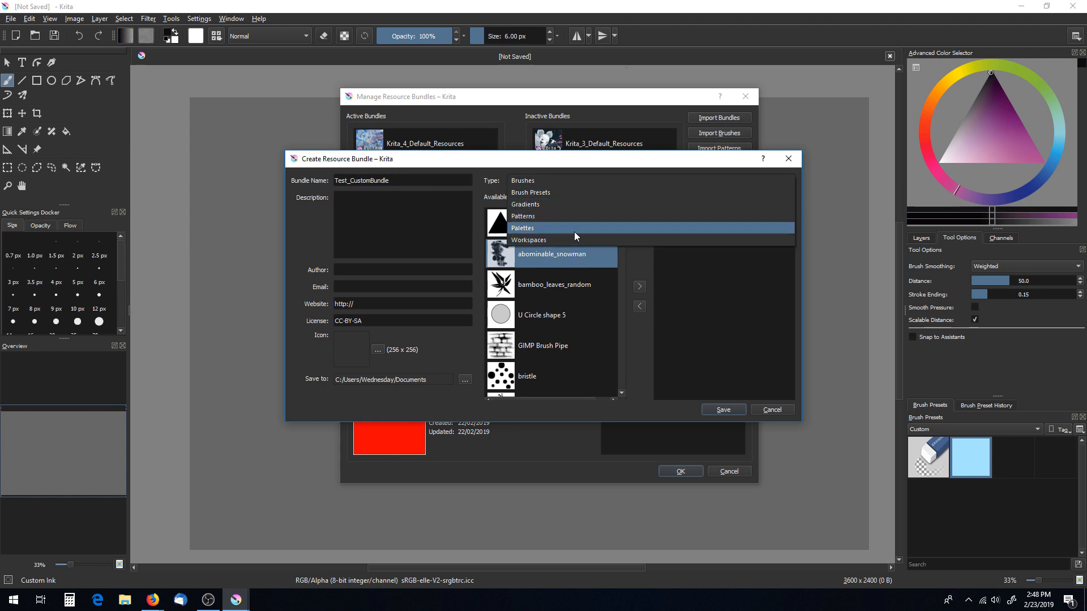
click(521, 180)
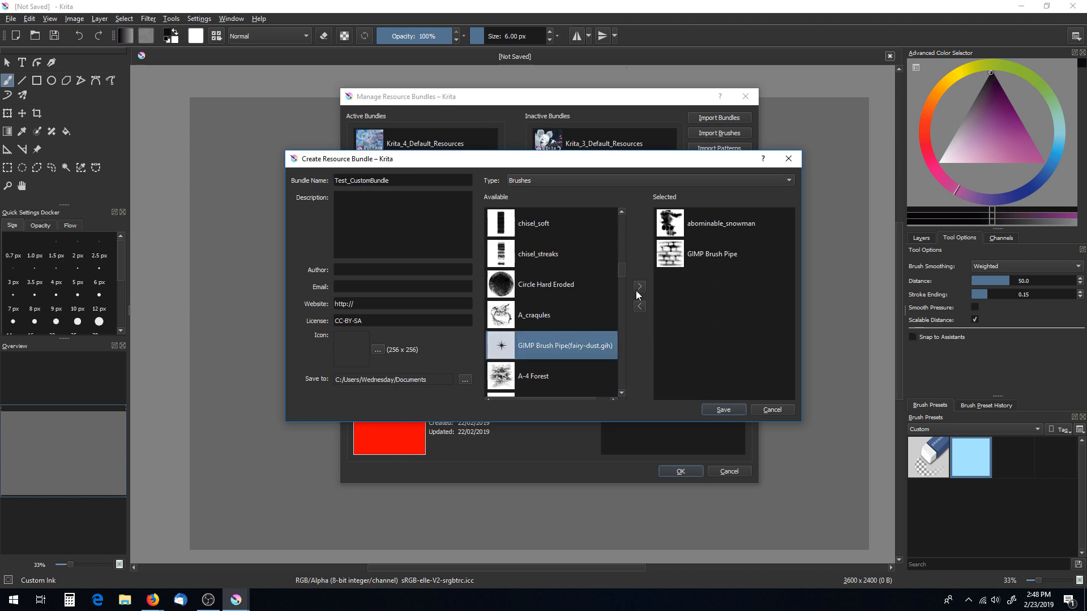
click(639, 287)
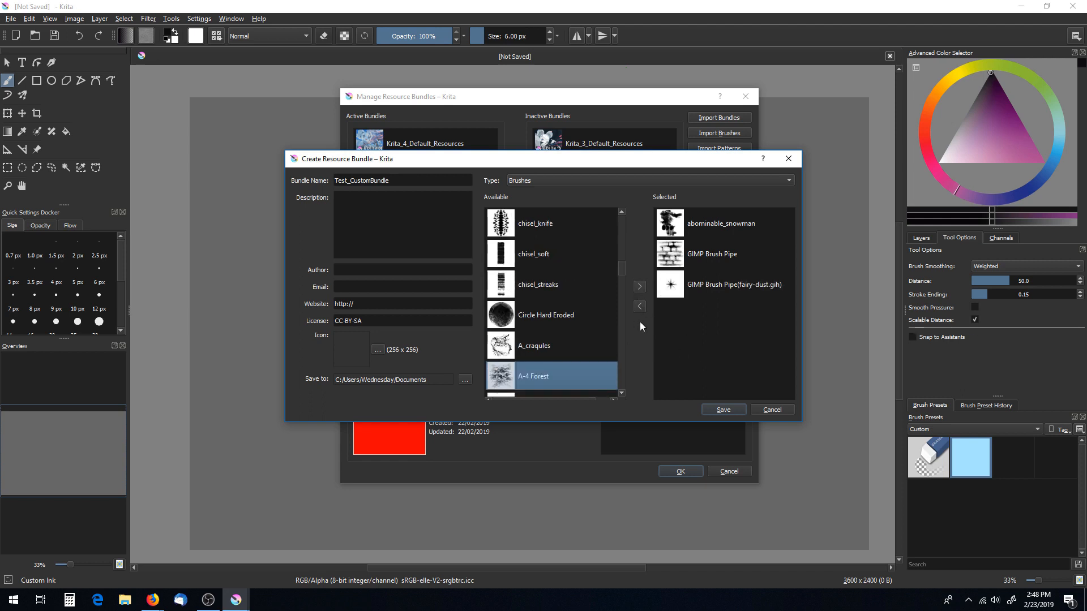
mouse_move(623, 181)
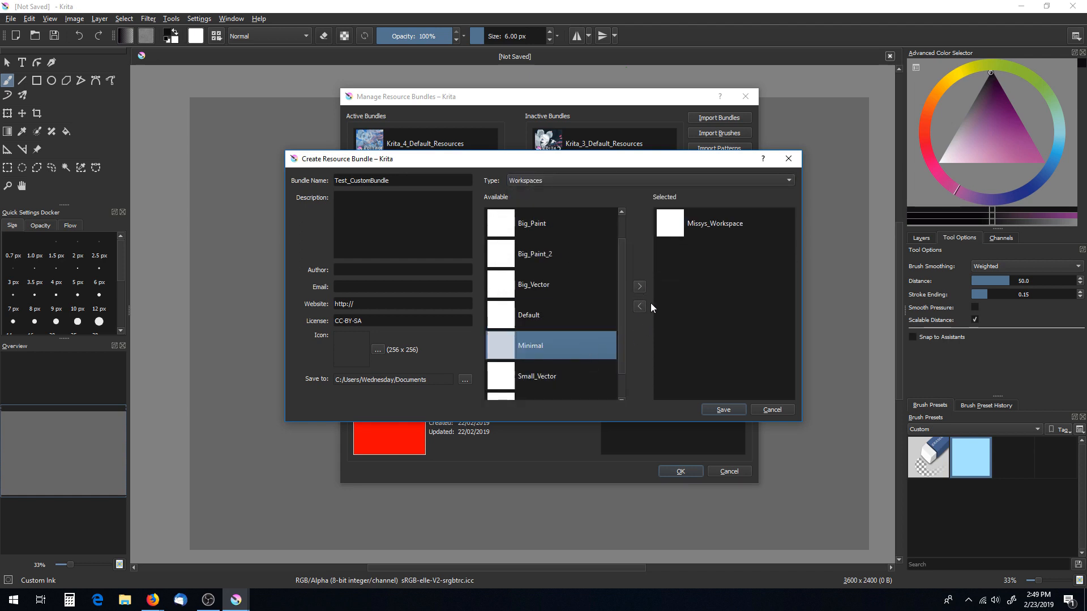
click(639, 286)
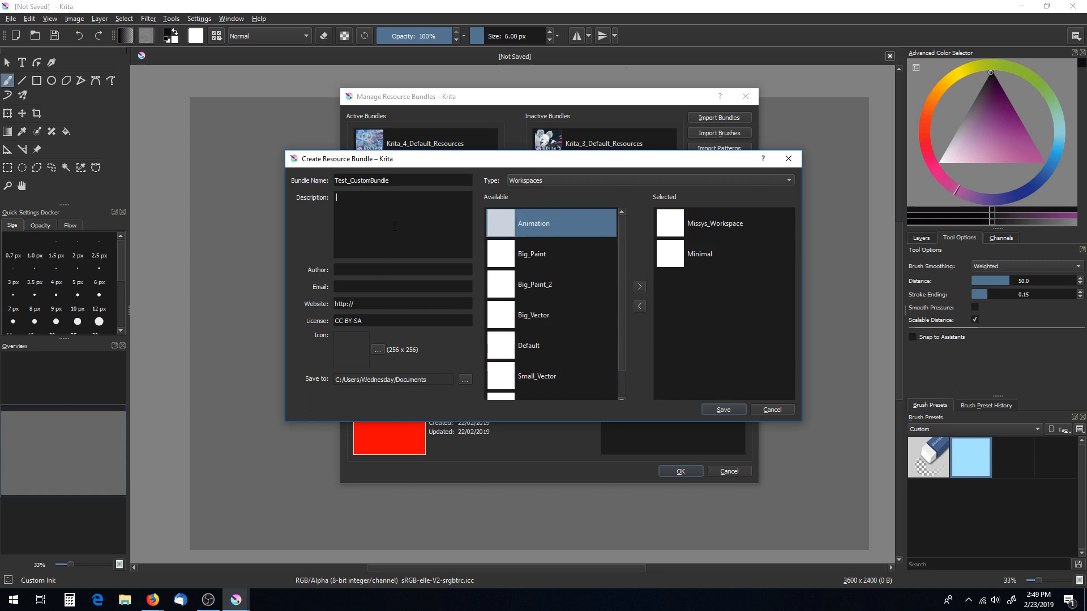
- Describe the bundle as 'Backup Custom Stuff' and save it
text(Backup)
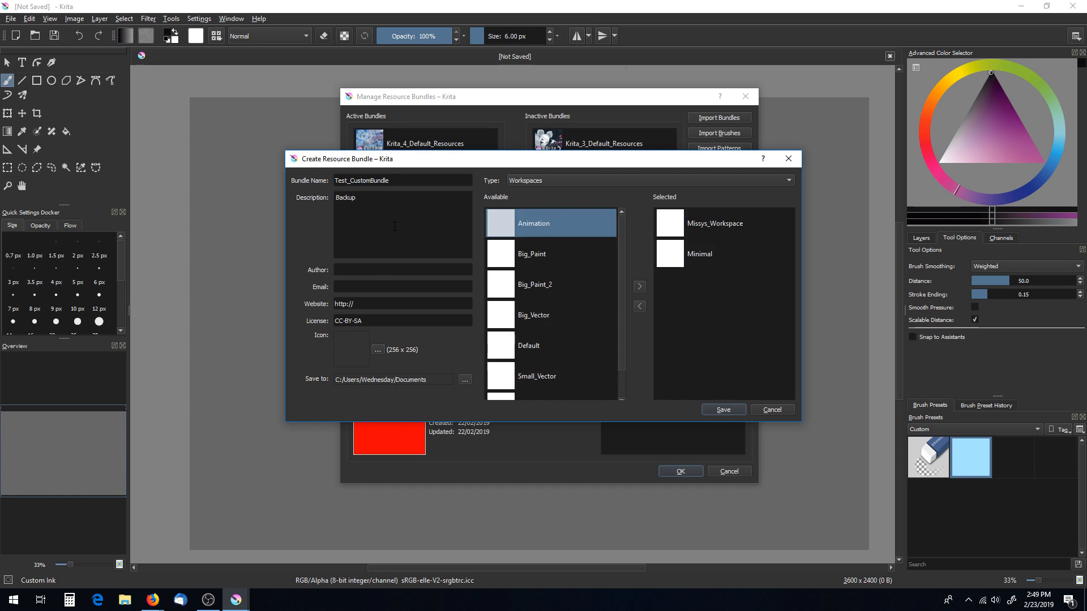
text(Custom)
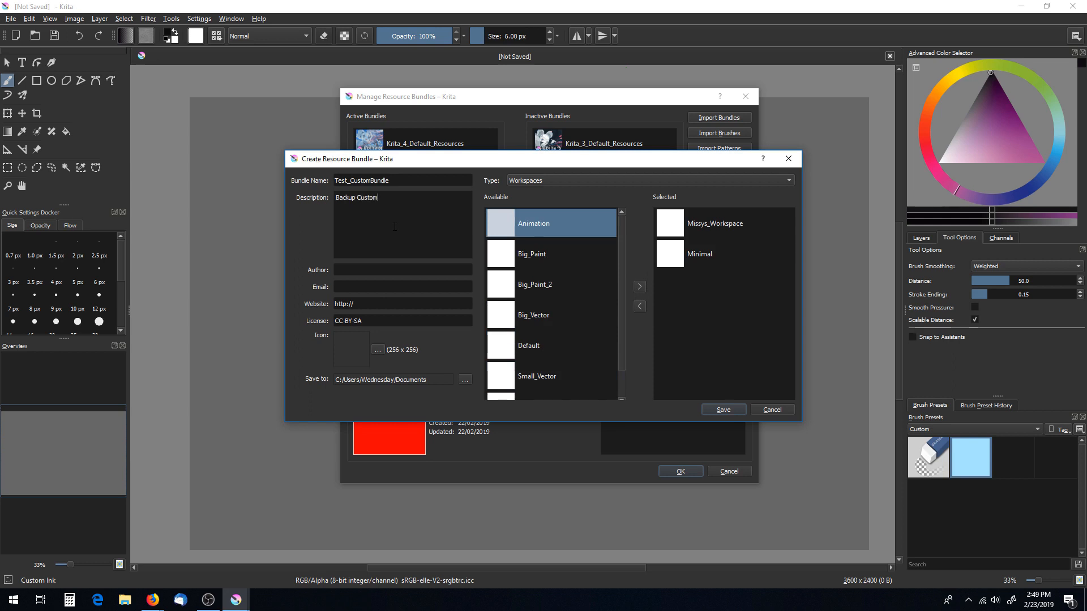
text(Stuff)
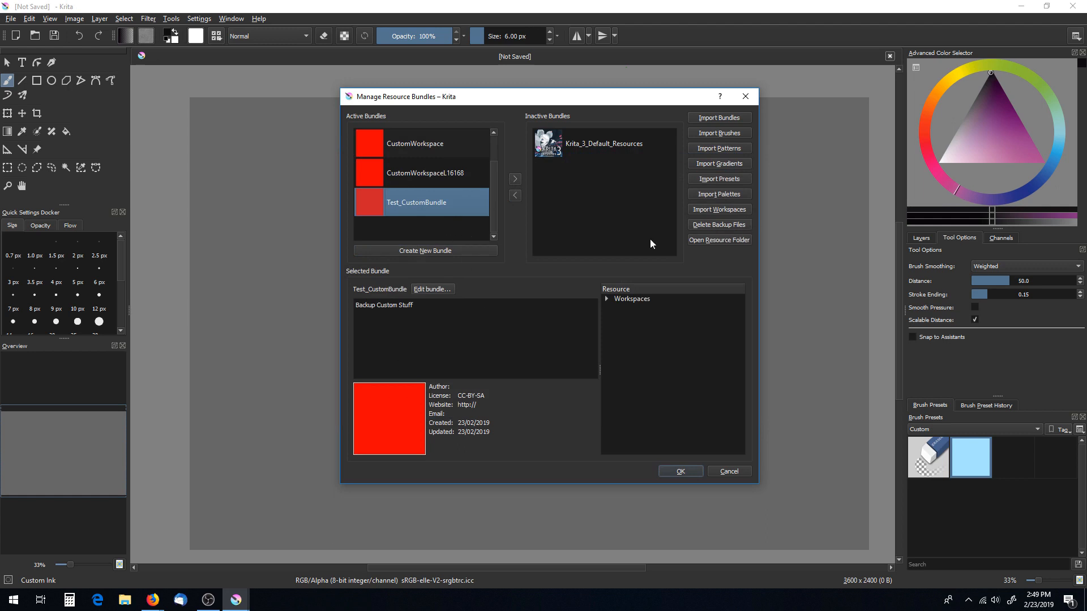
mouse_move(707, 263)
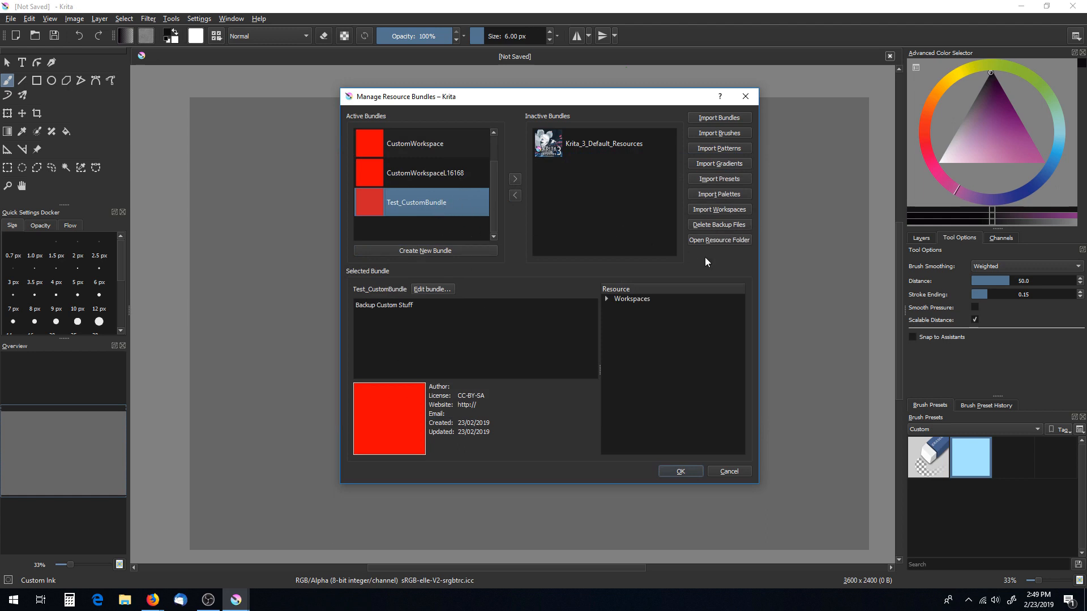
- View the bundle files in Krita's bundles folder, then close Explorer and the bundle manager
click(719, 240)
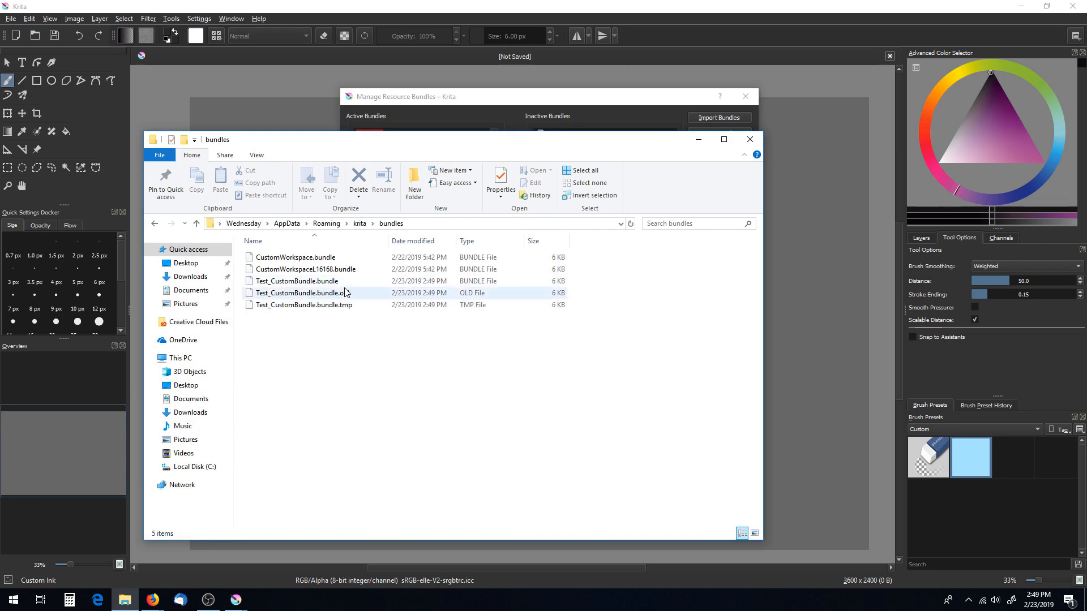
click(294, 257)
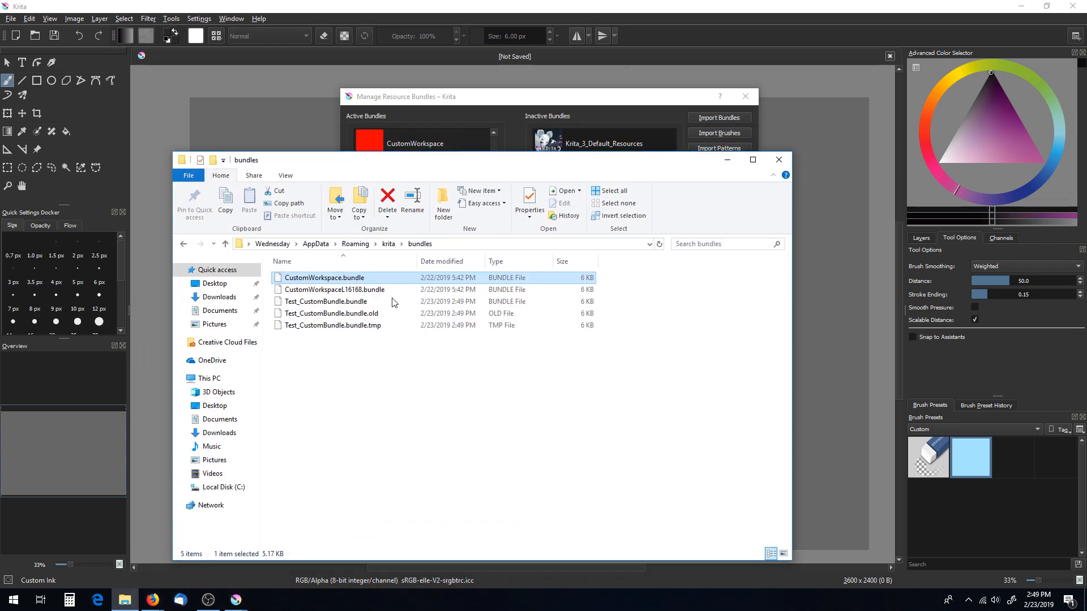
click(325, 301)
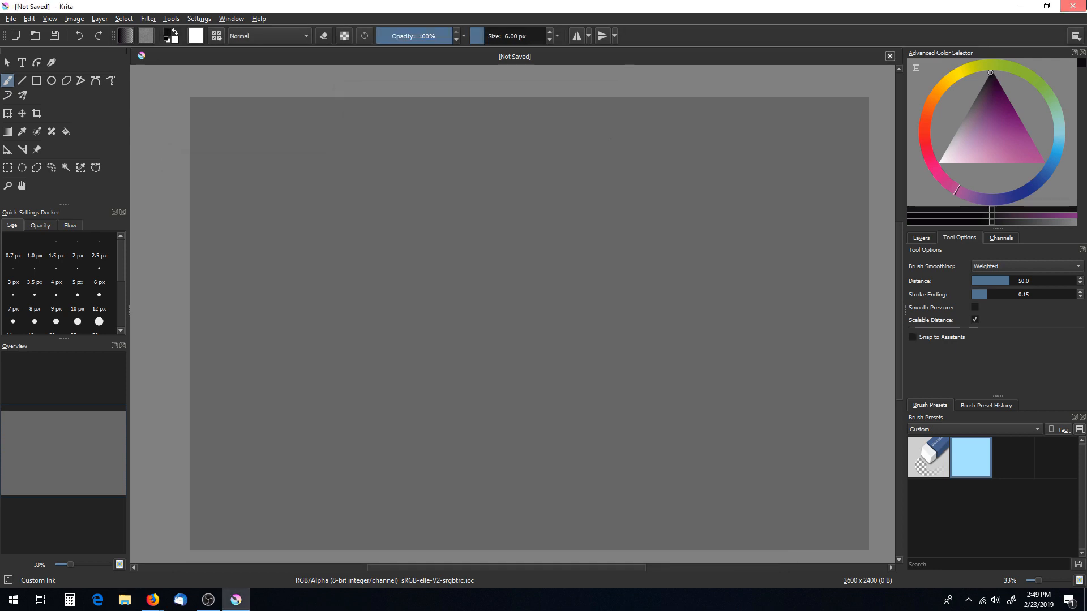
- Close Krita and check its 4.1.7 entry in Programs and Features, then close Control Panel
click(12, 599)
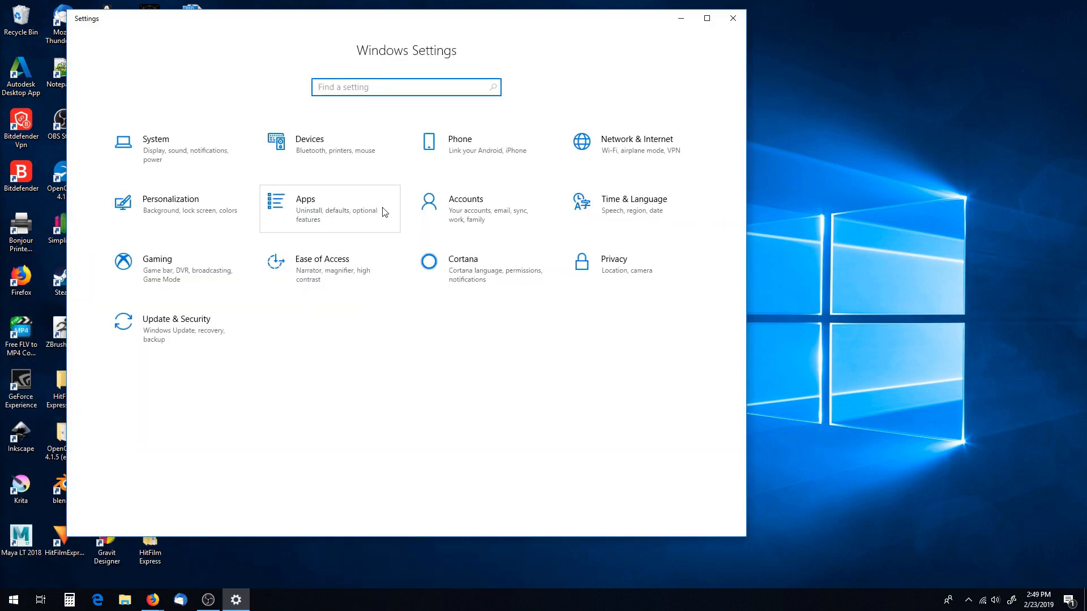
click(329, 208)
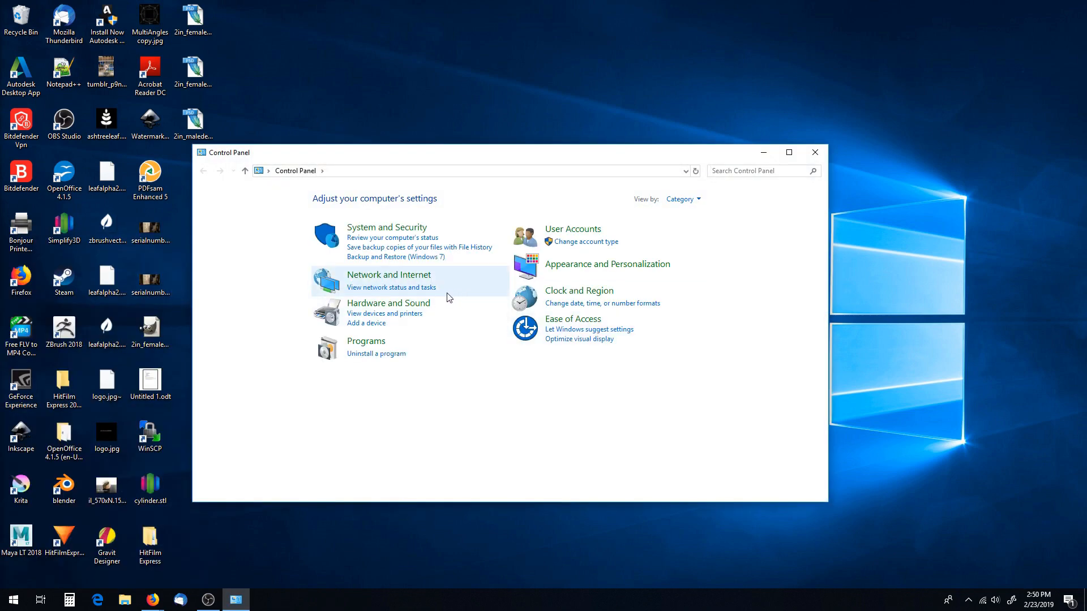
click(367, 341)
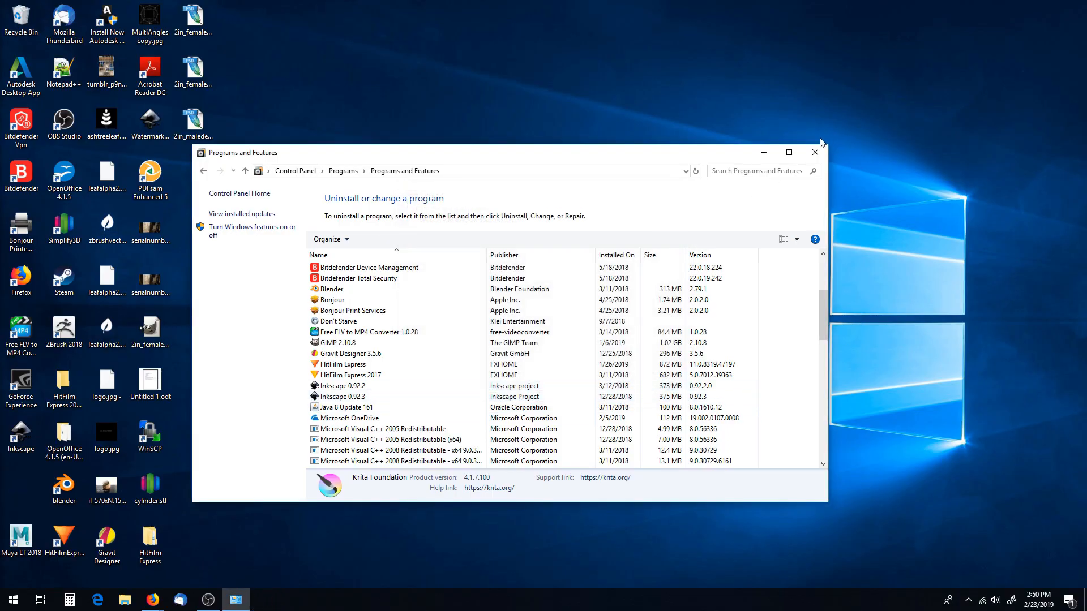
click(814, 152)
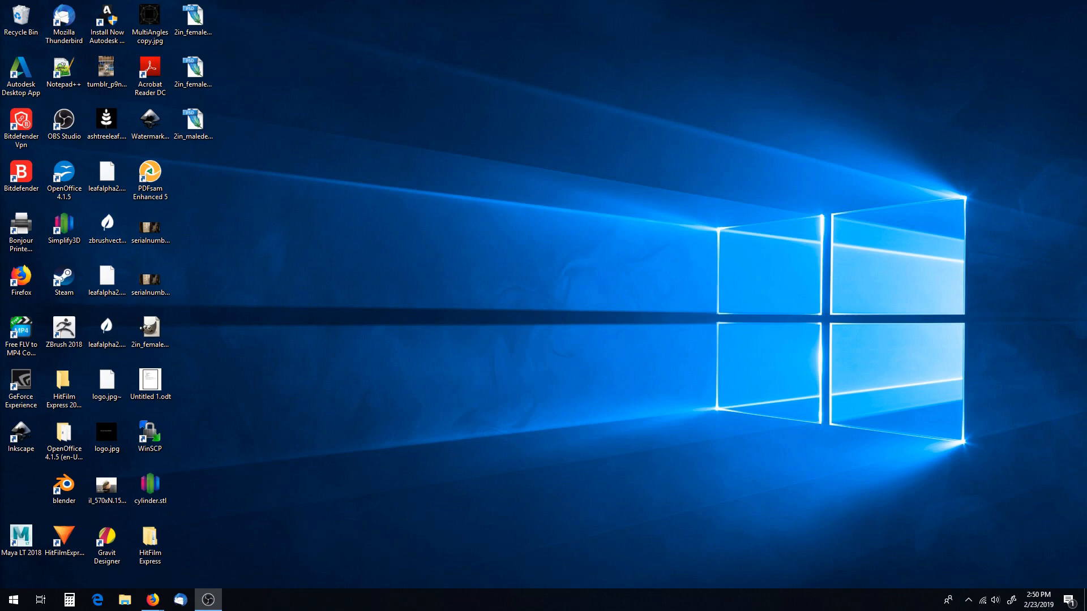
- Scroll the Krita FAQ to the 'Resetting Krita configuration' section
click(152, 599)
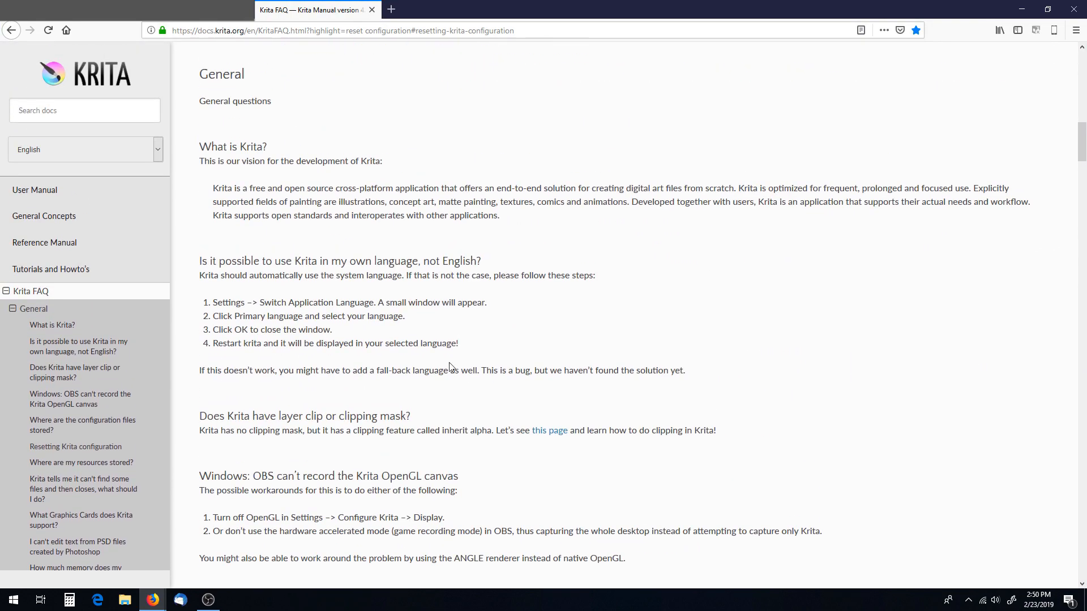
scroll(down, 3)
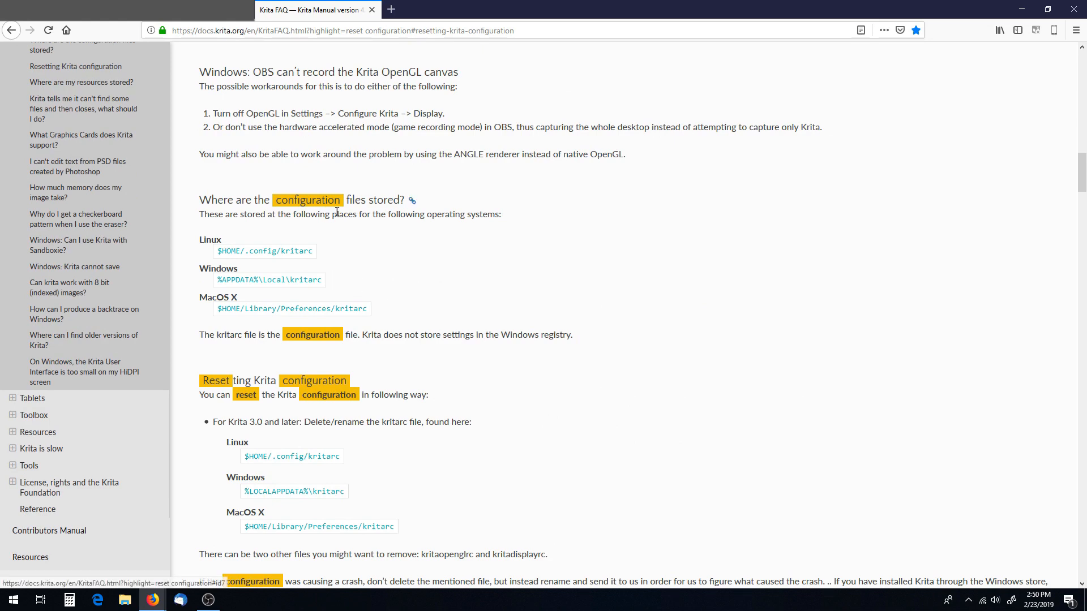
scroll(down, 3)
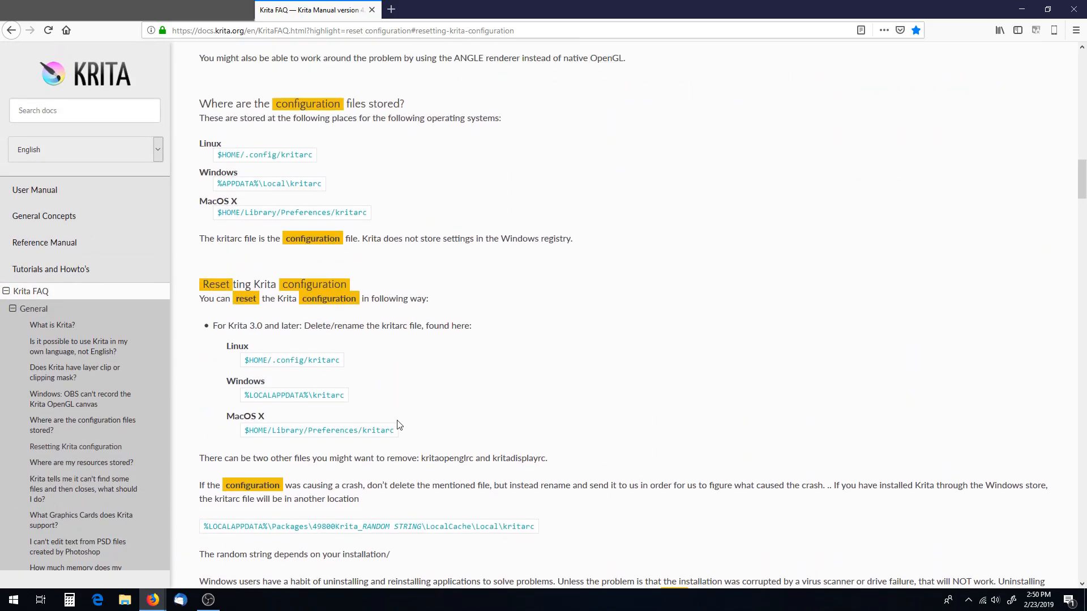
scroll(down, 3)
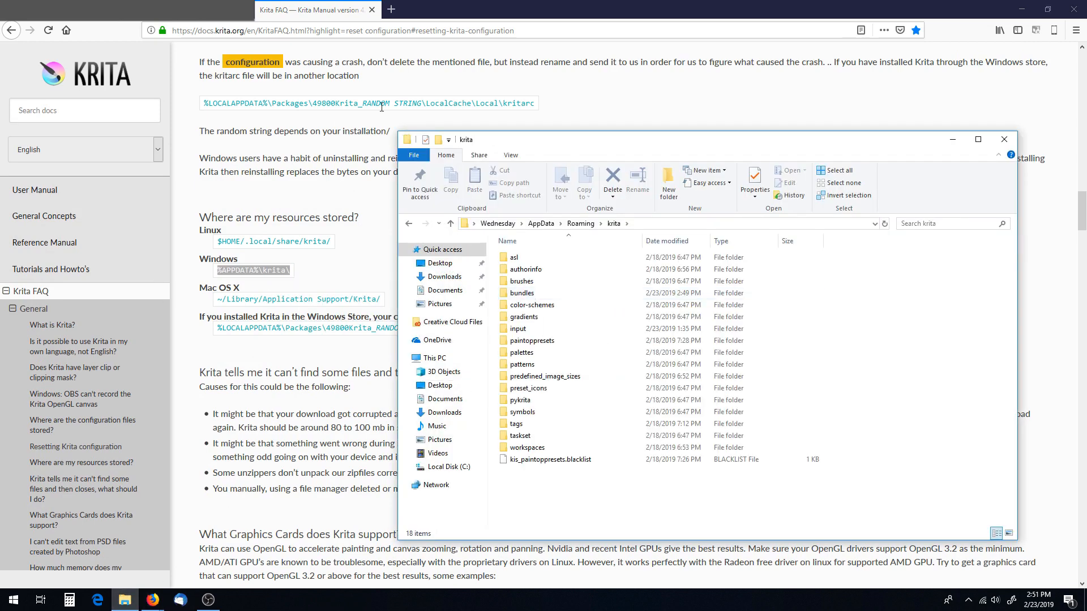
- Go up to the Roaming folder and rename/remove the krita resources folder
drag(468, 139, 645, 82)
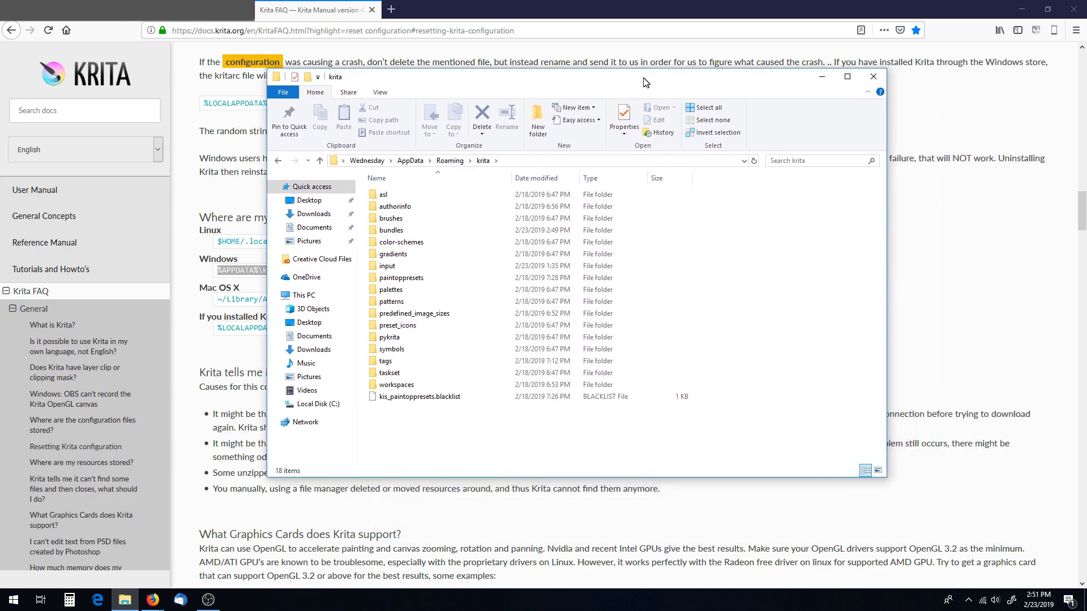
click(392, 254)
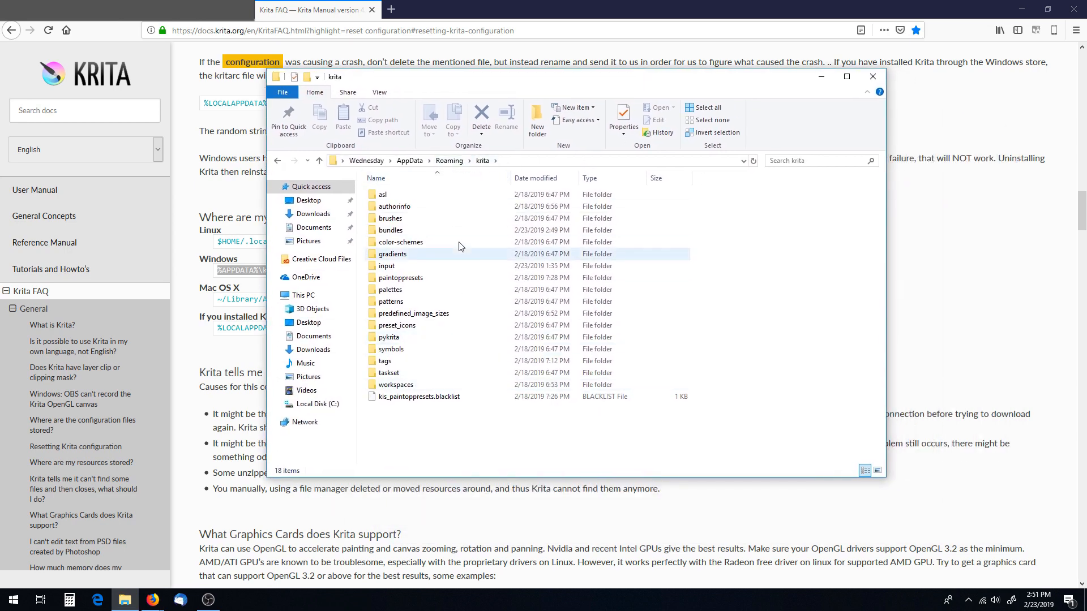
click(449, 160)
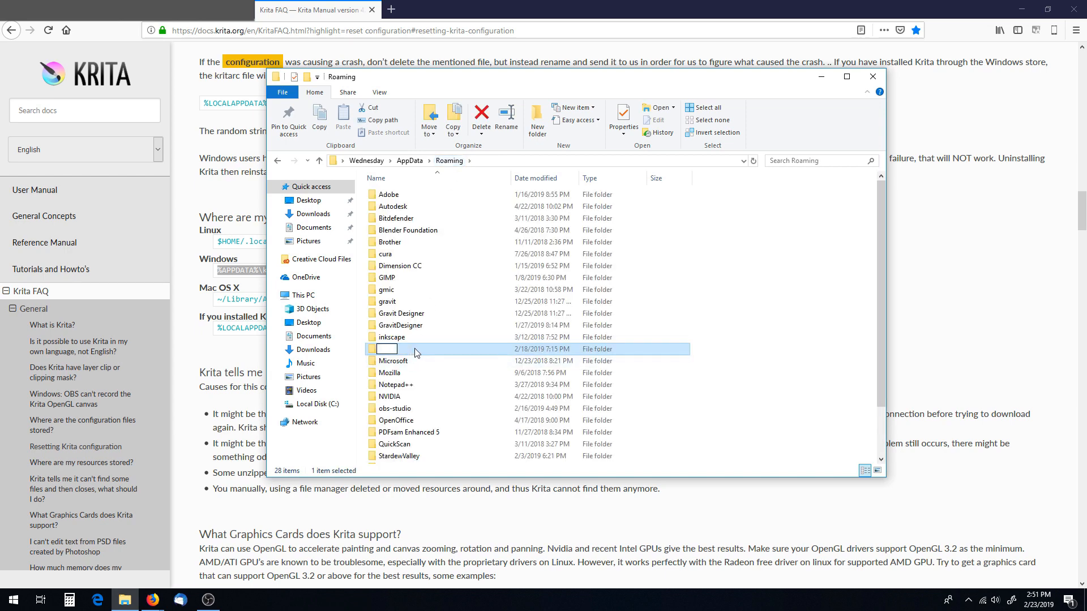
text(krita)
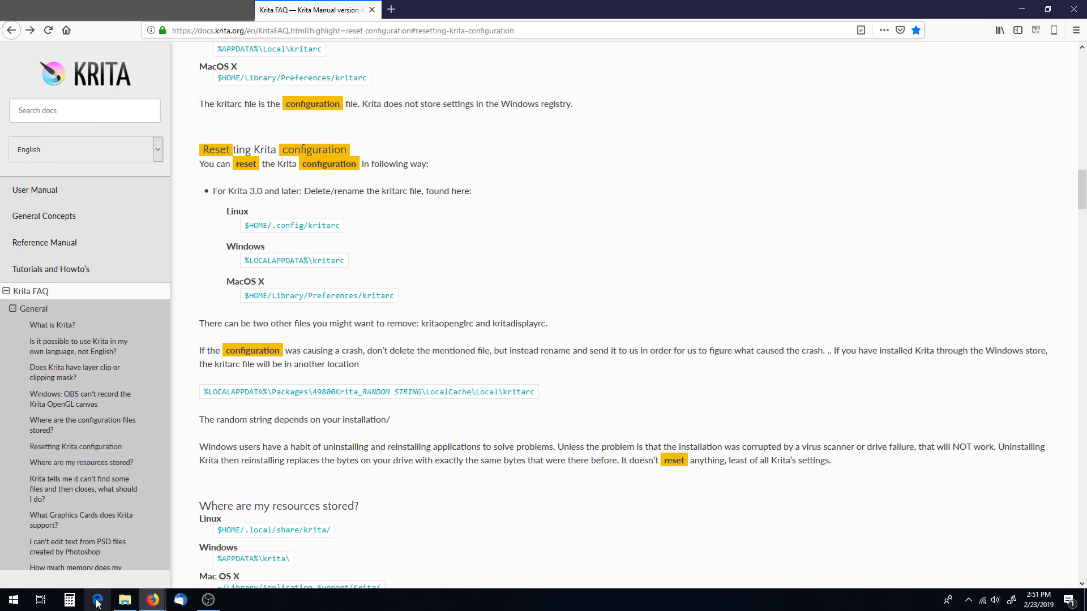
- Browse from Roaming up to AppData and into Local looking for the kritarc file
click(124, 600)
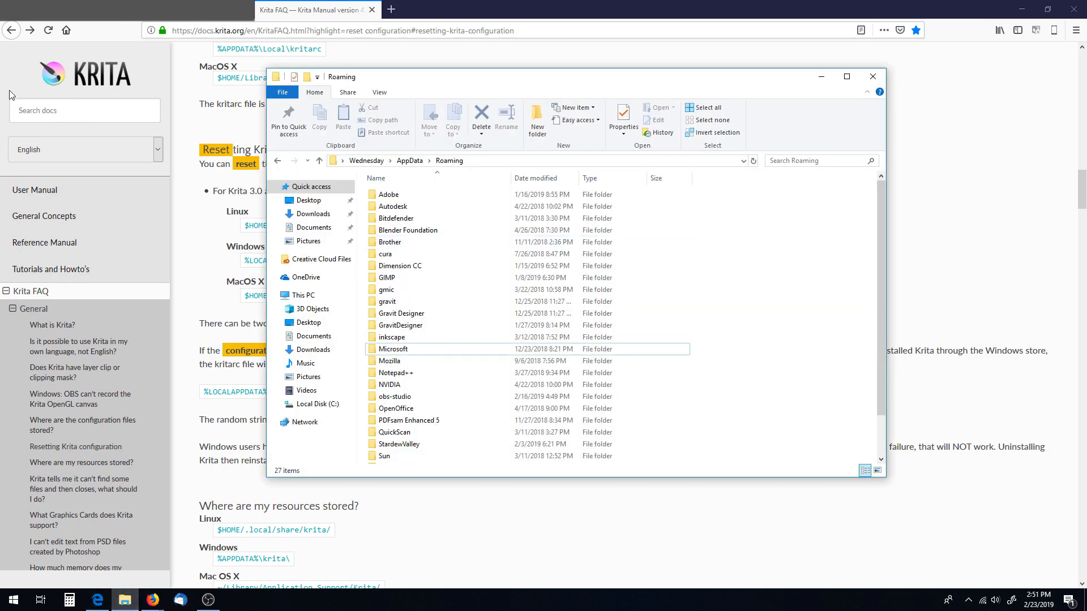
right_click(513, 160)
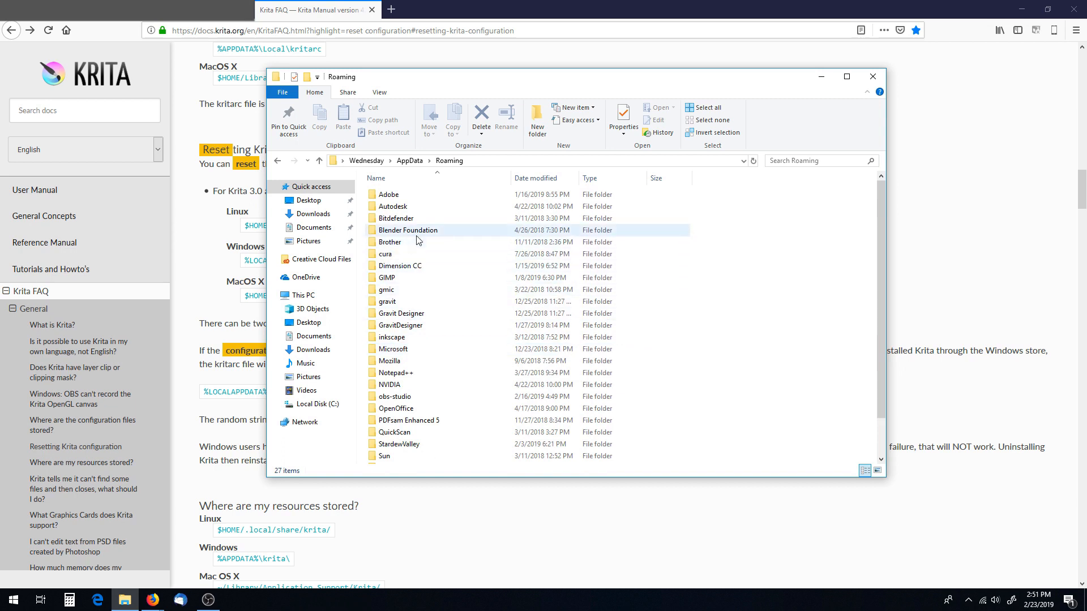
click(396, 409)
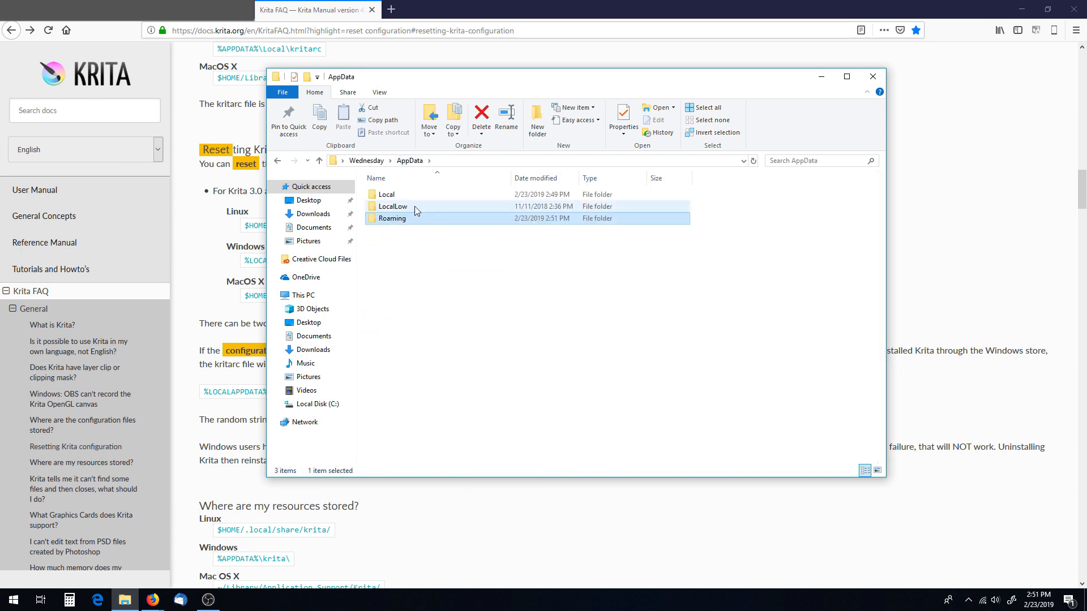
double_click(386, 194)
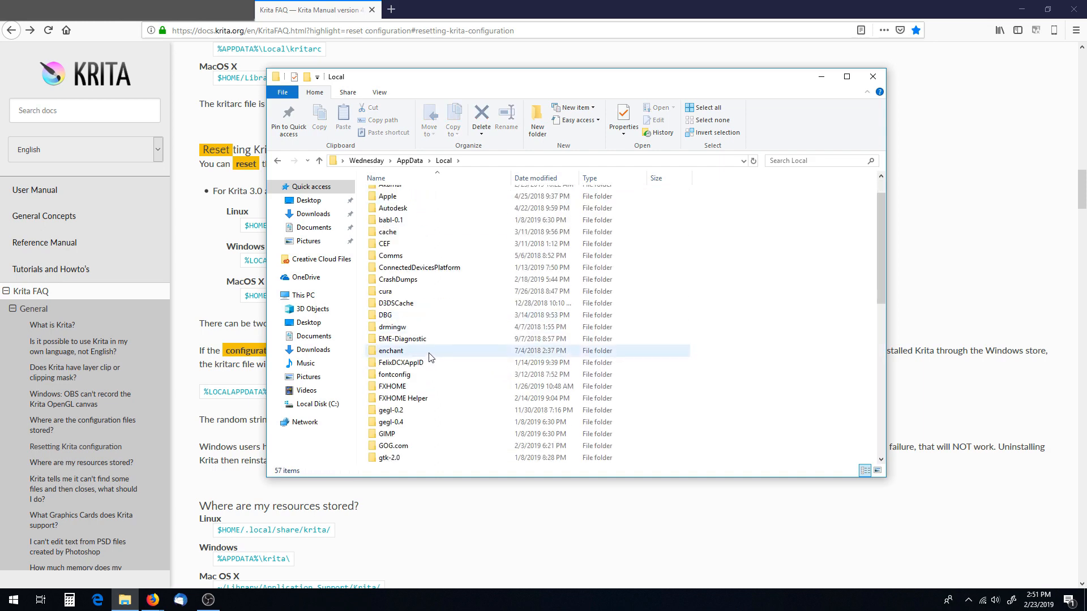
scroll(down, 3)
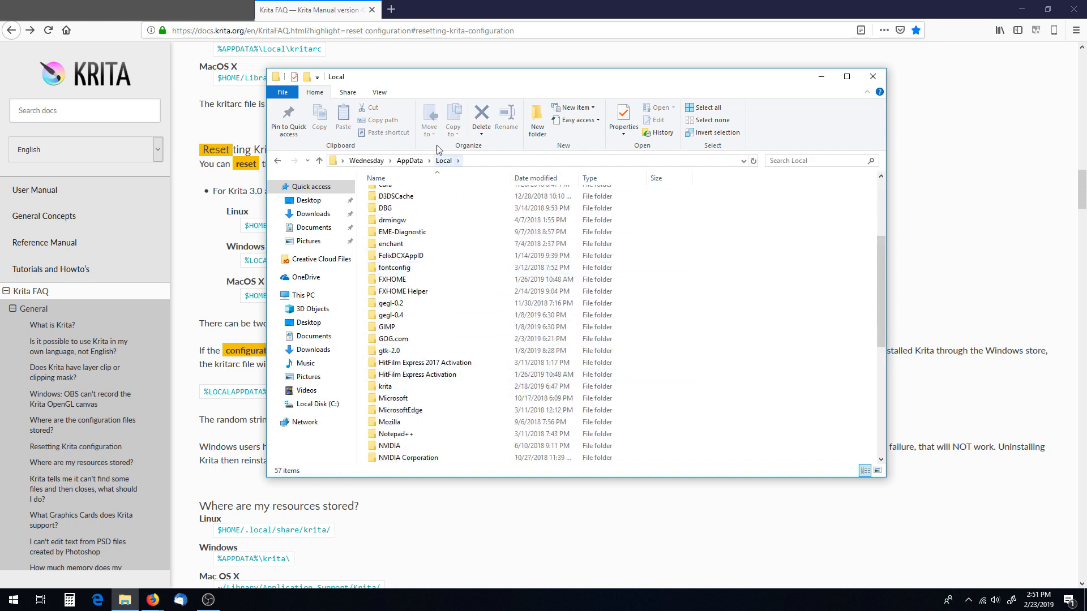
click(392, 422)
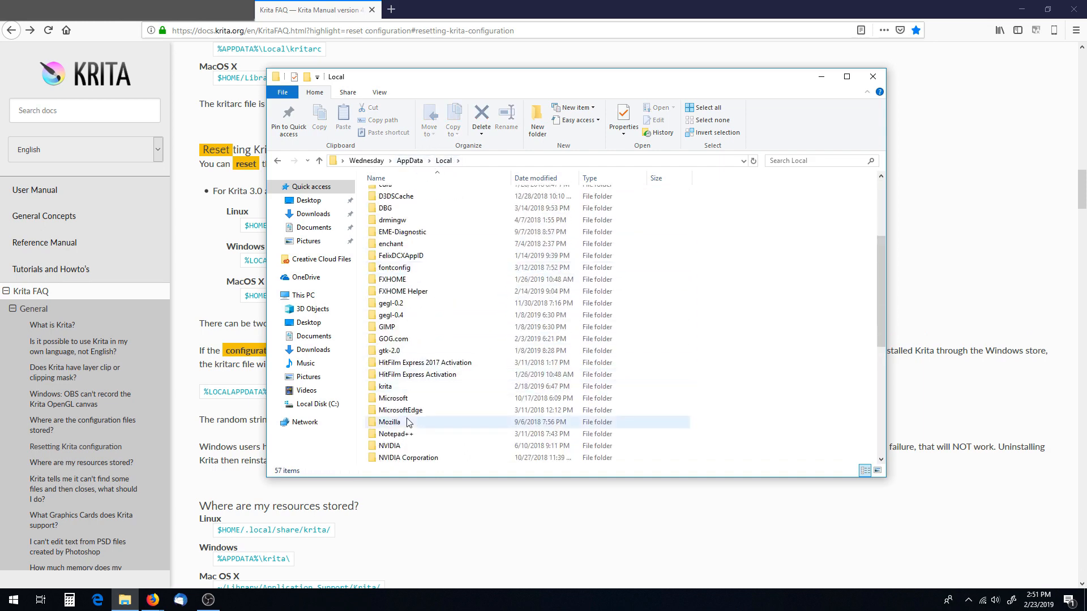
click(383, 386)
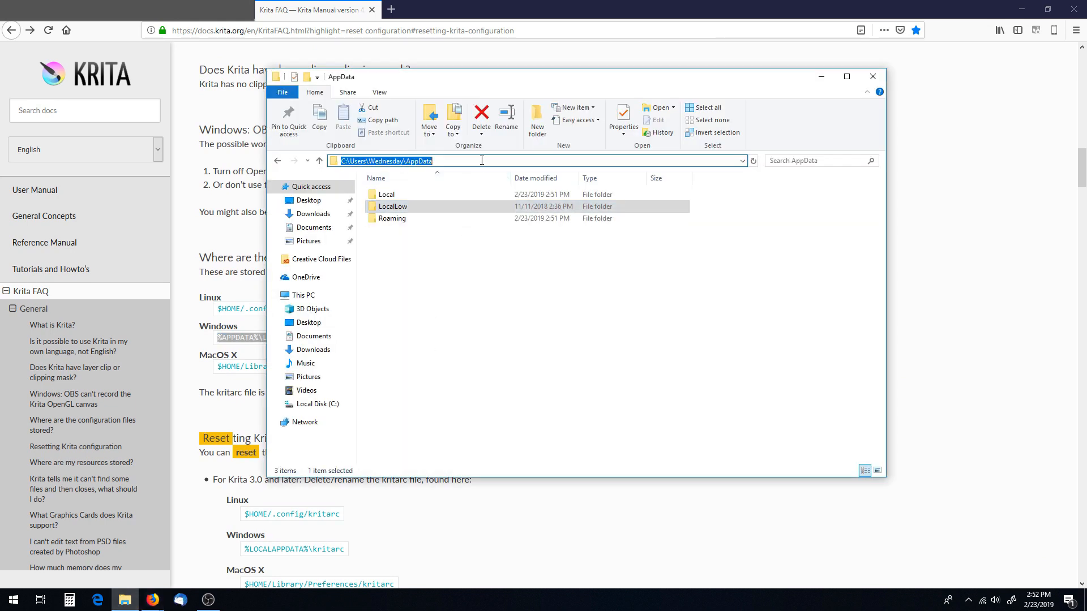
- Enter %APPDATA%\Local\kritarc in the address bar and dismiss the not-found error
text(%APPDATA%\Local\kritarc)
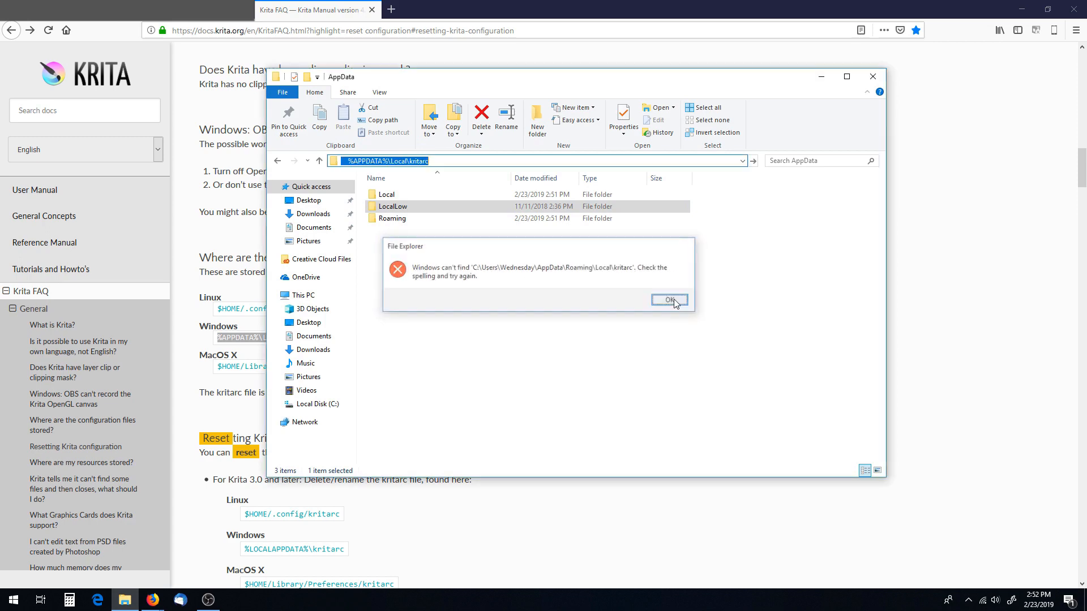
click(667, 299)
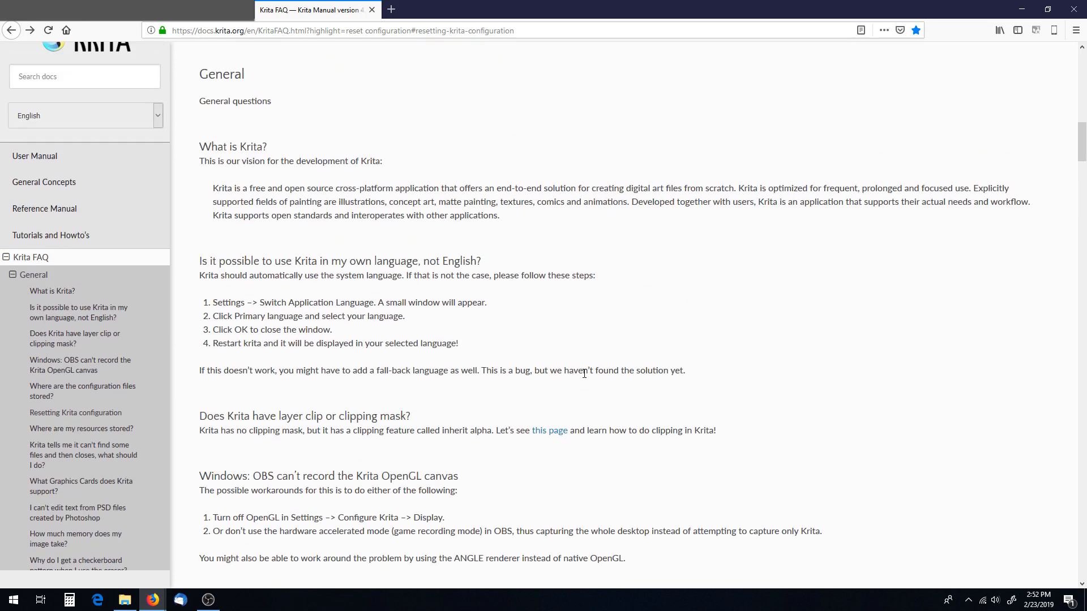
- Search the AppData folder for KRITA files
scroll(down, 3)
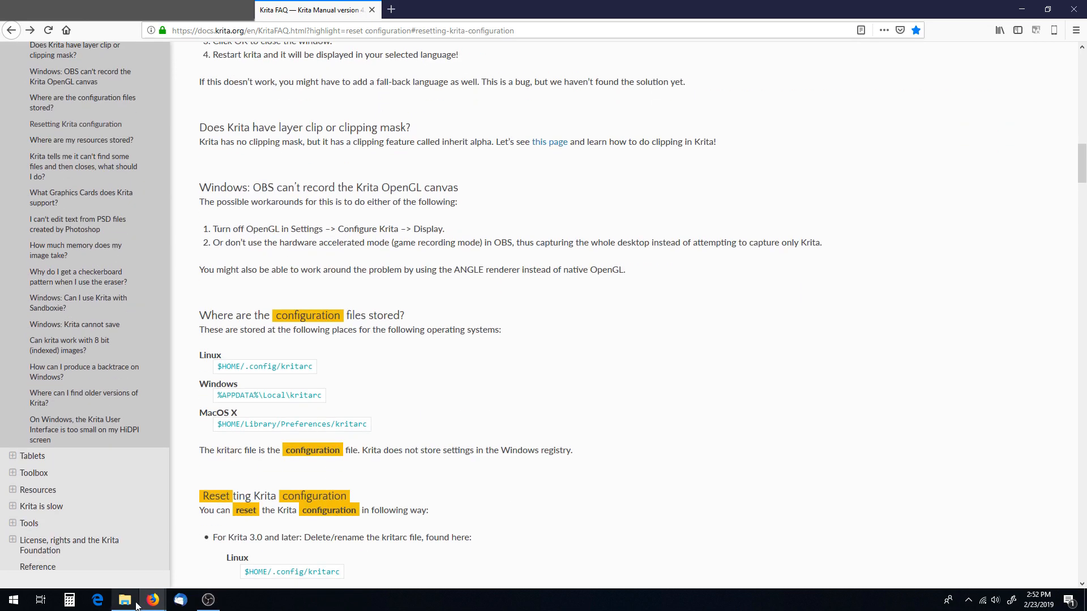
click(124, 600)
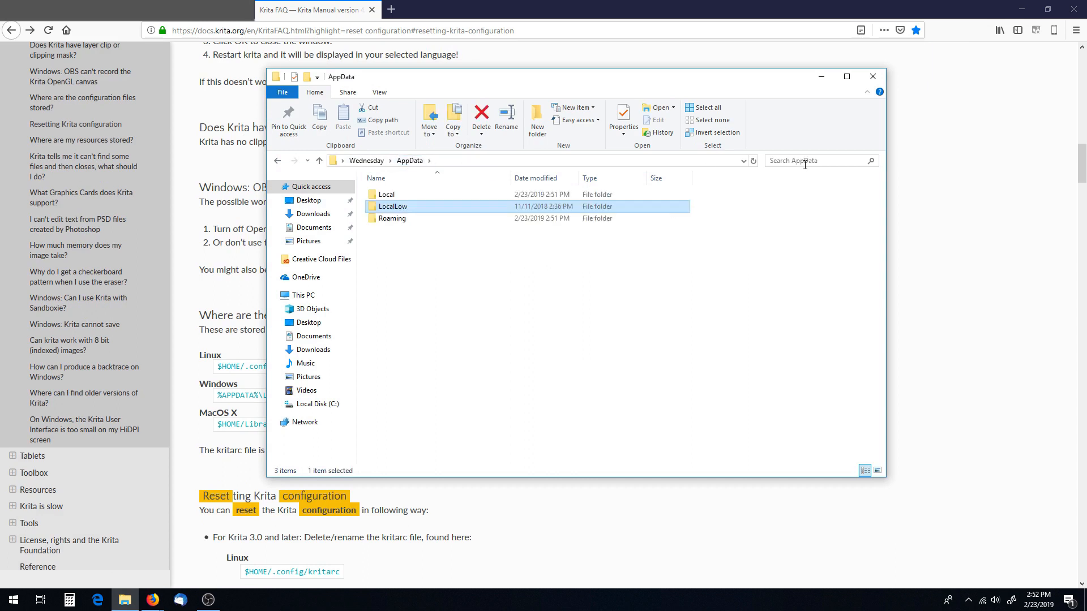
text(KRITA\)
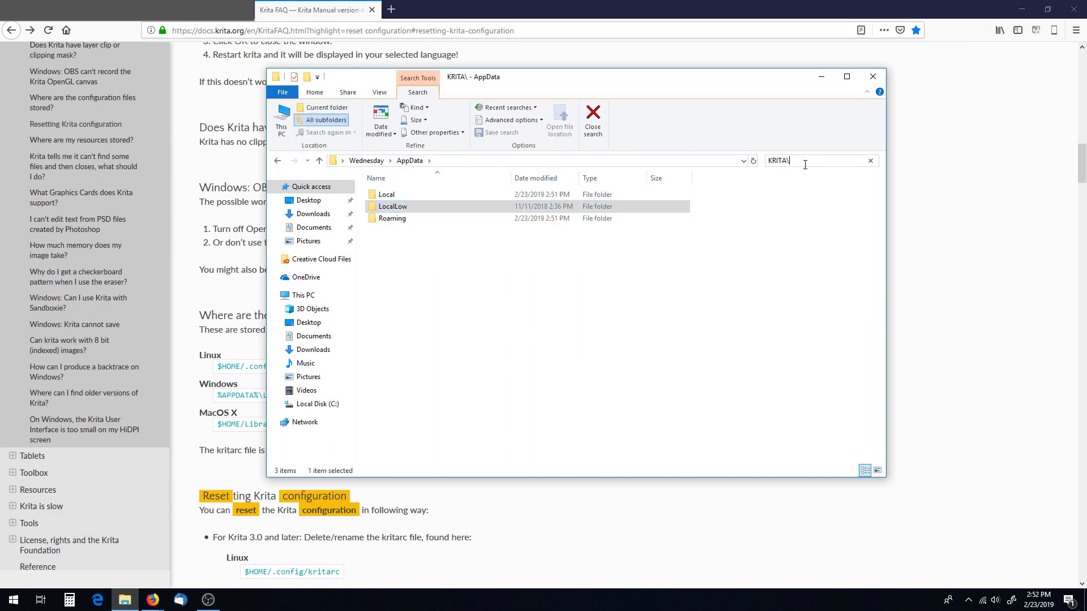
key(enter)
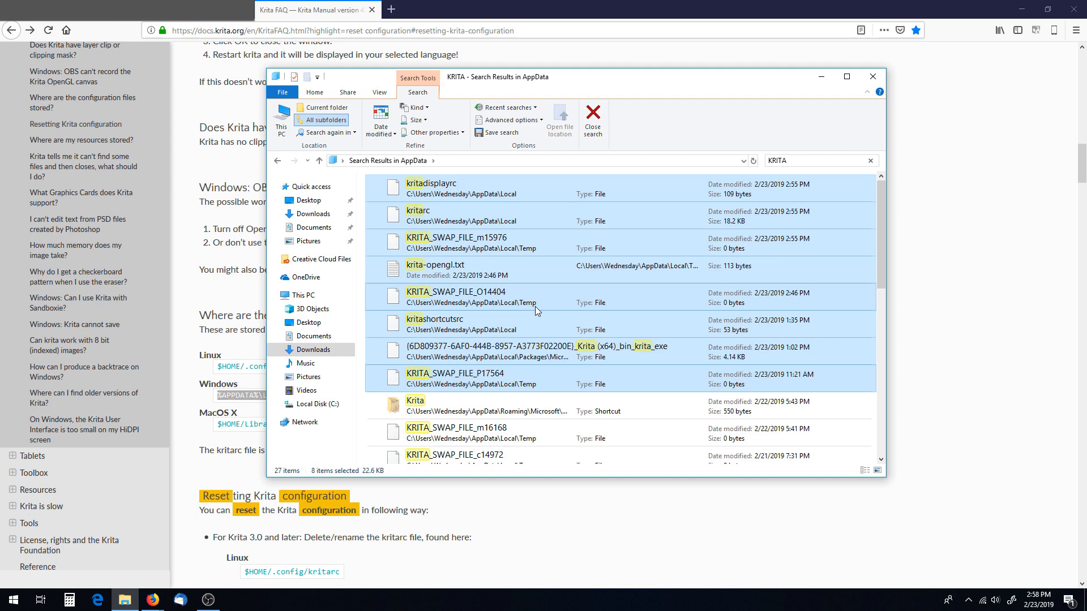
- Delete the found Krita settings and swap files, skipping items that no longer exist
scroll(down, 3)
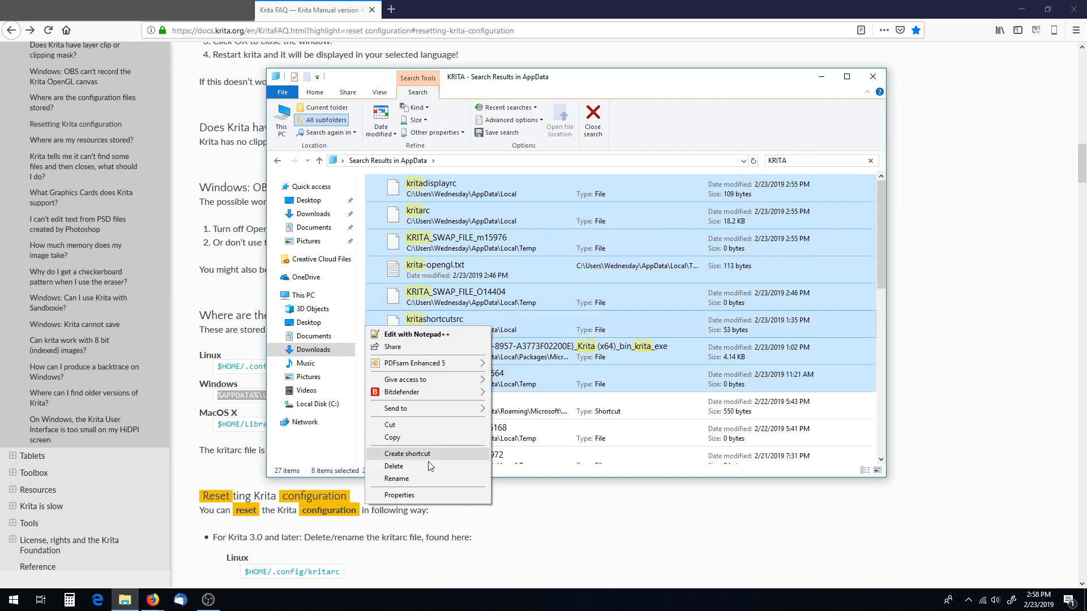
click(394, 466)
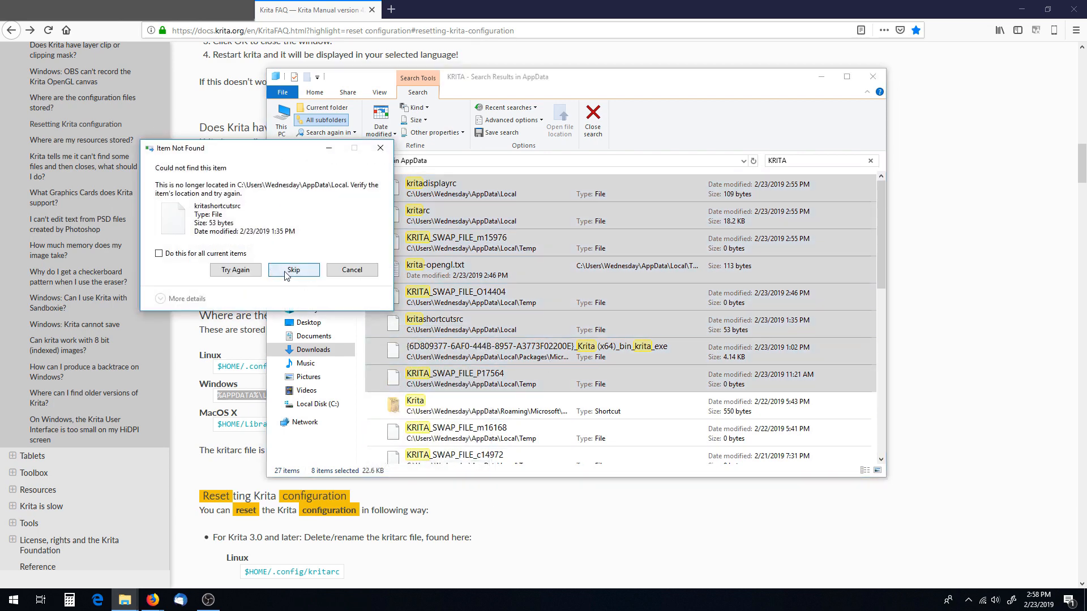
click(293, 270)
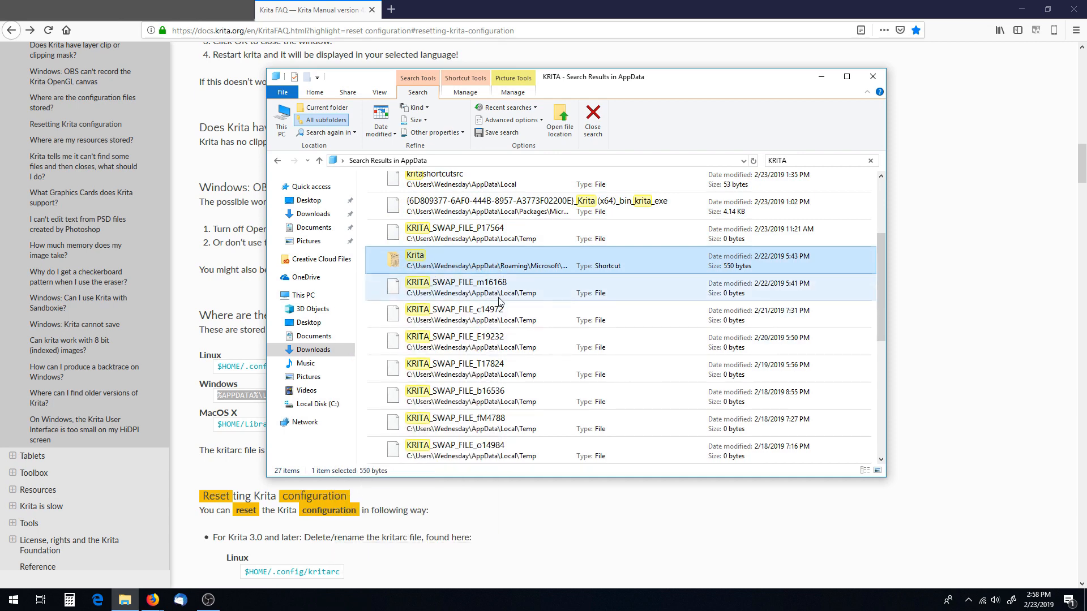
scroll(down, 3)
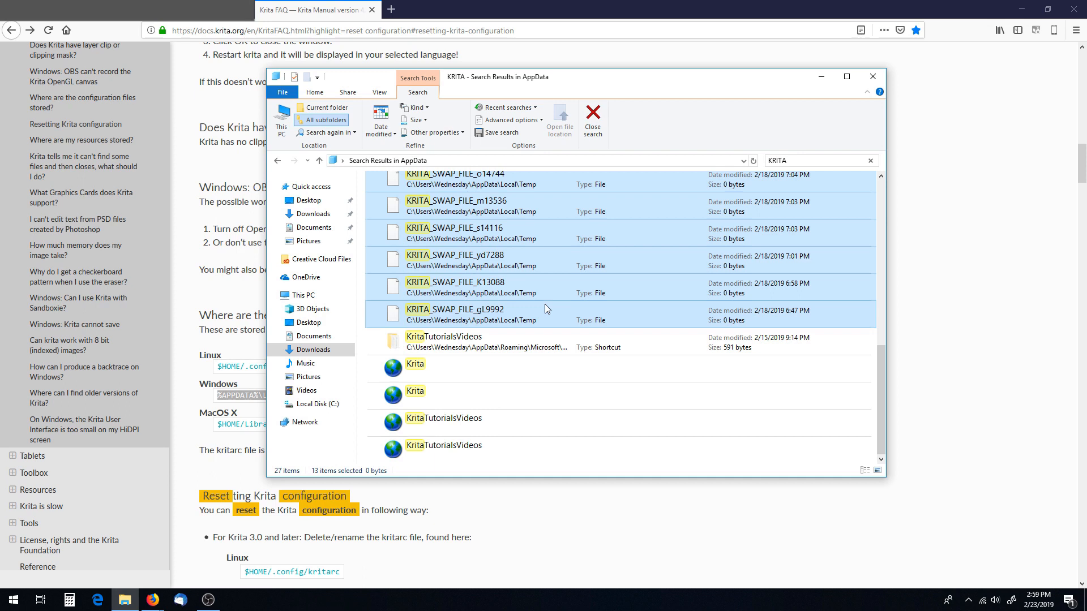
mouse_move(535, 313)
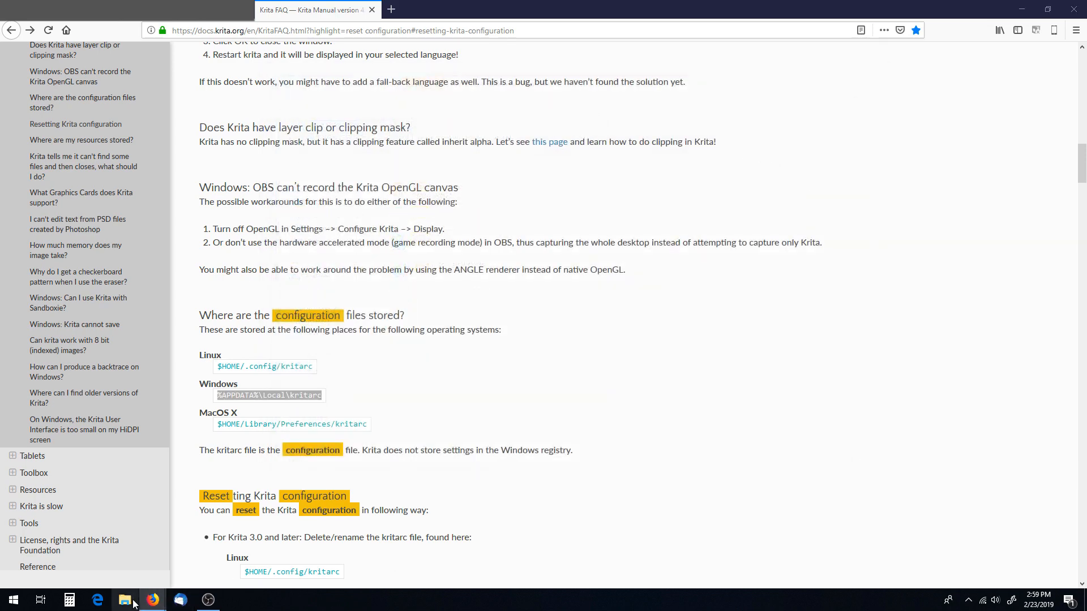
- Launch krita-x64-4.1.7-setup.exe from the Downloads folder
click(124, 600)
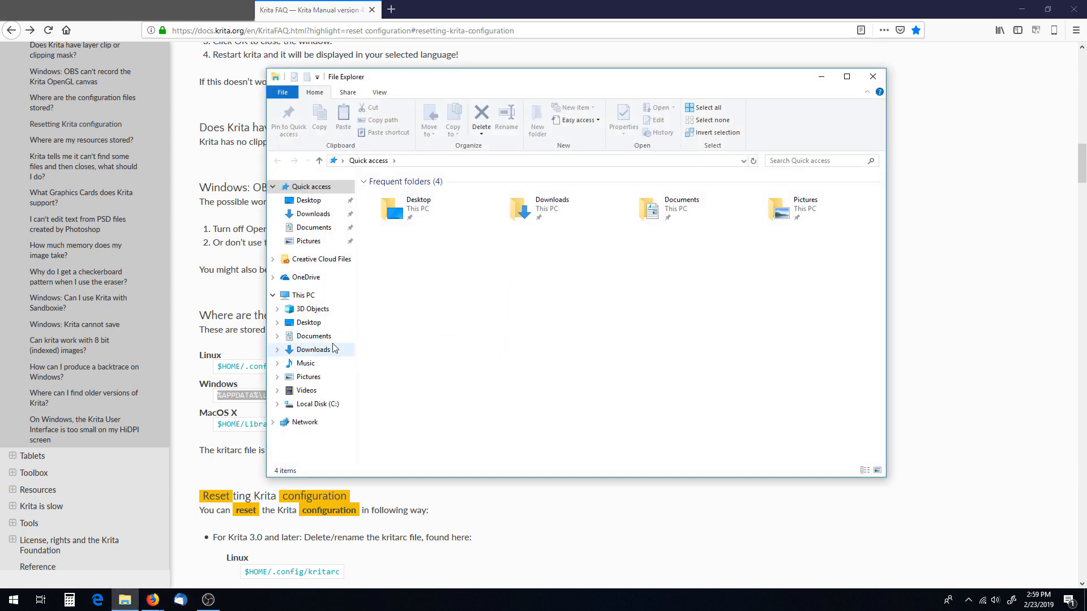
double_click(313, 349)
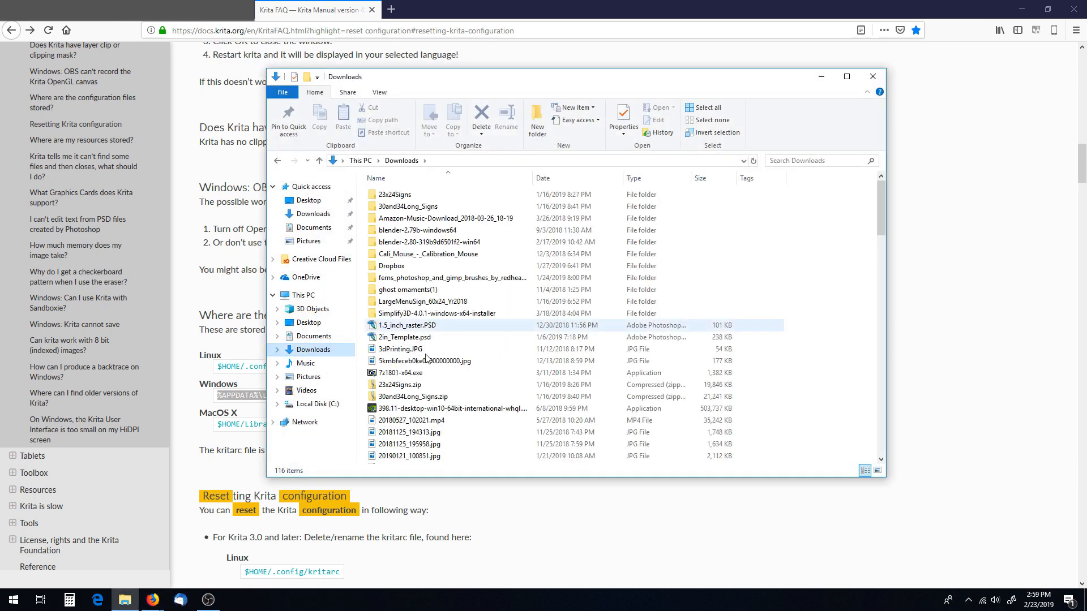
scroll(down, 3)
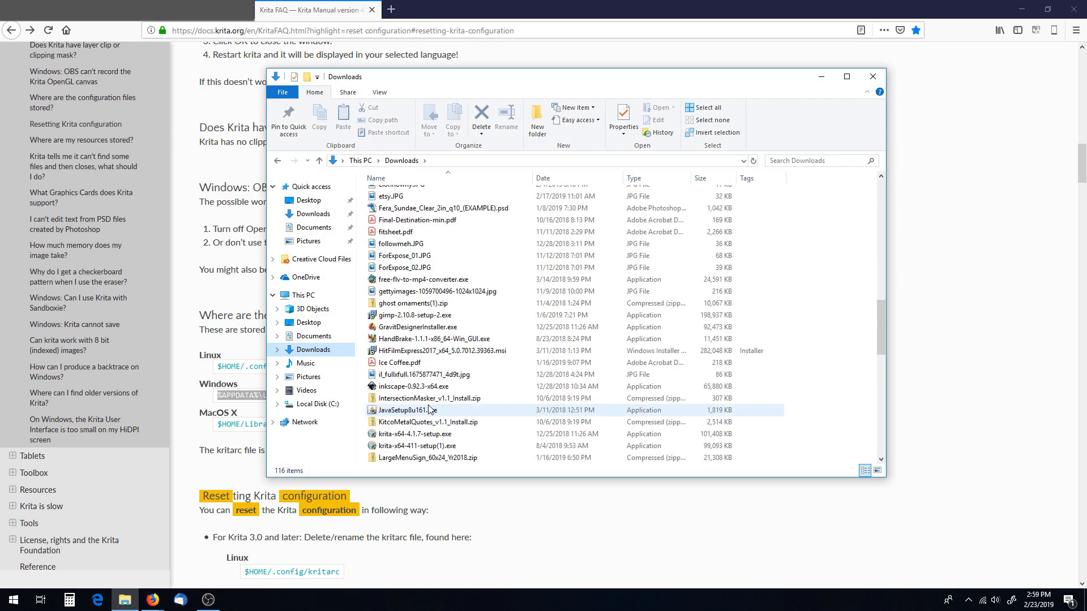
click(416, 291)
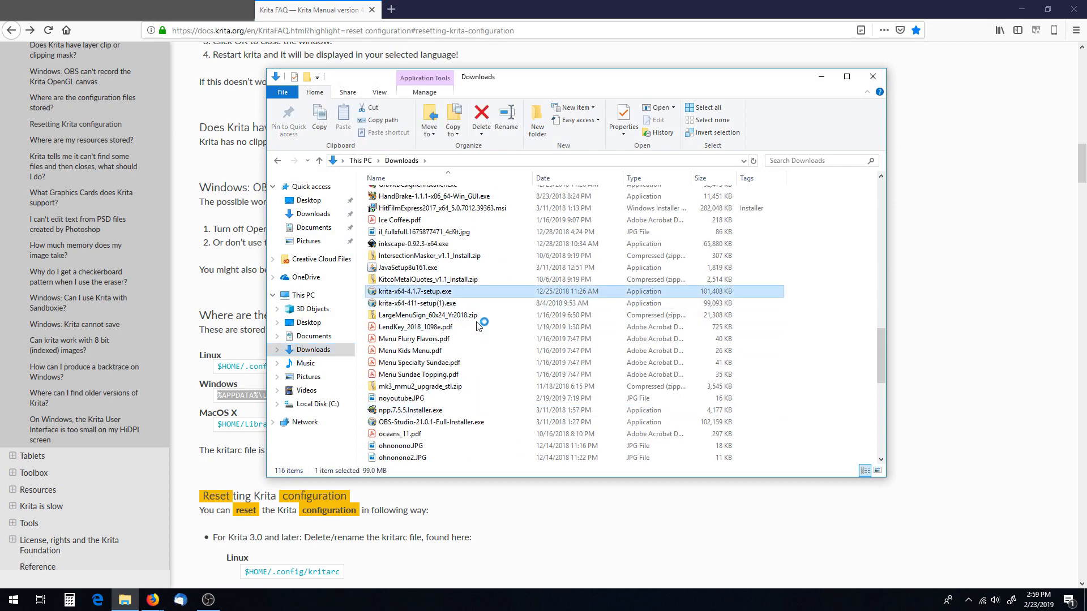
double_click(414, 291)
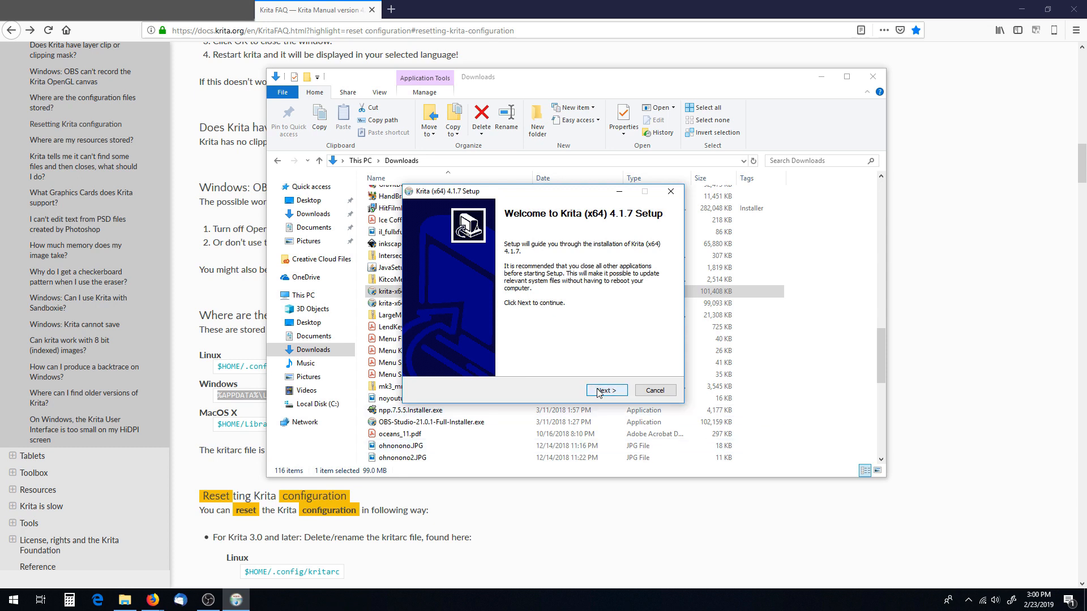
- Accept the default install folder and desktop icon and start installing Krita 4.1.7
click(605, 390)
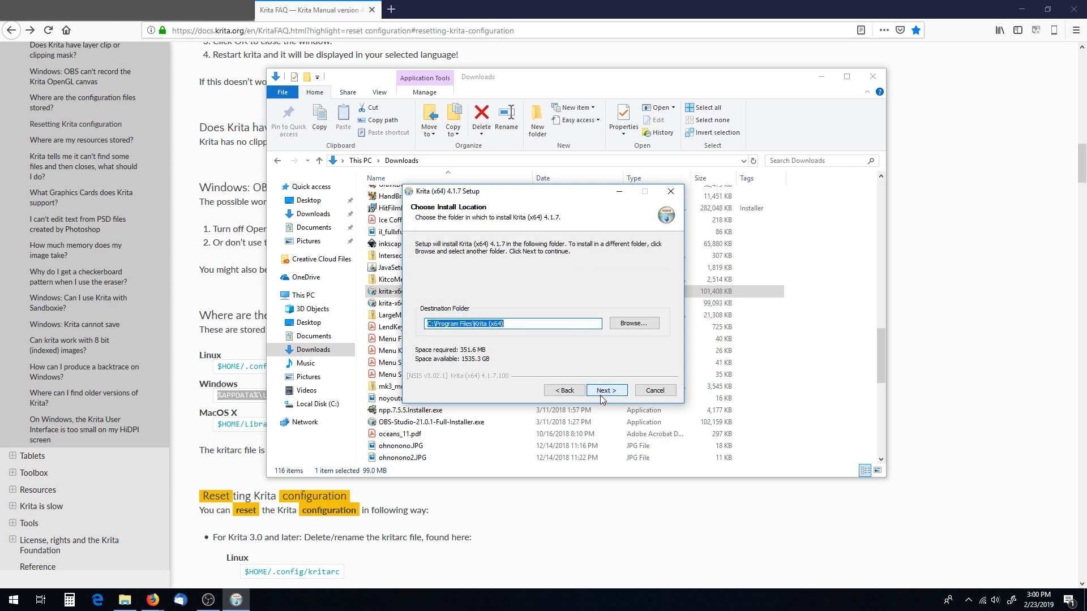
click(605, 390)
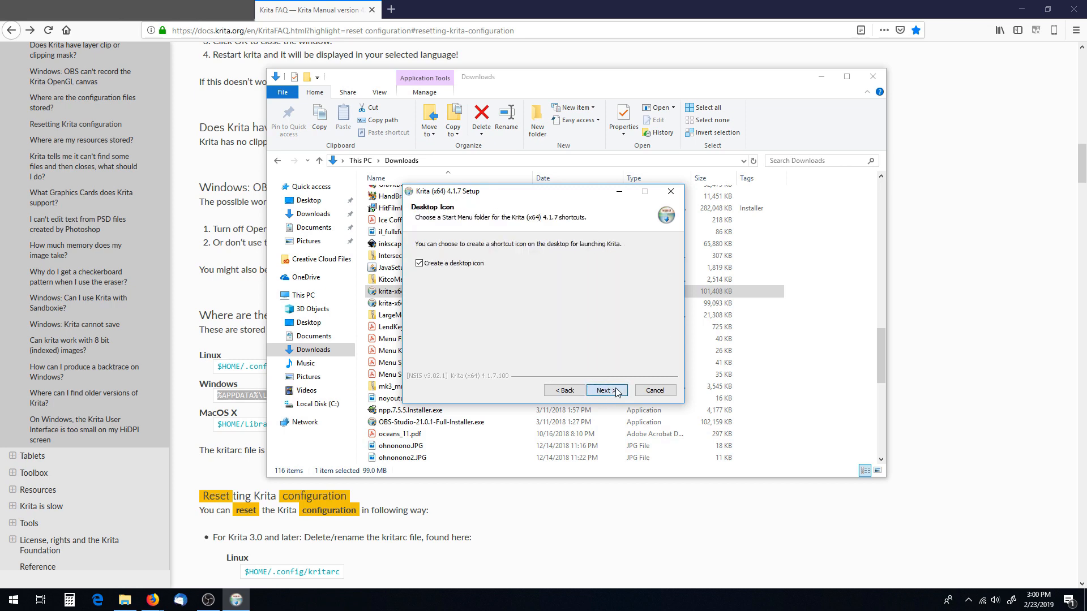
click(605, 390)
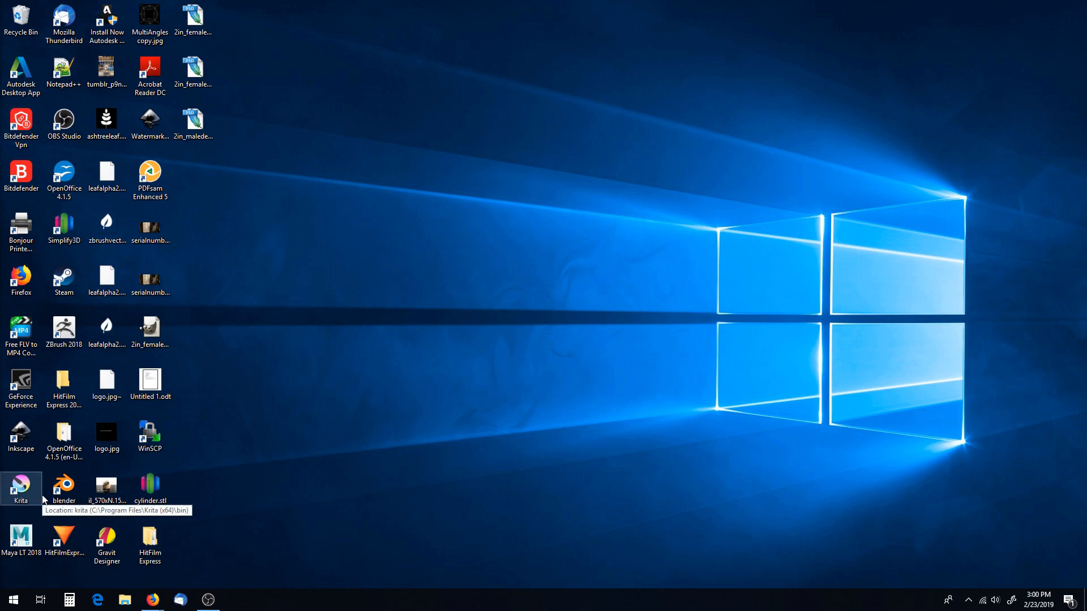
mouse_move(52, 519)
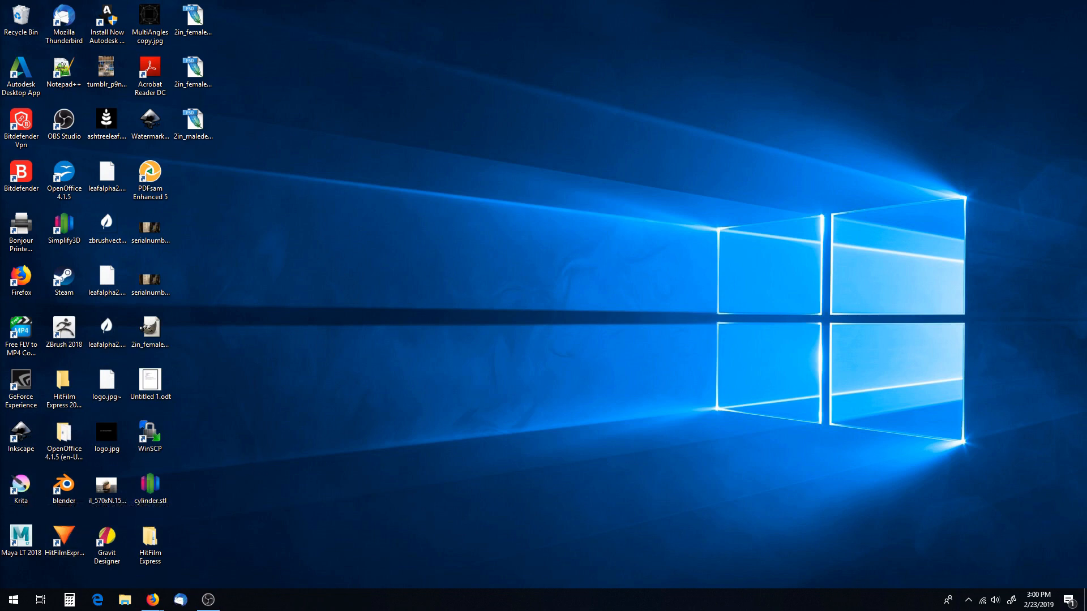
- Start the freshly installed Krita from its desktop shortcut
click(149, 180)
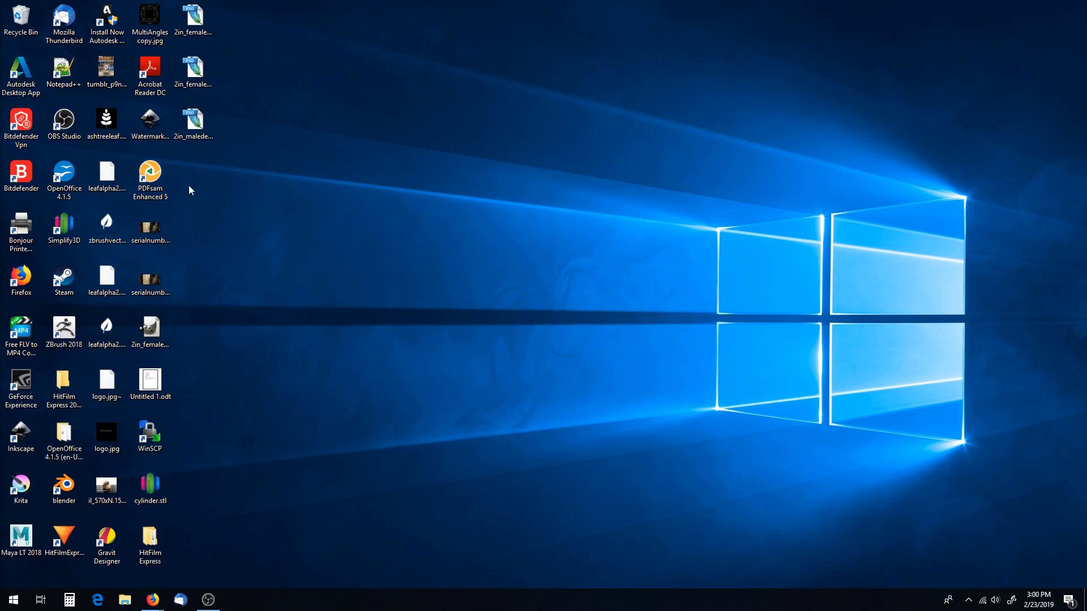
click(21, 485)
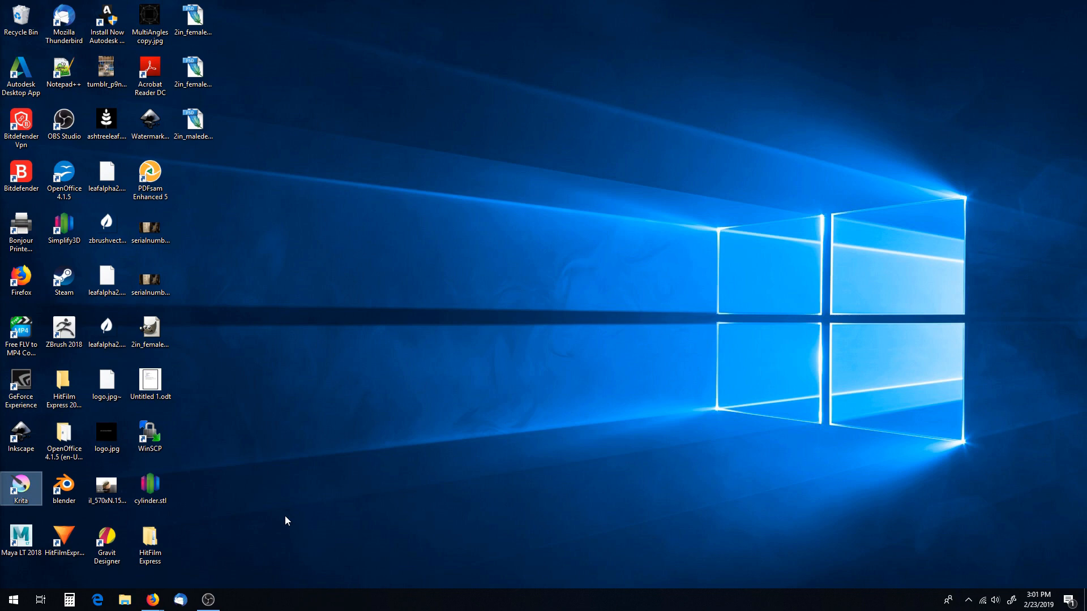
double_click(21, 488)
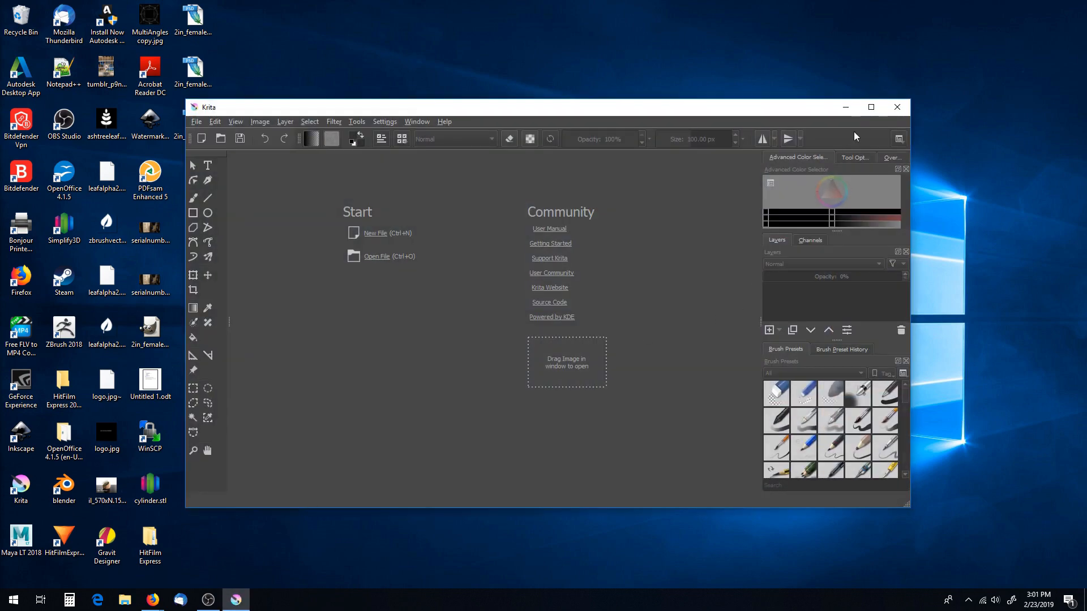
- Maximize the Krita window to fill the screen
click(871, 107)
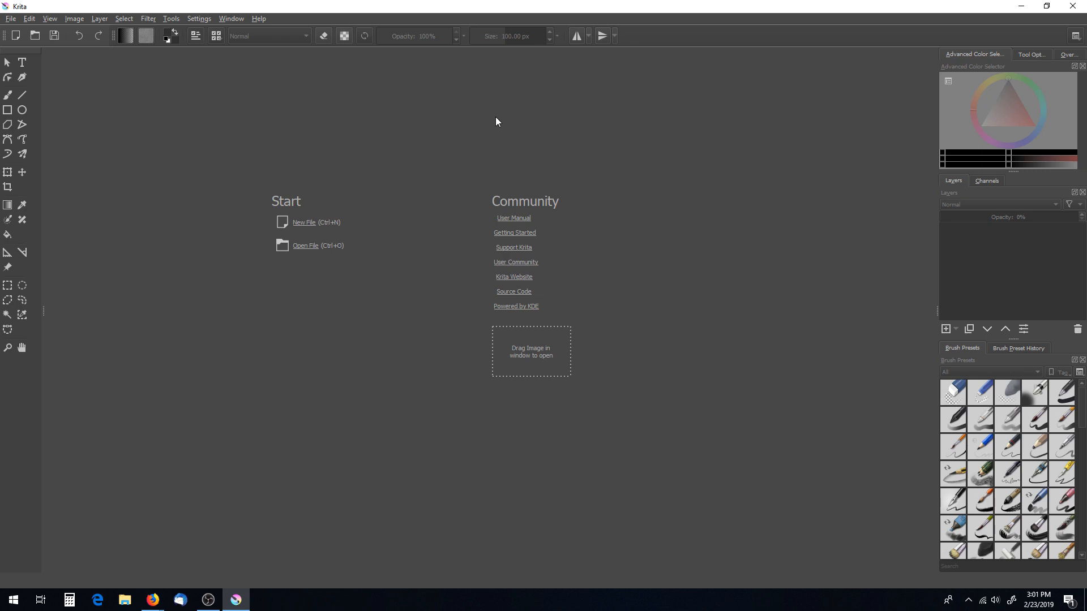
mouse_move(429, 195)
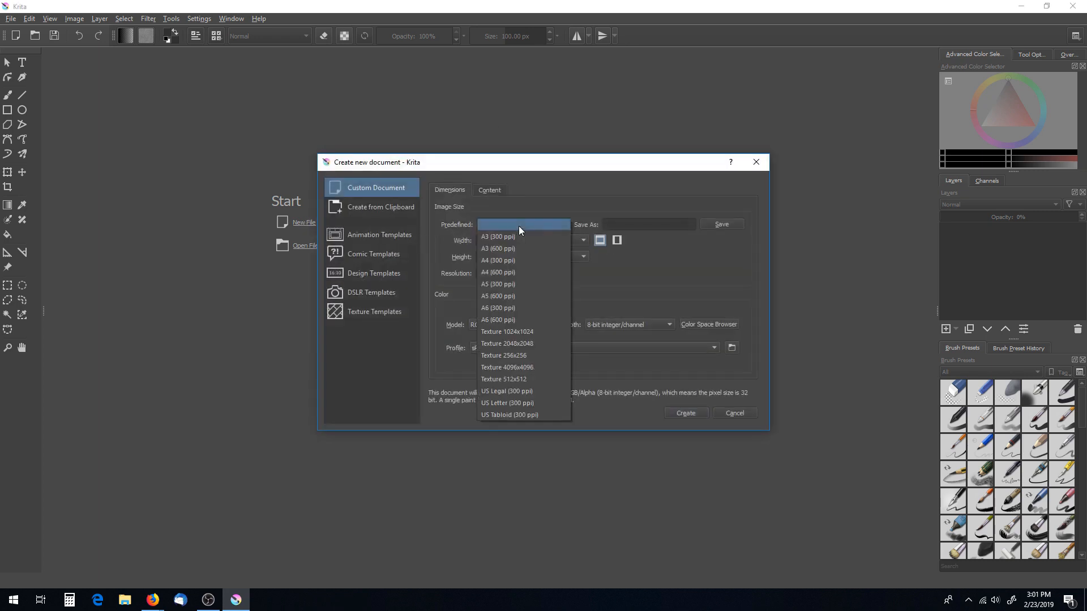
mouse_move(564, 189)
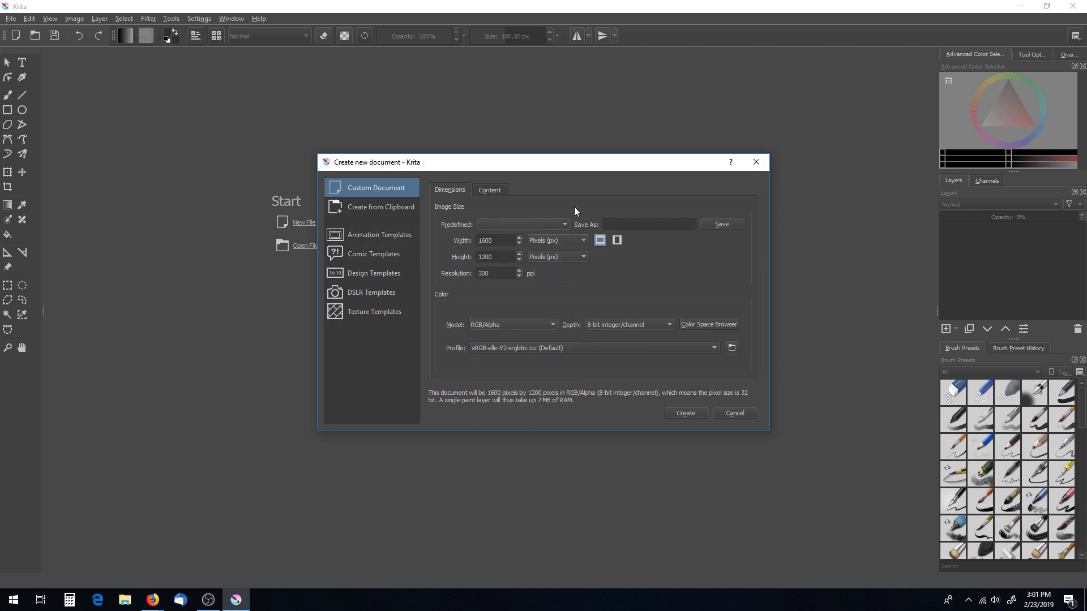
- Set a custom 3600 × 2400 px document size named 'Custom' and move to its Content settings
click(522, 224)
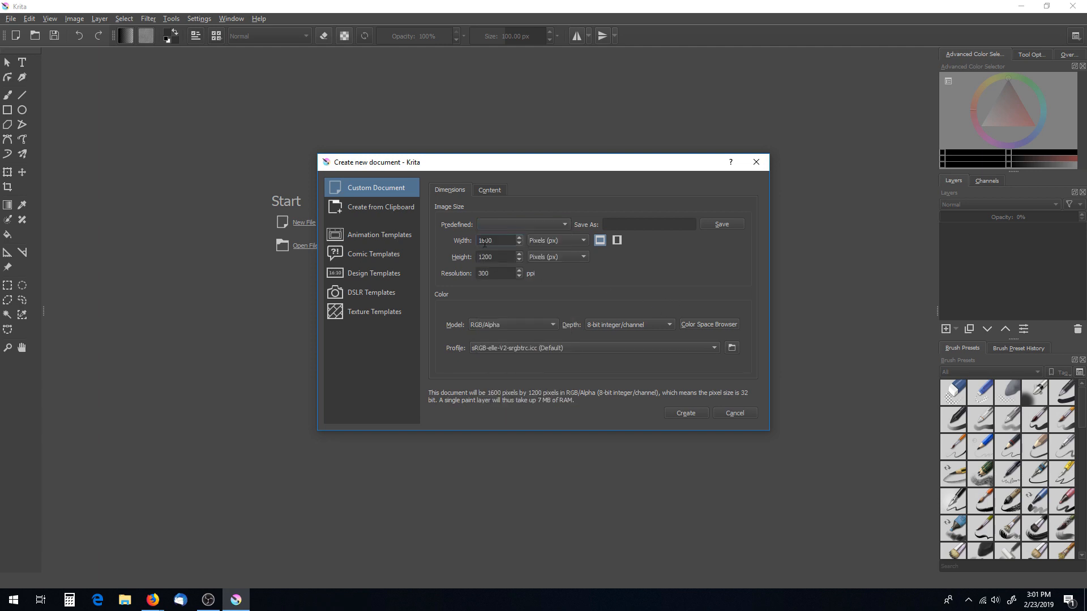
text(3)
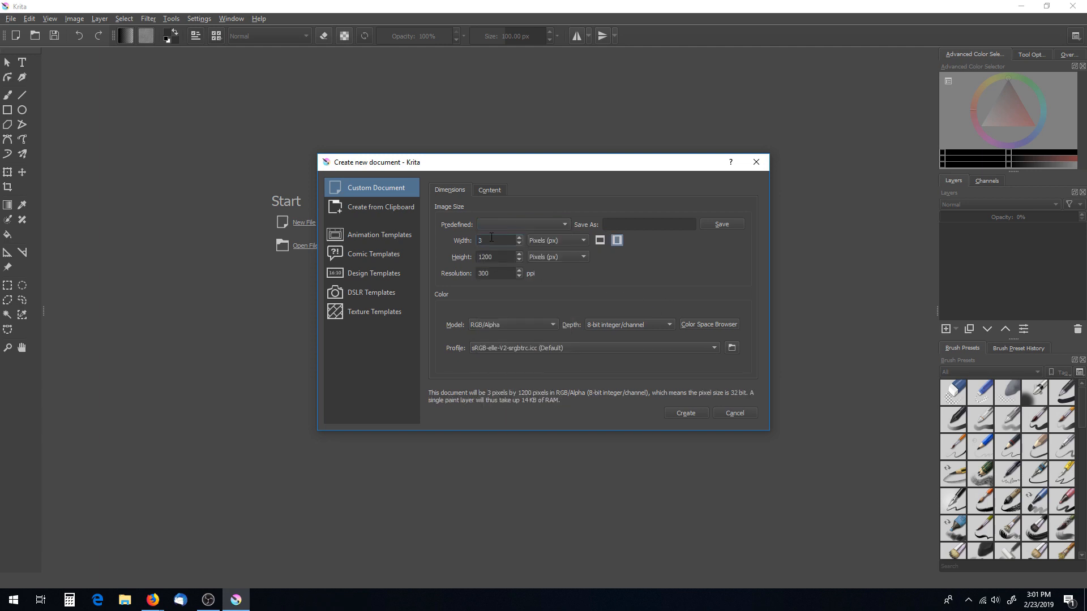
text(600)
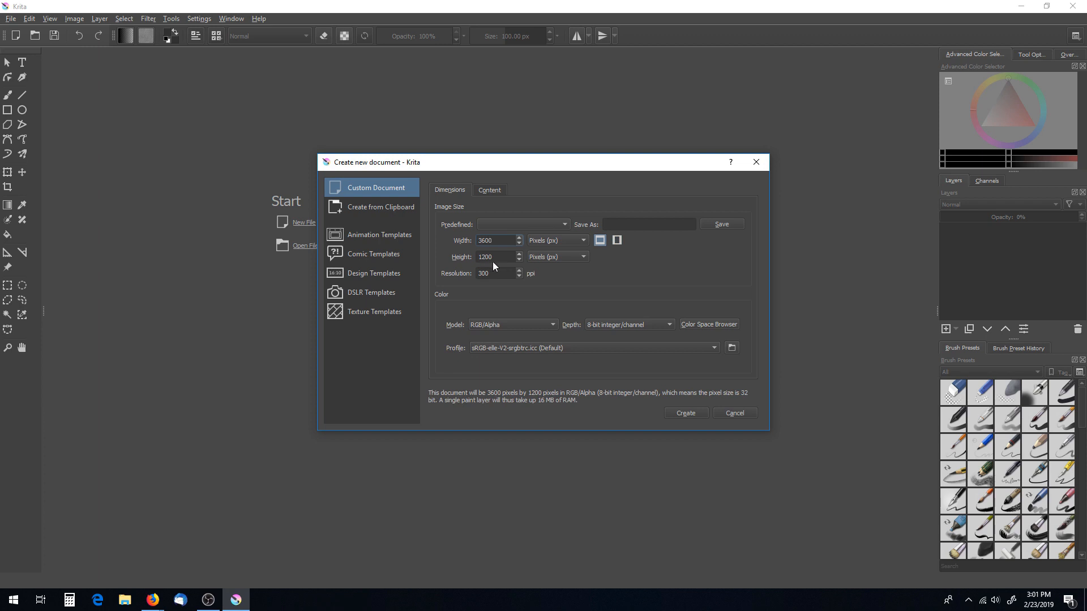
text(2400)
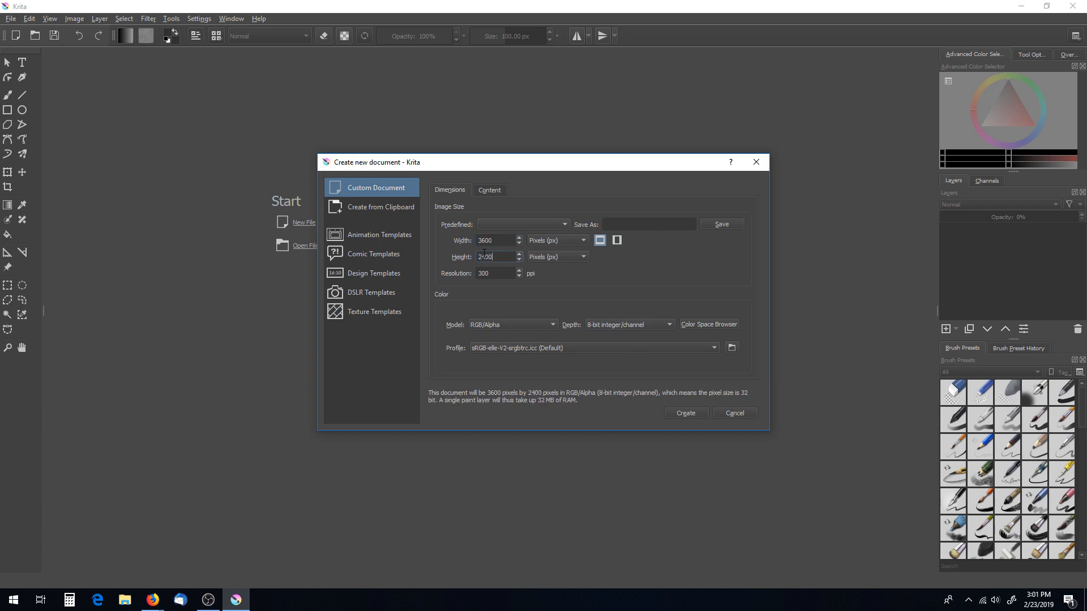
text(C)
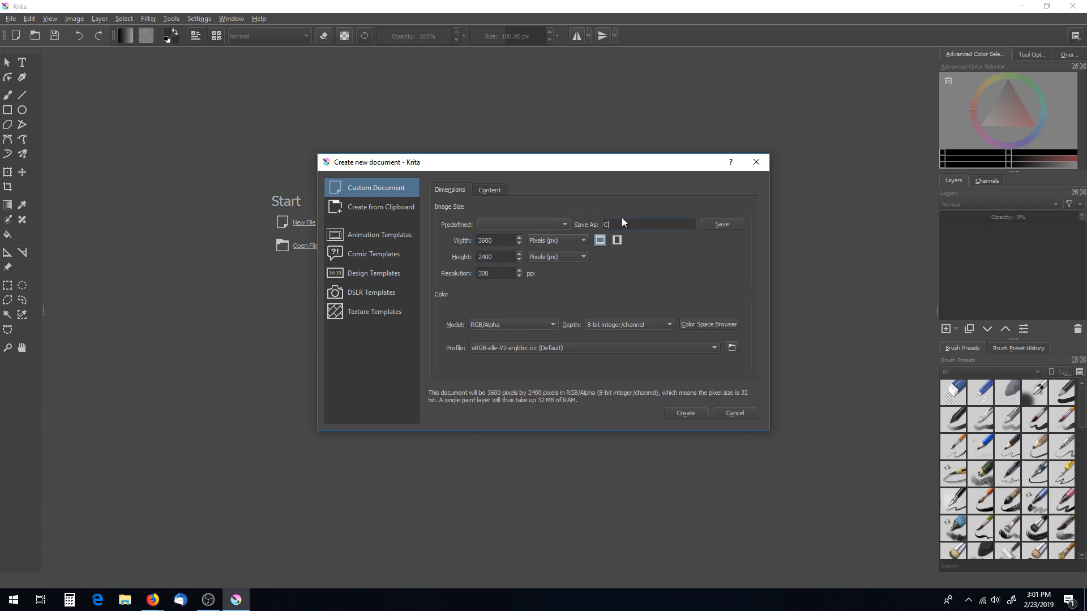
text(ustom_Landsc)
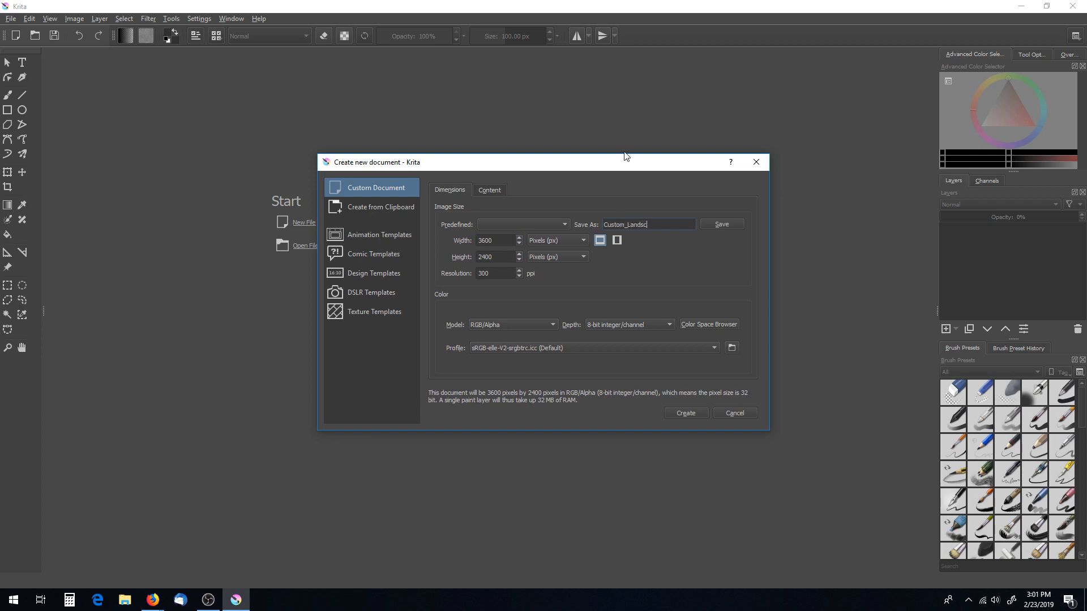
click(489, 190)
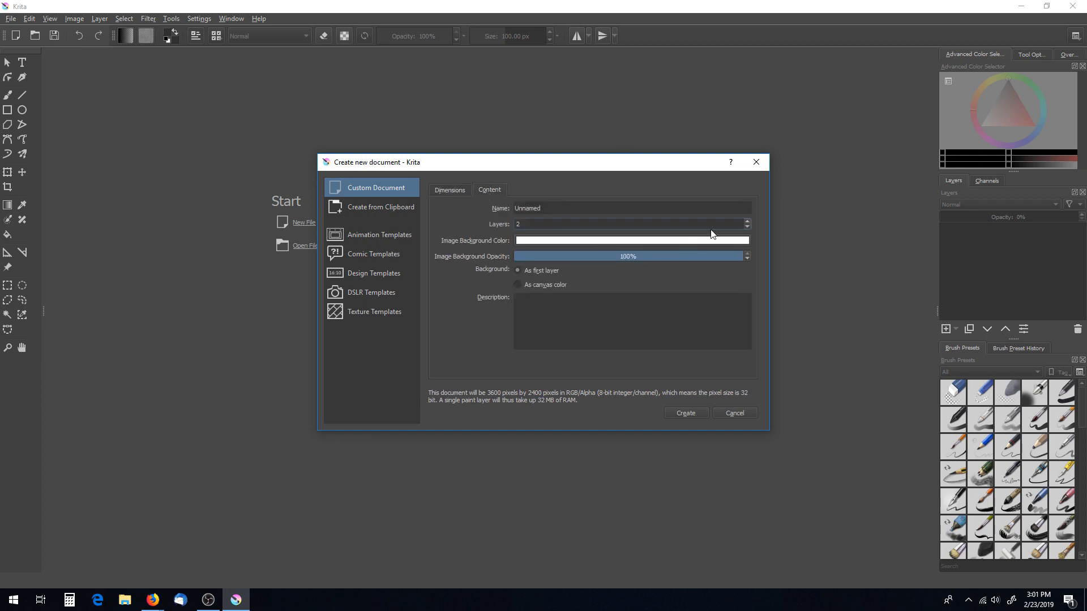
- Create the document with a MID-Grey 50% background used as canvas colour
click(631, 240)
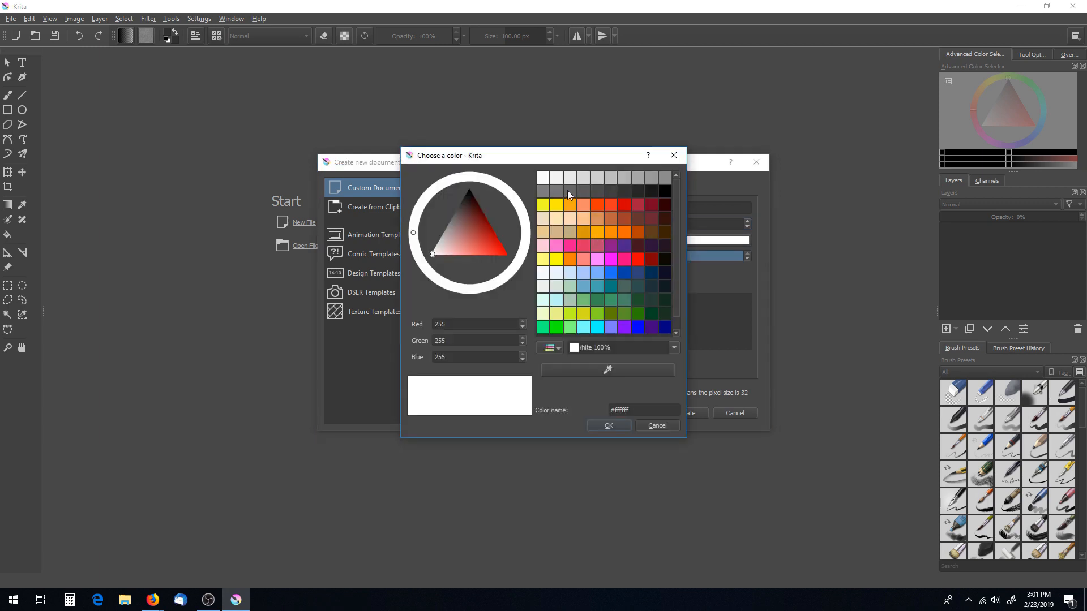
click(543, 193)
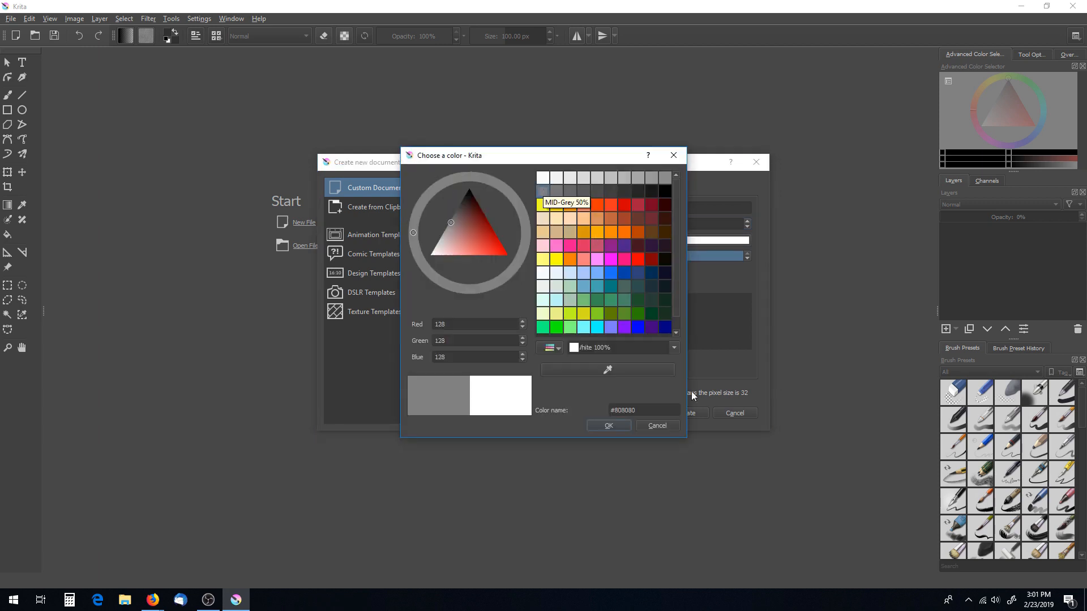
click(673, 347)
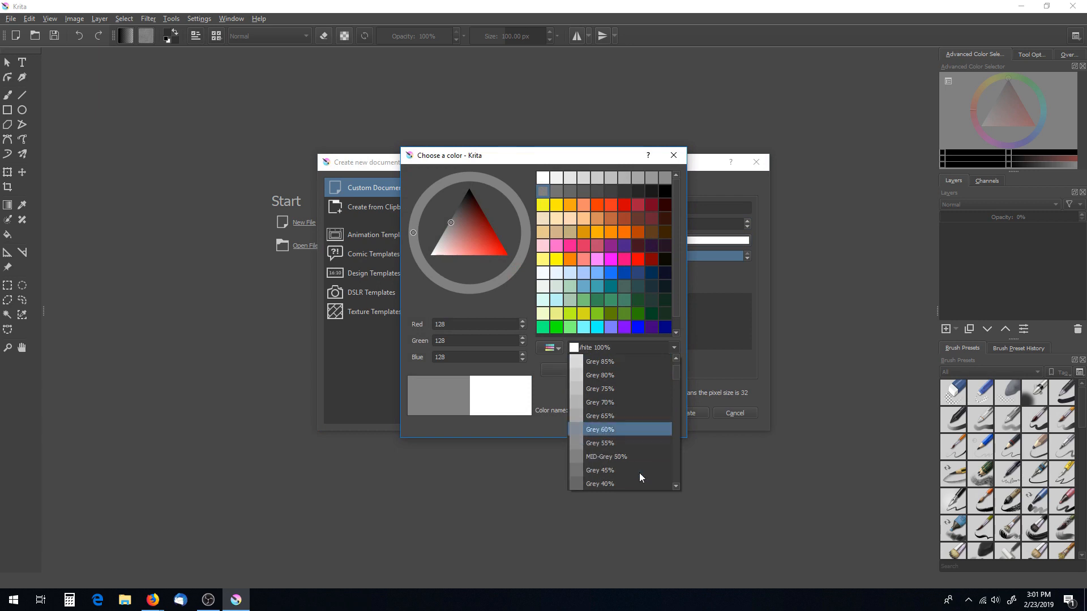
click(600, 483)
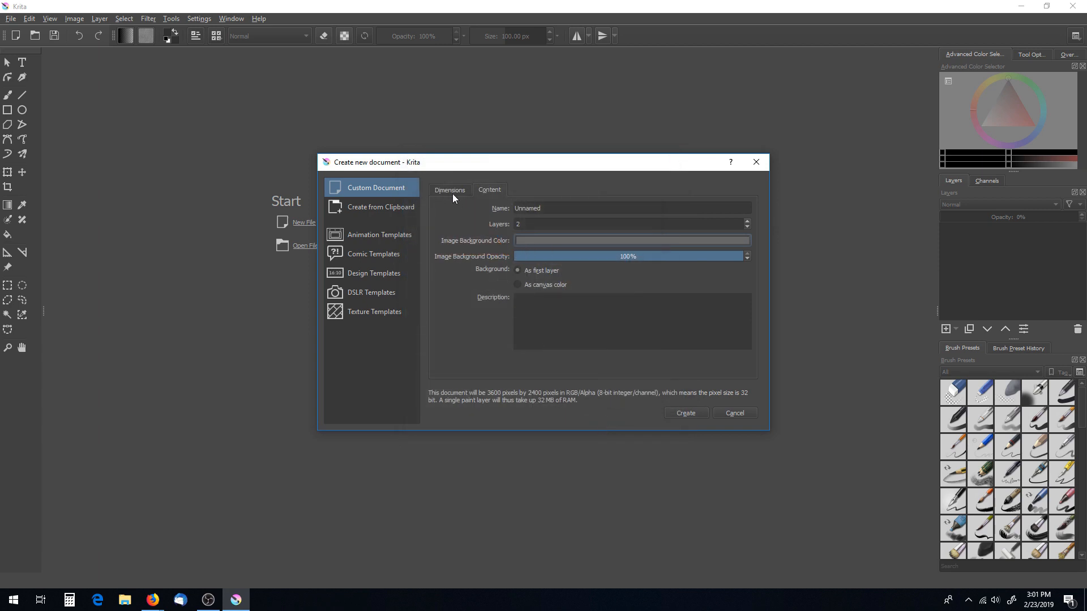
click(518, 284)
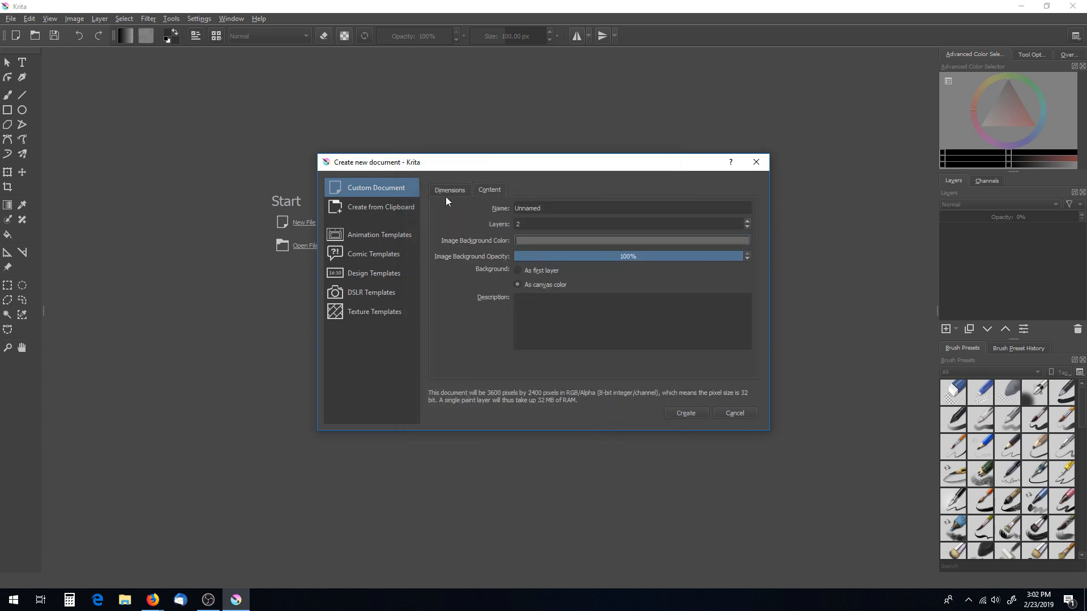
click(449, 190)
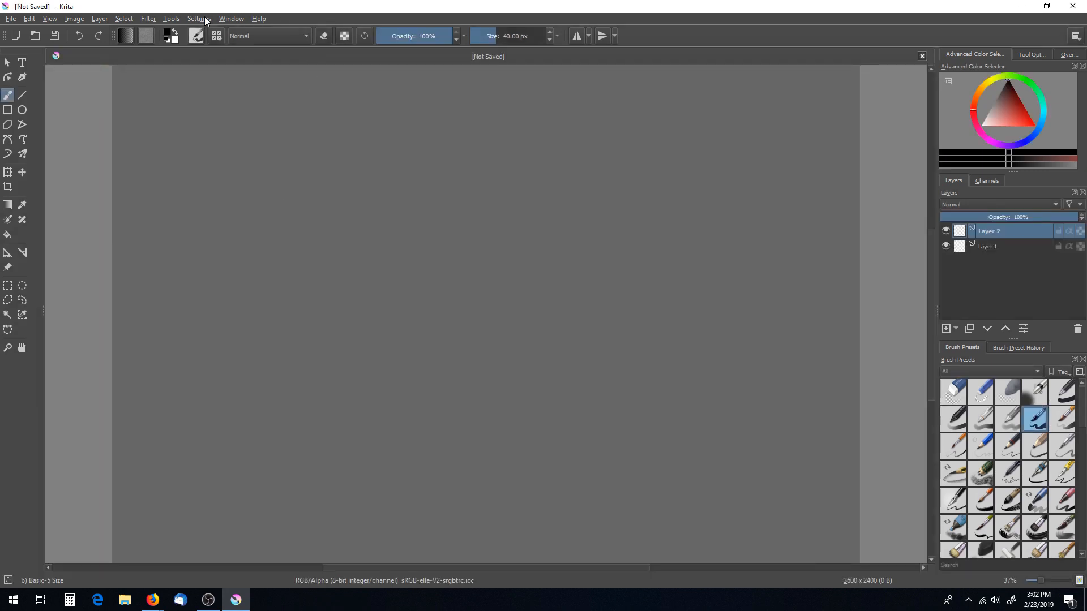
- In Keyboard Shortcuts, set the Text Tool's custom shortcut to None, keep Transform Tool's default, and confirm
click(199, 18)
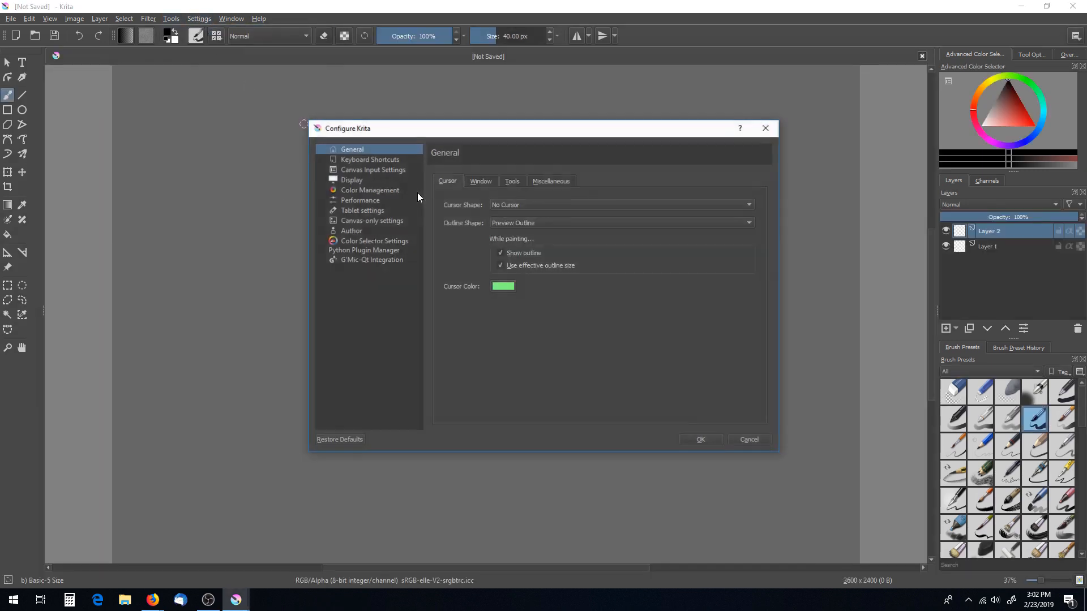
click(373, 170)
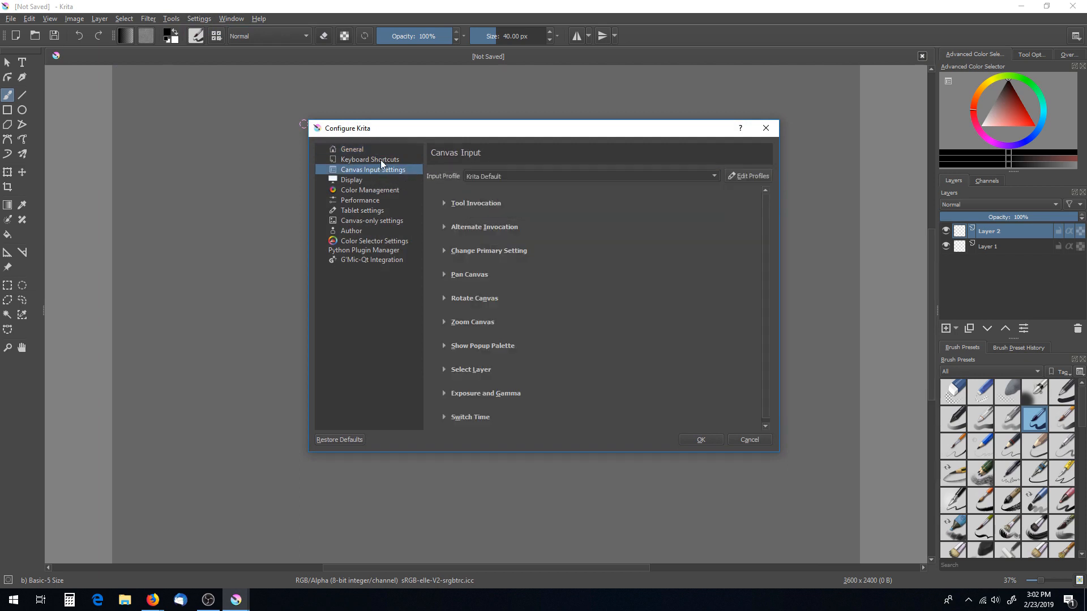
click(369, 160)
text(Ctrl+T)
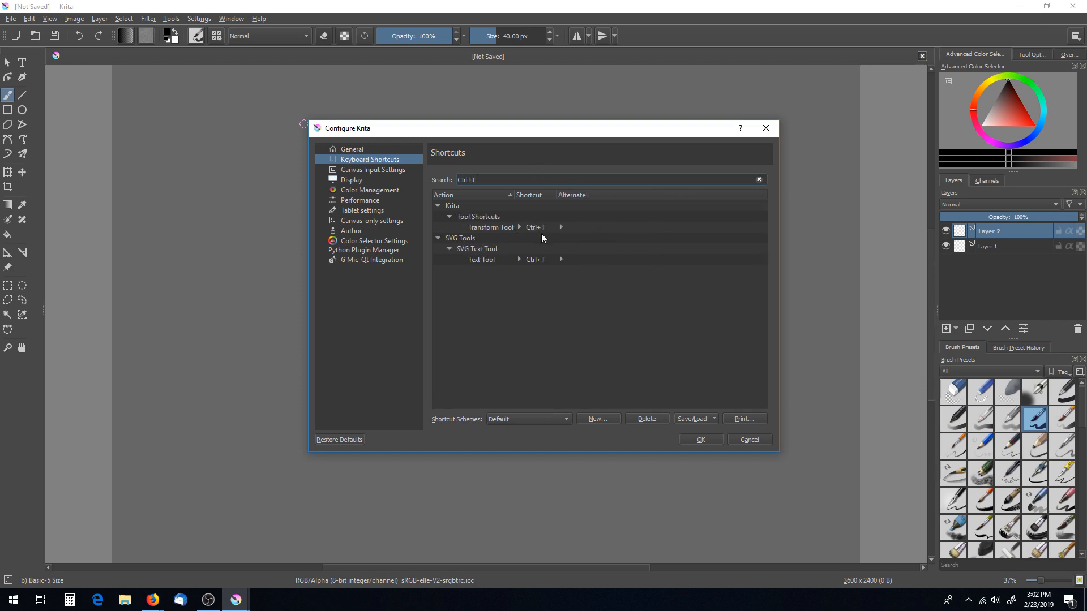
click(490, 226)
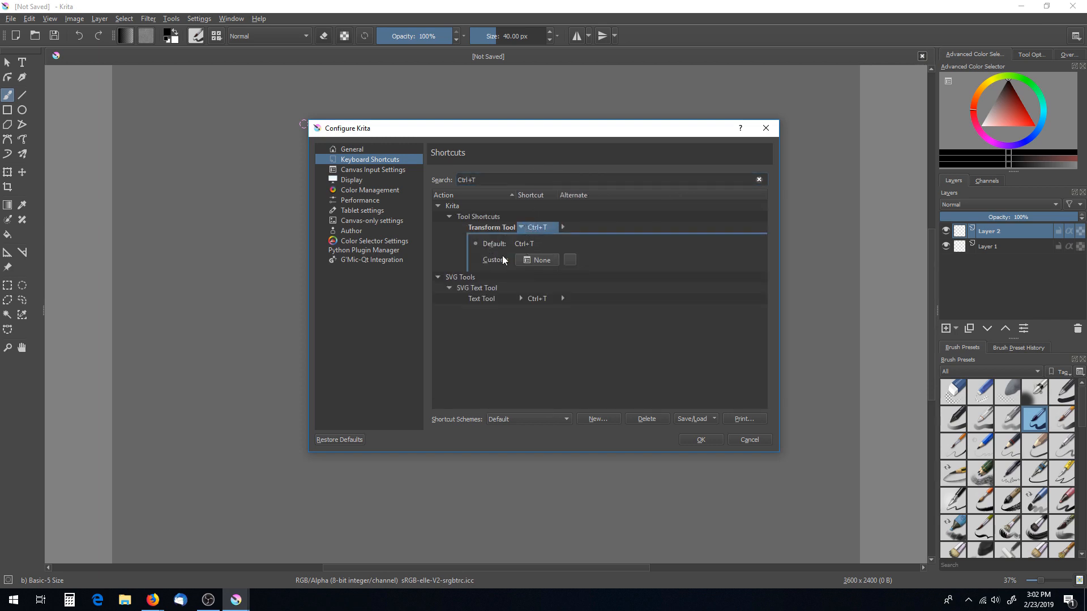
click(481, 299)
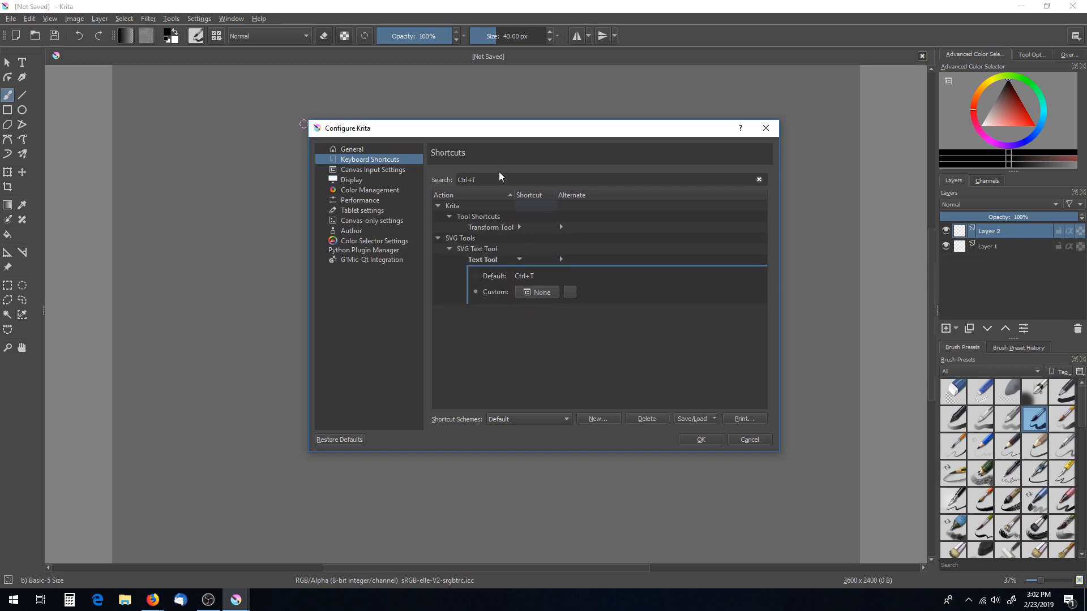
text(Transform)
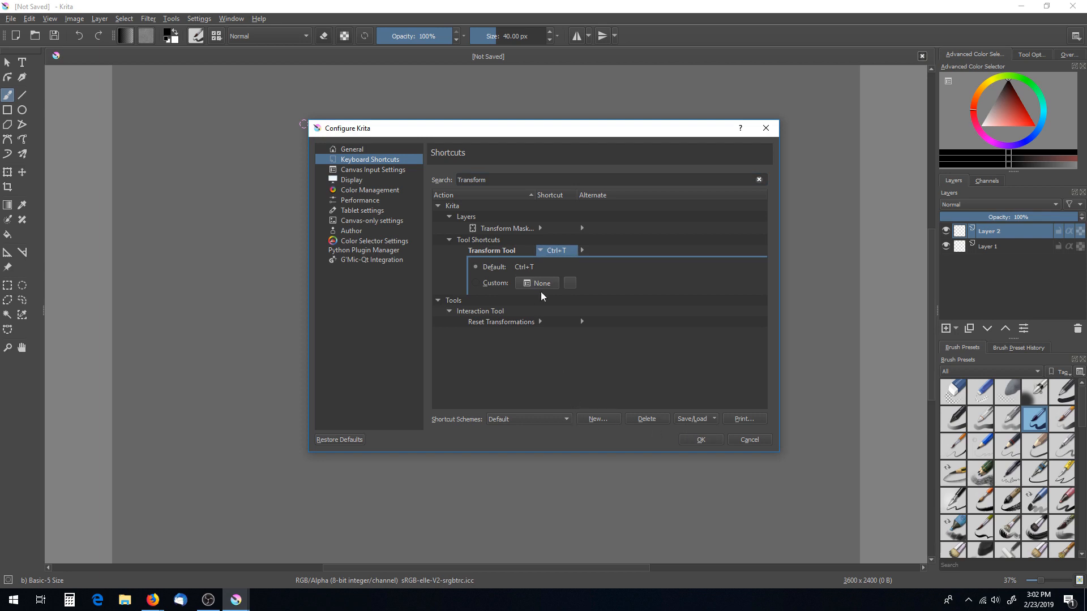
click(748, 440)
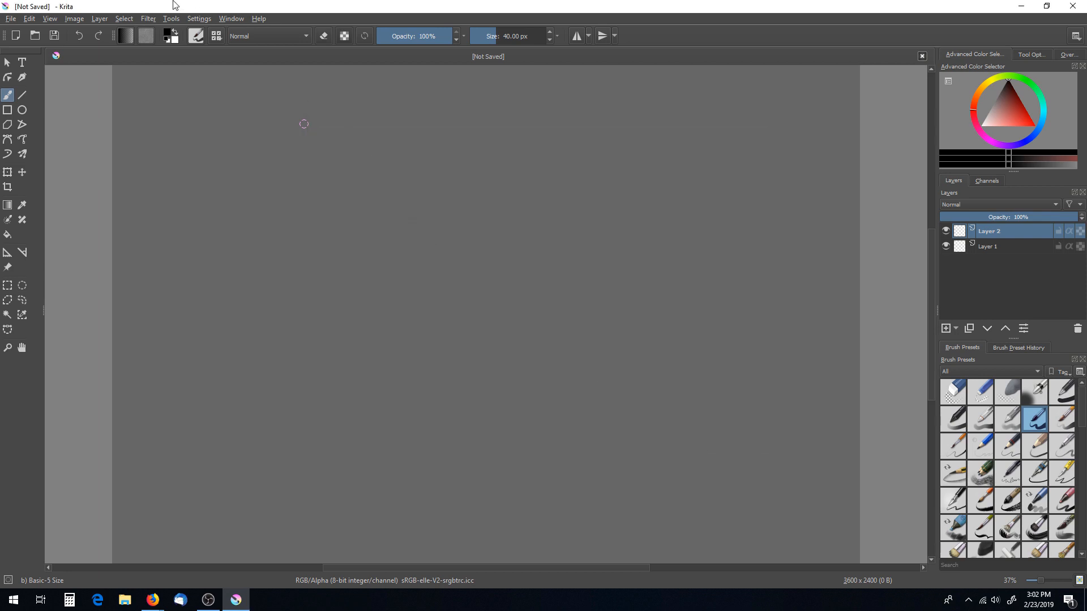
- Apply the Krita darker theme from Settings > Themes
click(198, 18)
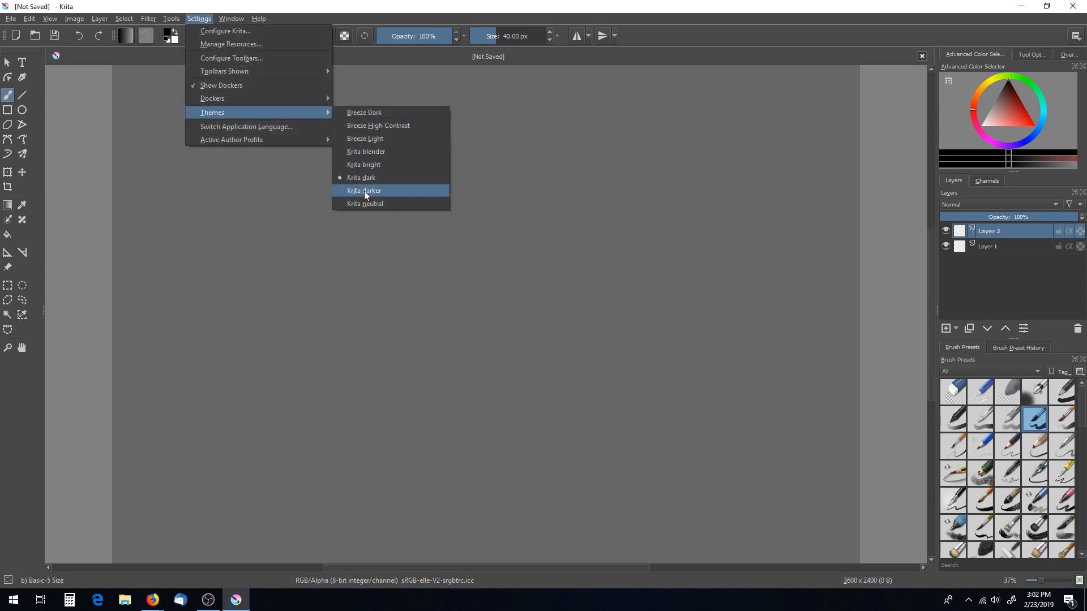
click(364, 191)
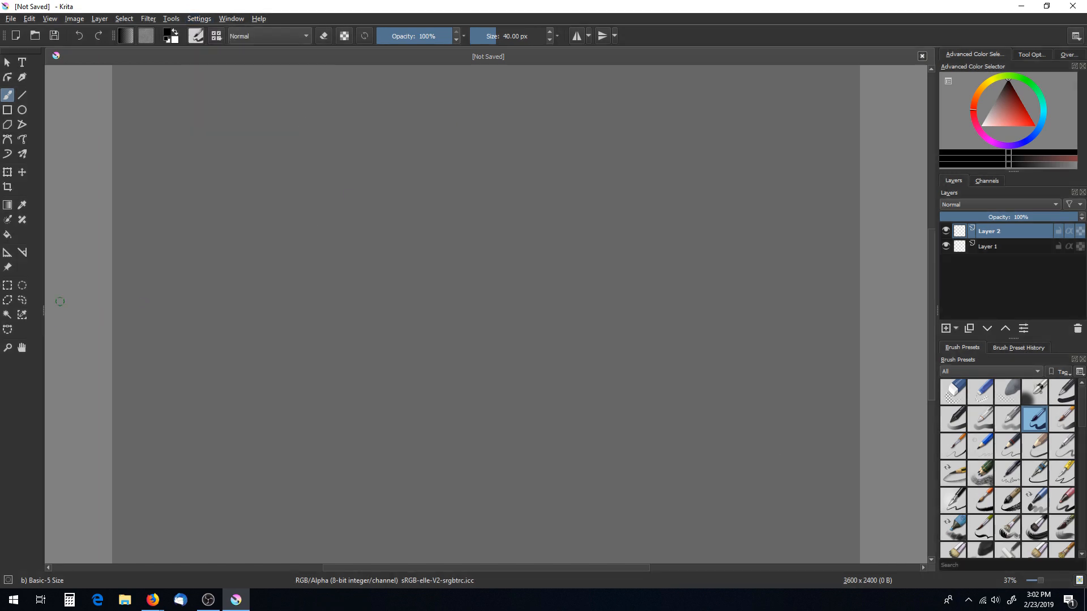
click(1030, 54)
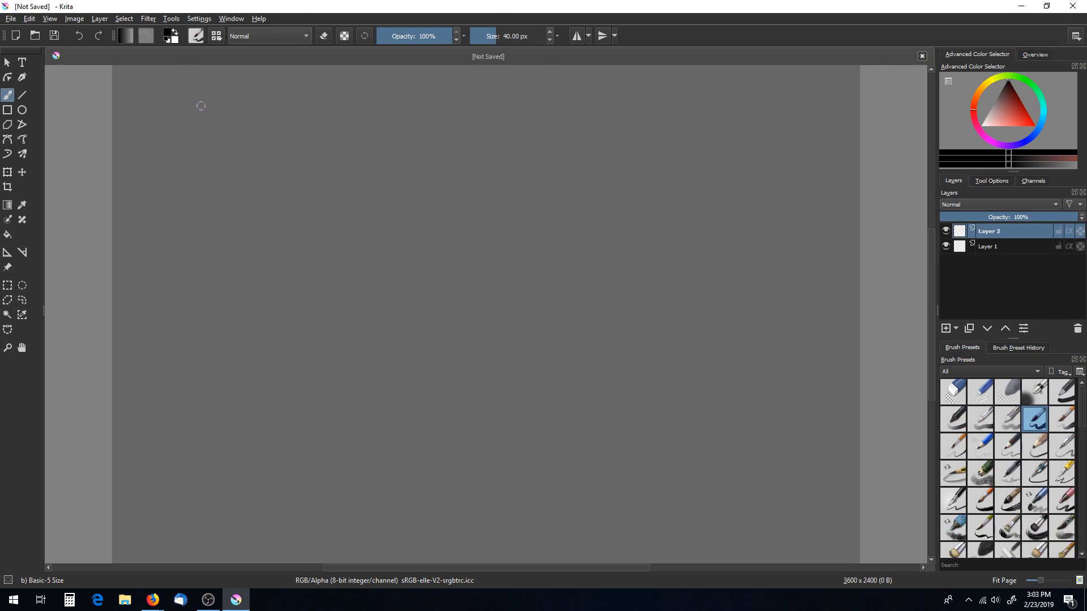
mouse_move(211, 16)
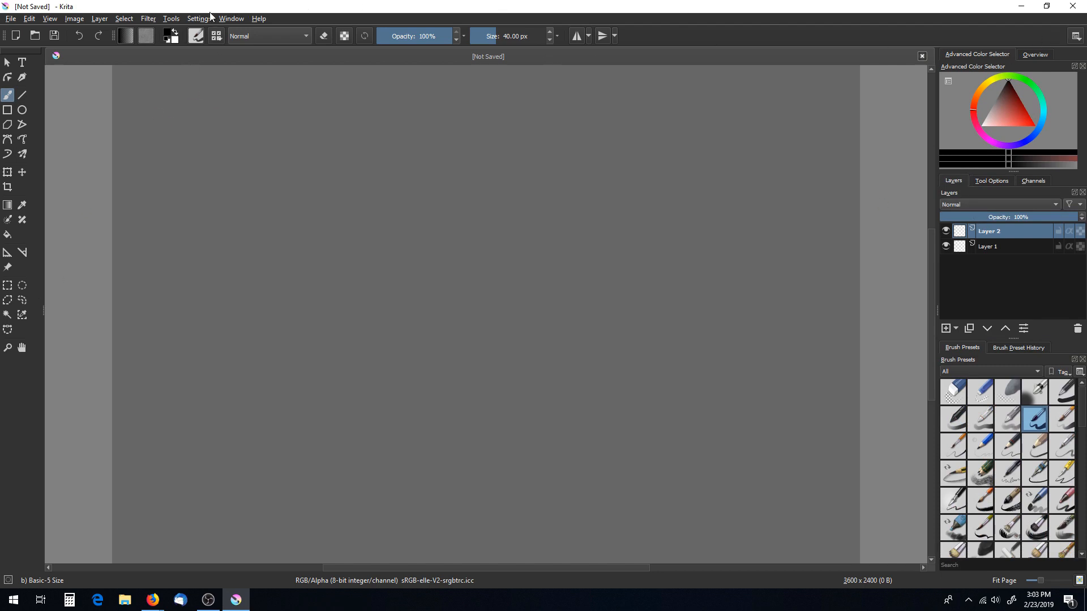
- Enable 'Use texture buffer' on the Display page under Direct3D 11 rendering and confirm
click(199, 18)
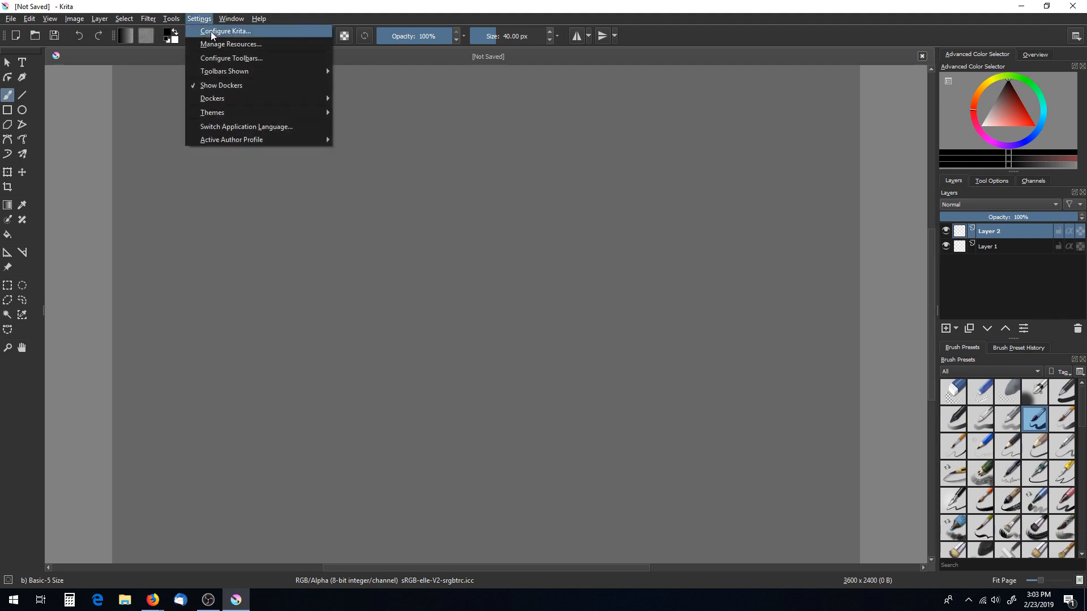
click(224, 30)
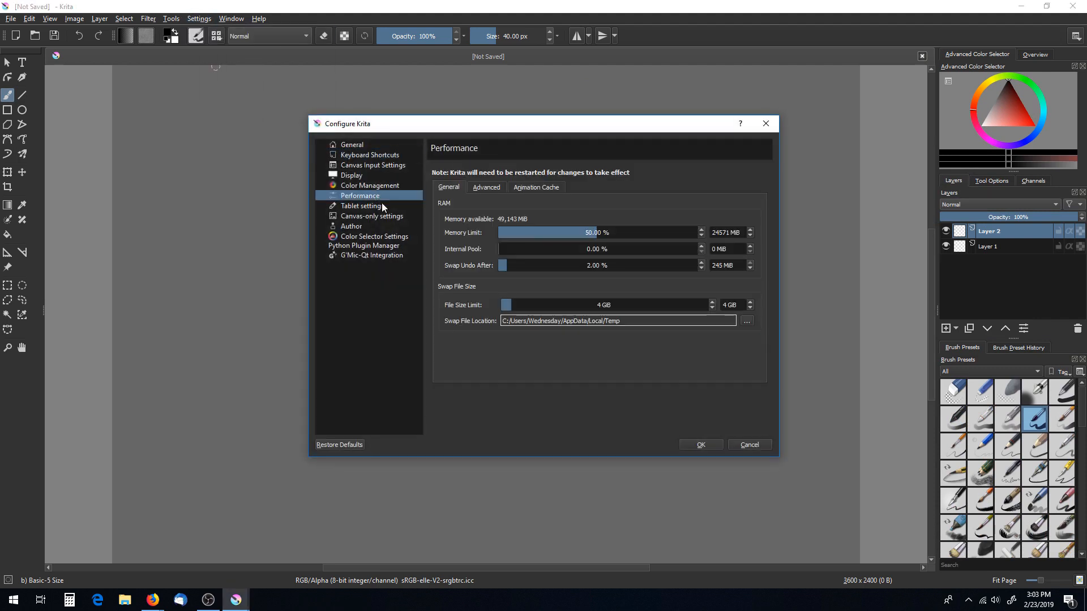
click(362, 206)
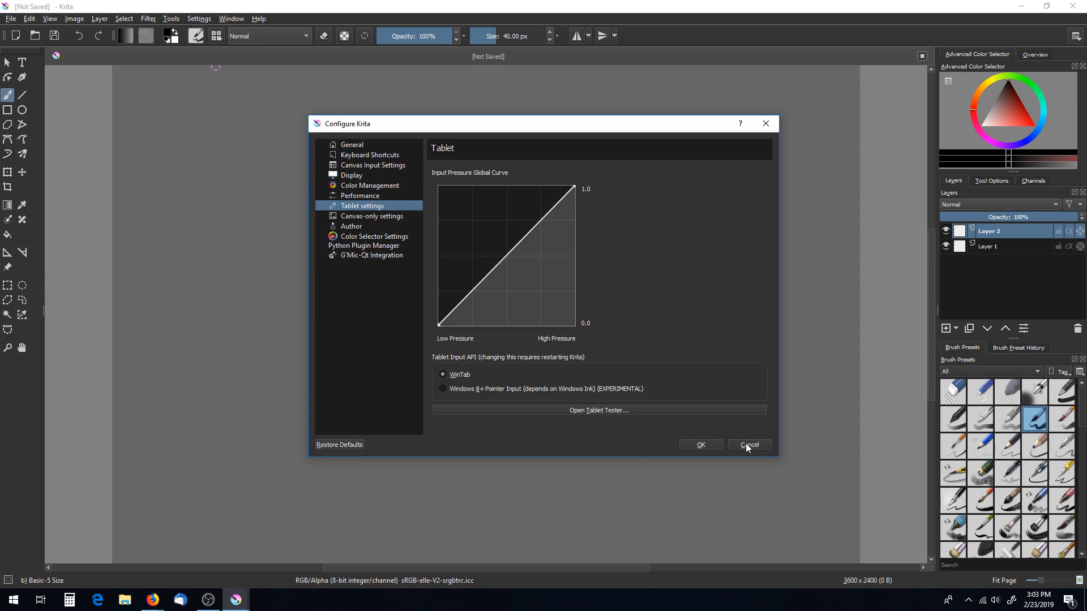
mouse_move(383, 172)
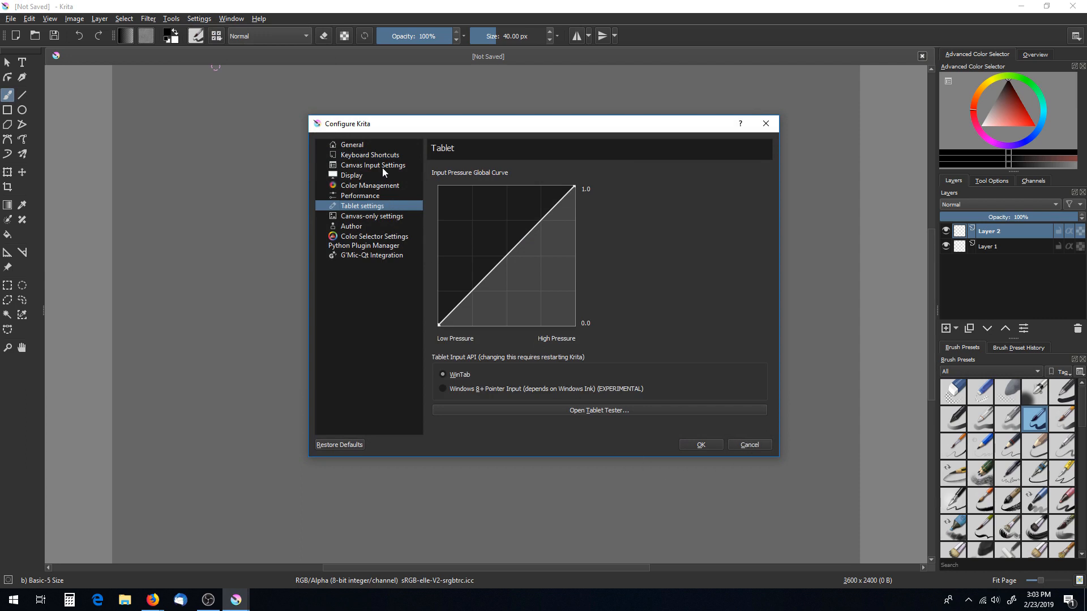
click(369, 155)
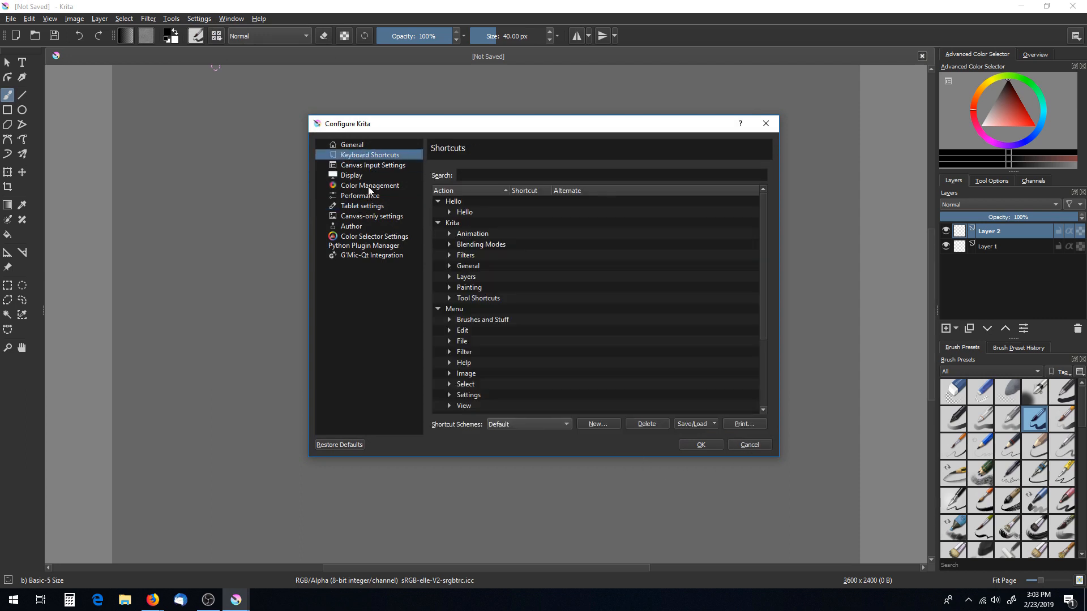
click(352, 175)
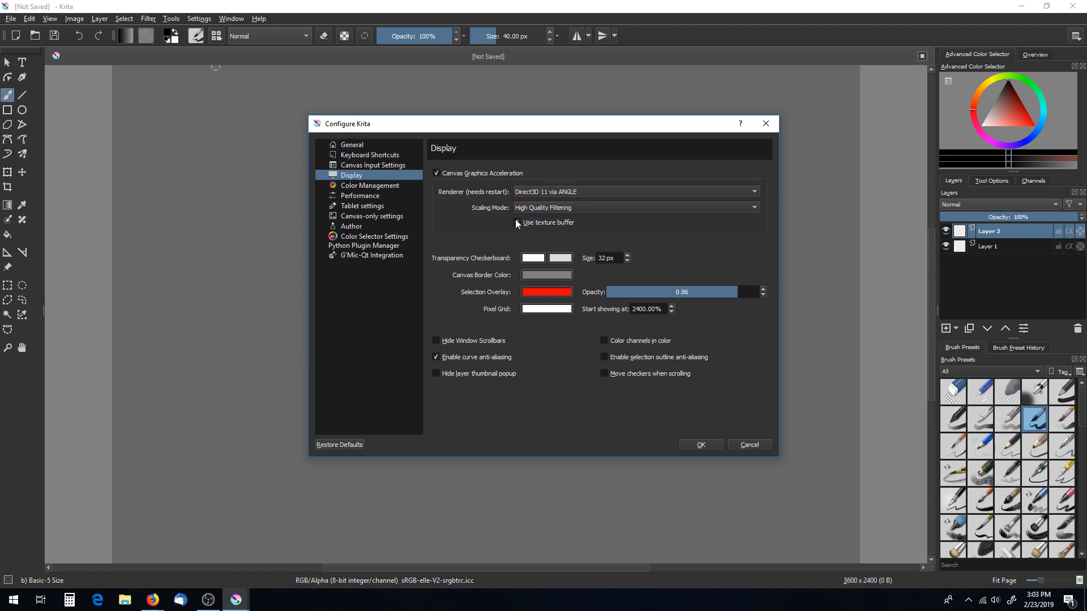
click(518, 223)
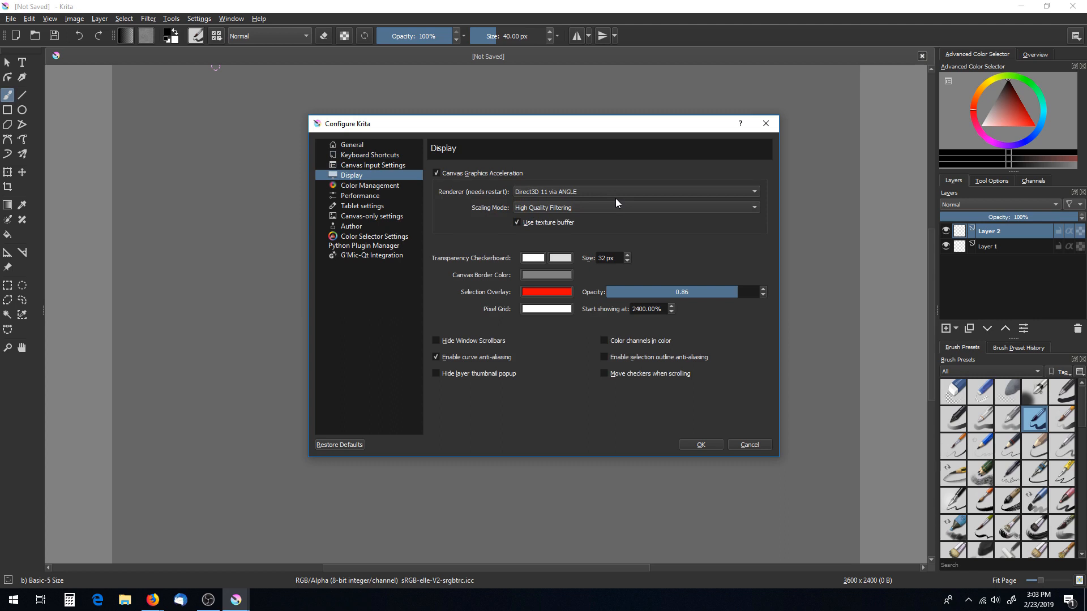
mouse_move(599, 190)
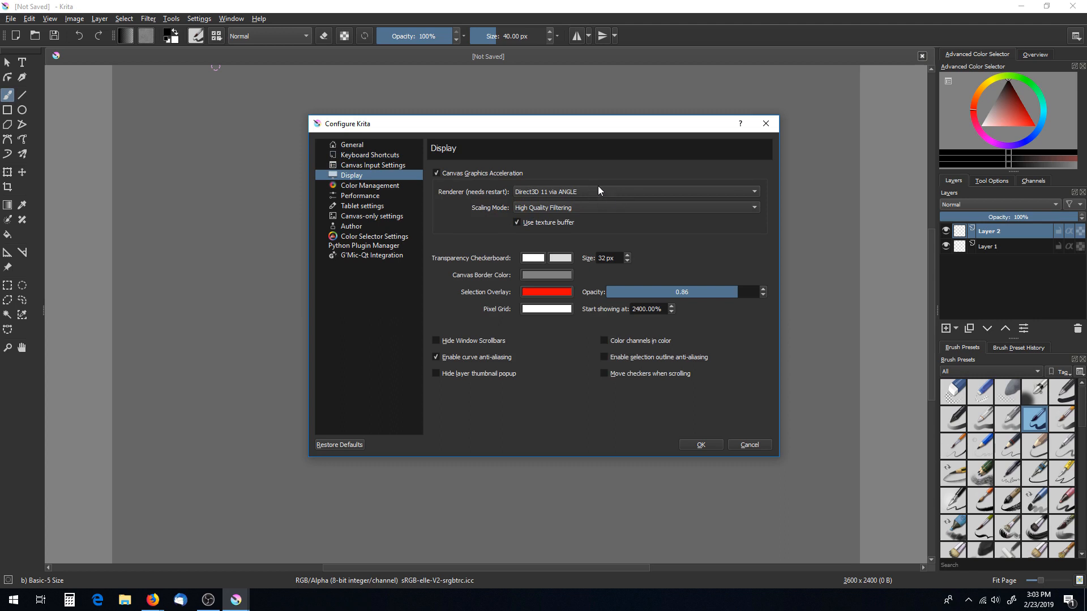
mouse_move(671, 404)
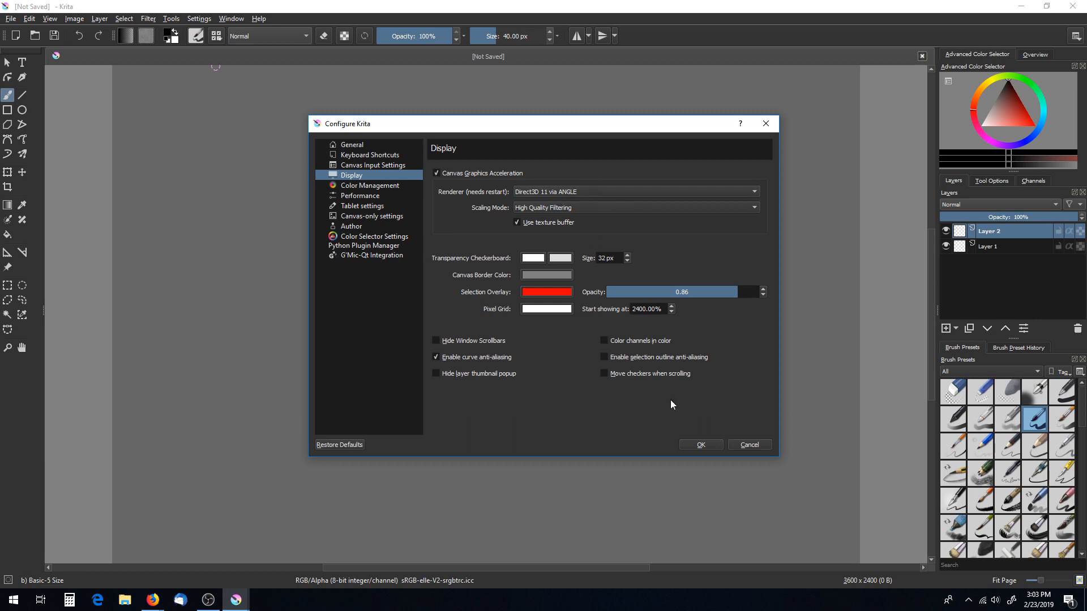
click(700, 445)
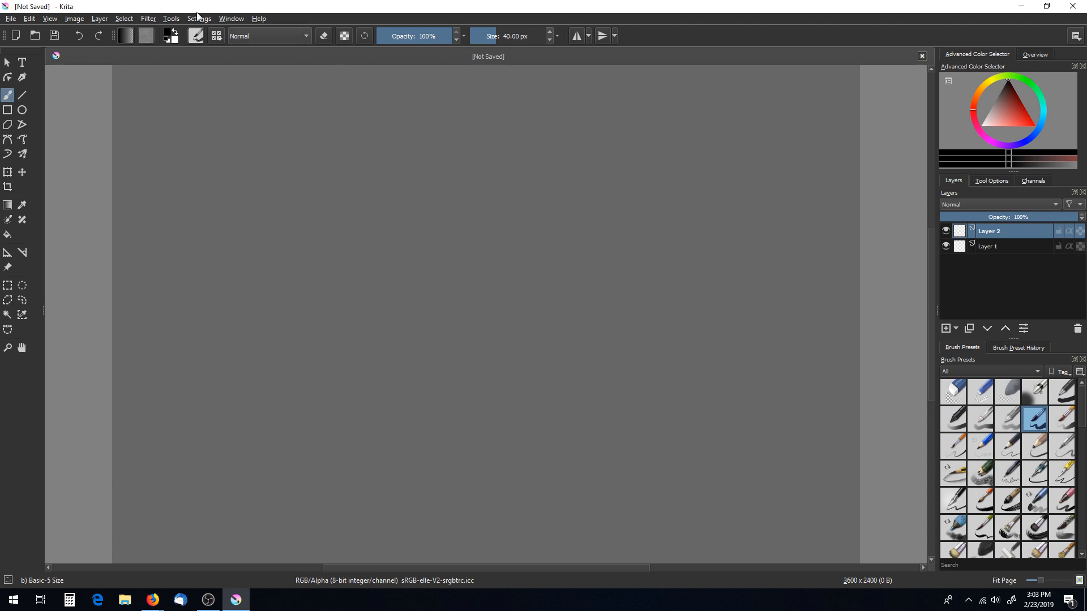
- Import the CustomWorkspace bundle from Documents > Krita > ResourceBundle_Backups and confirm
click(199, 18)
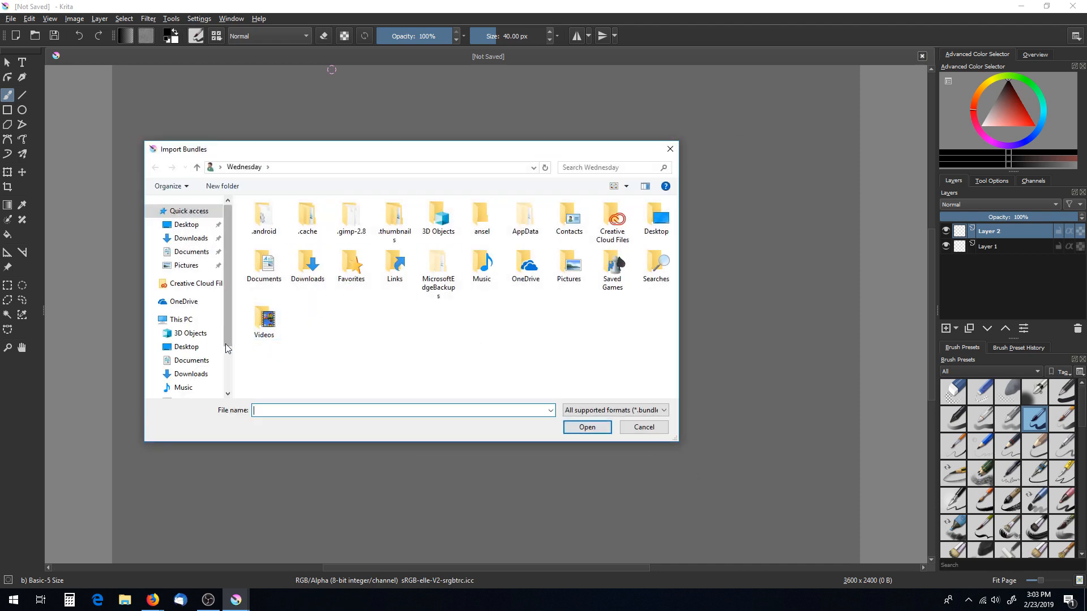
click(191, 360)
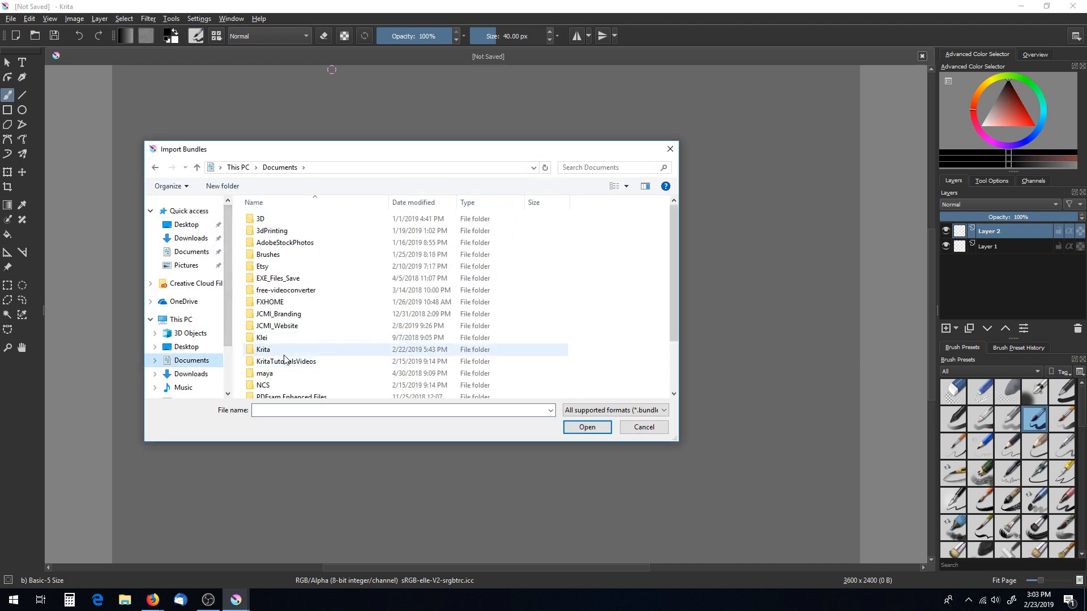
double_click(263, 350)
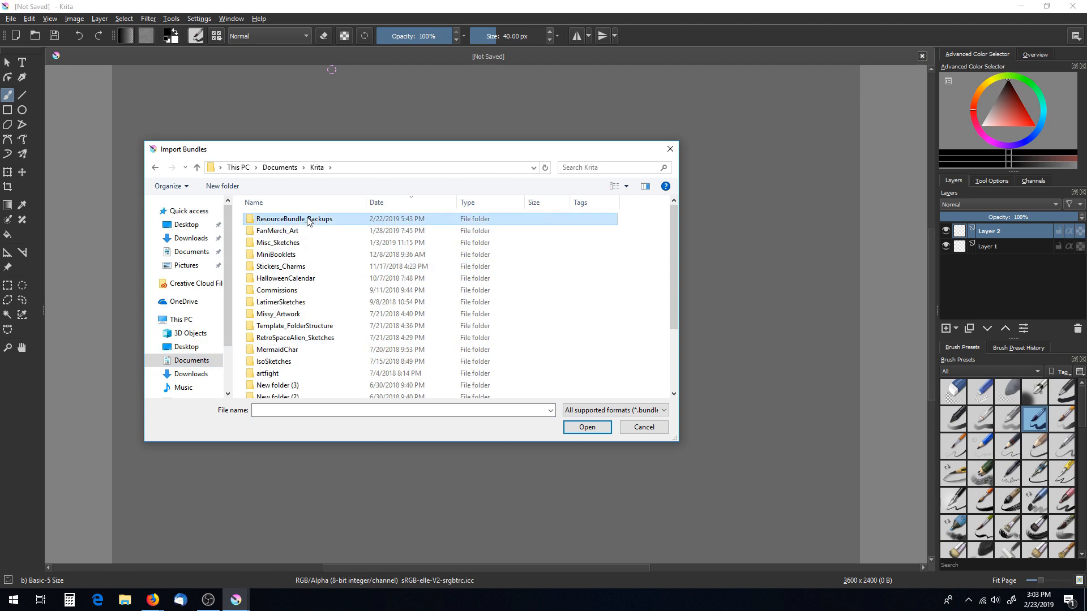
click(642, 427)
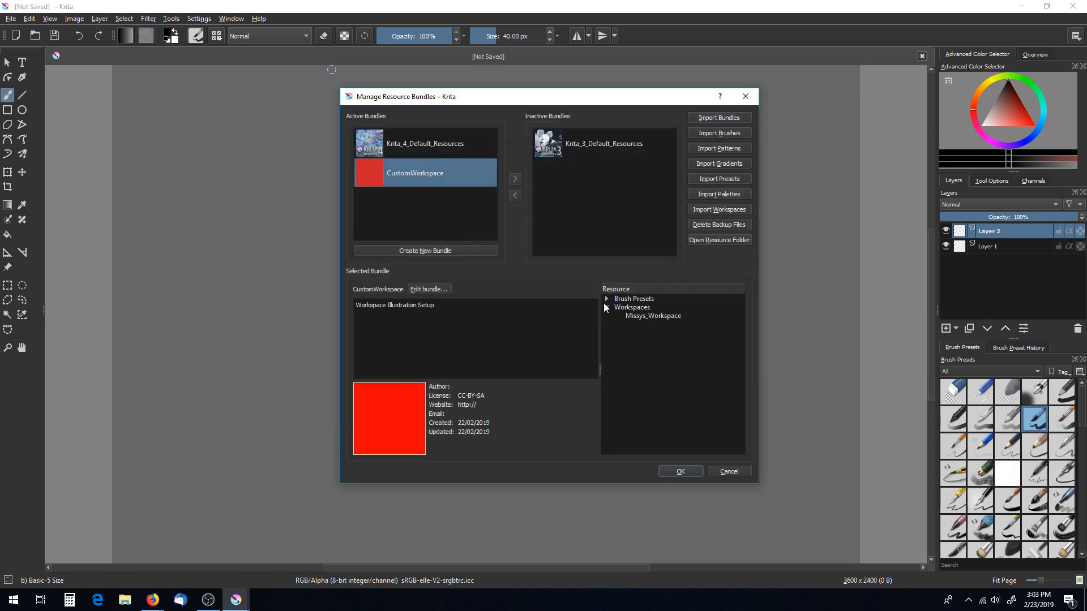
click(606, 299)
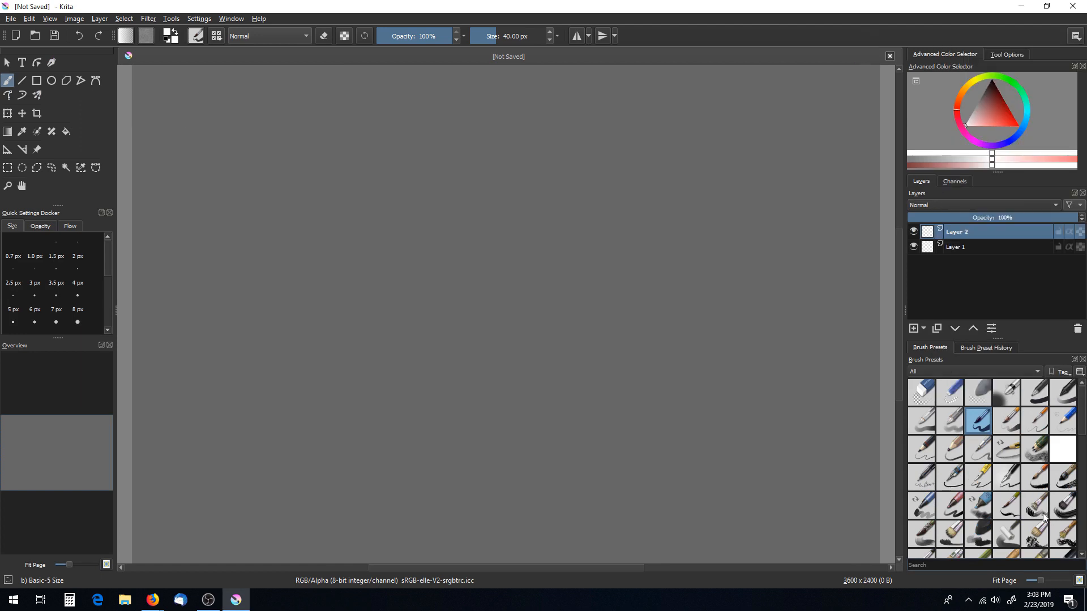
mouse_move(420, 414)
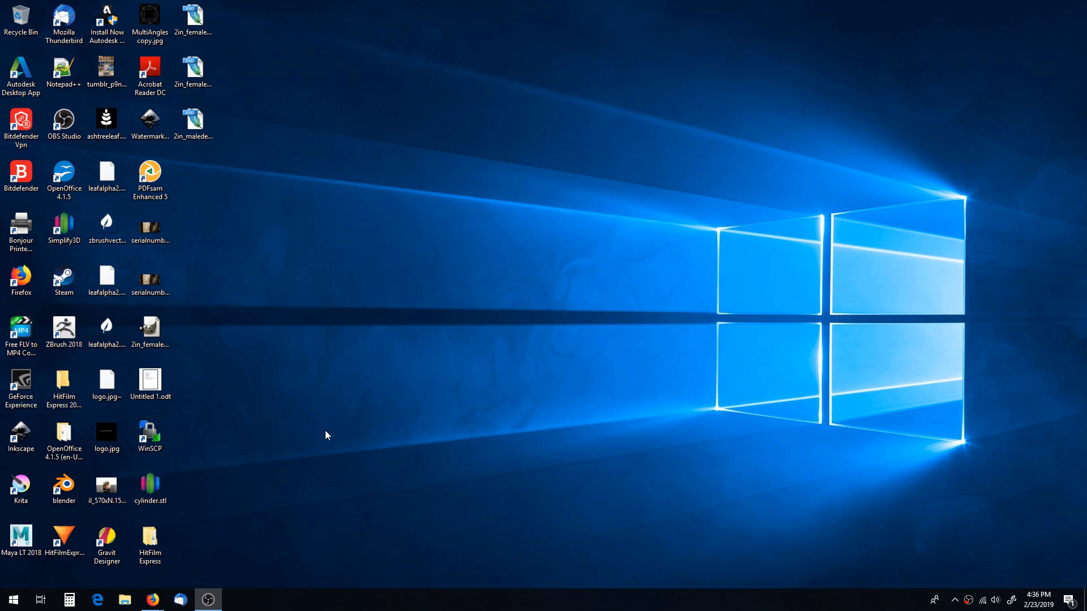
mouse_move(359, 460)
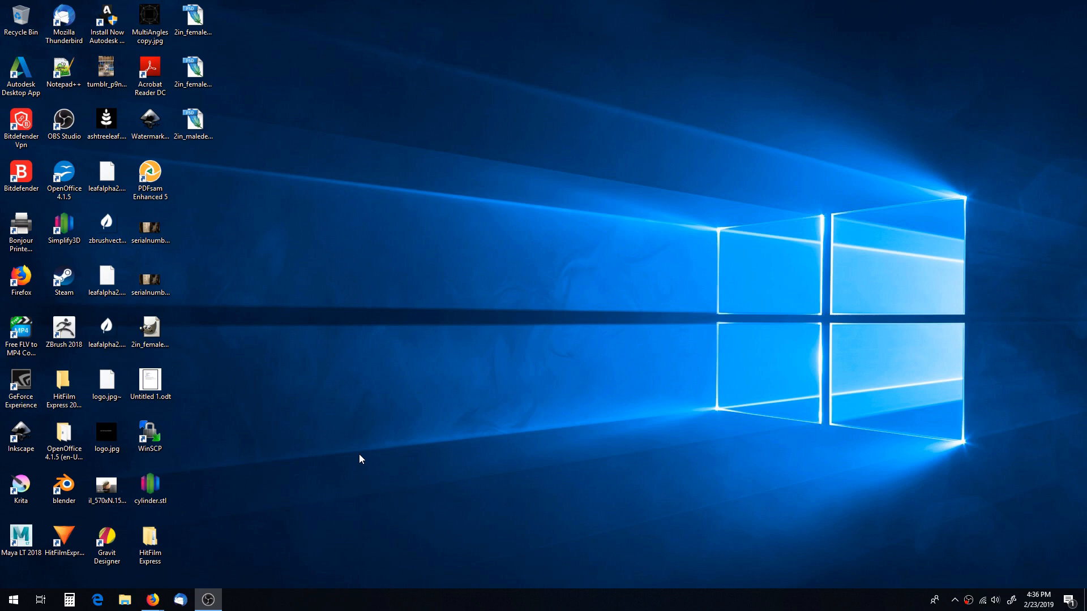
mouse_move(319, 447)
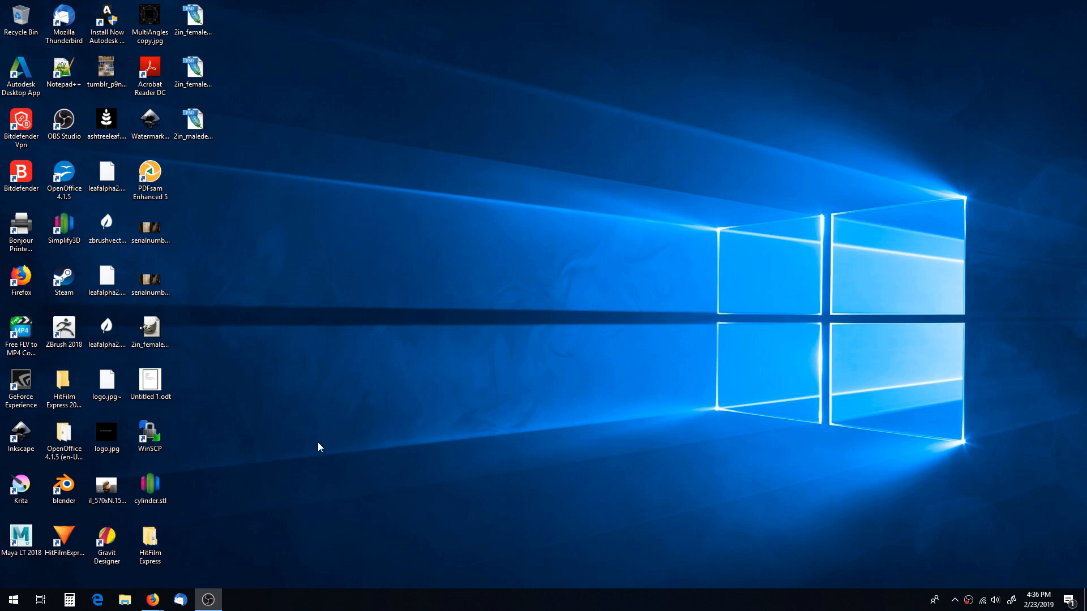
mouse_move(329, 458)
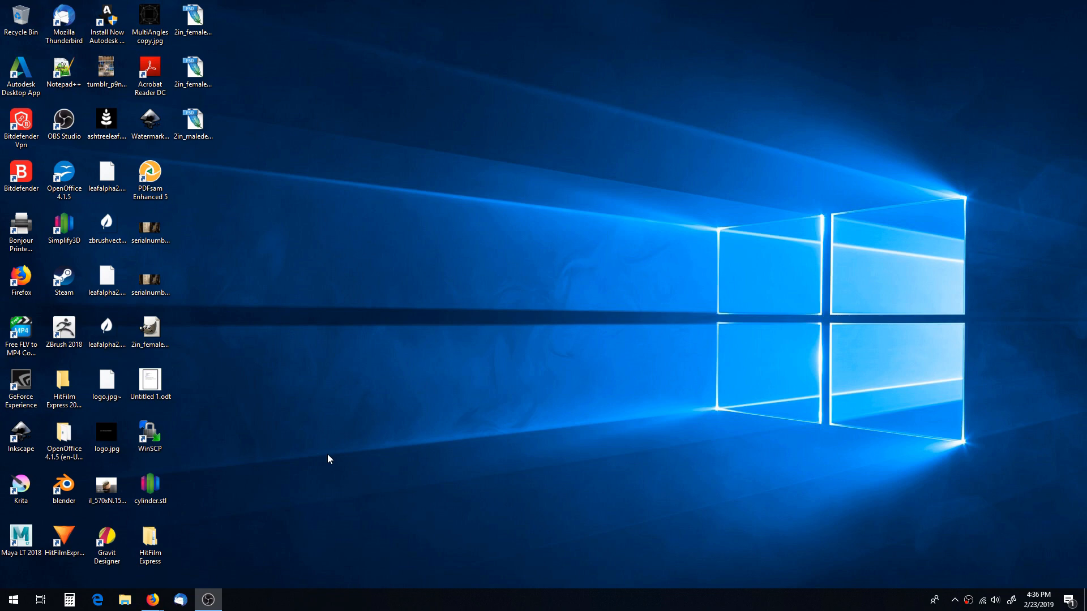
mouse_move(31, 503)
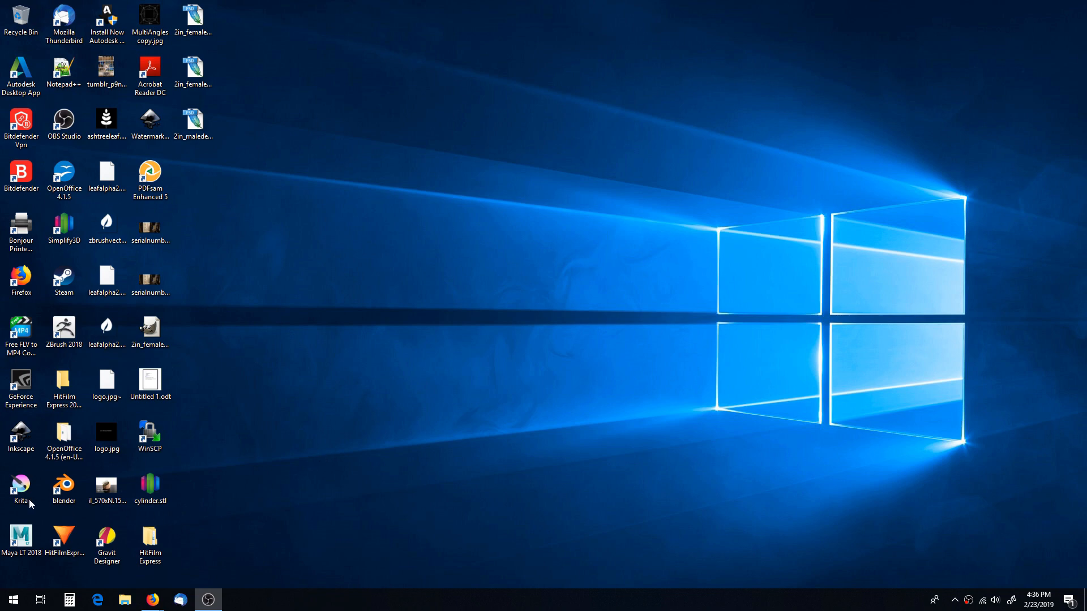
- Launch Krita from the desktop shortcut and accept the manual 1920x1081 tablet screen size
click(21, 485)
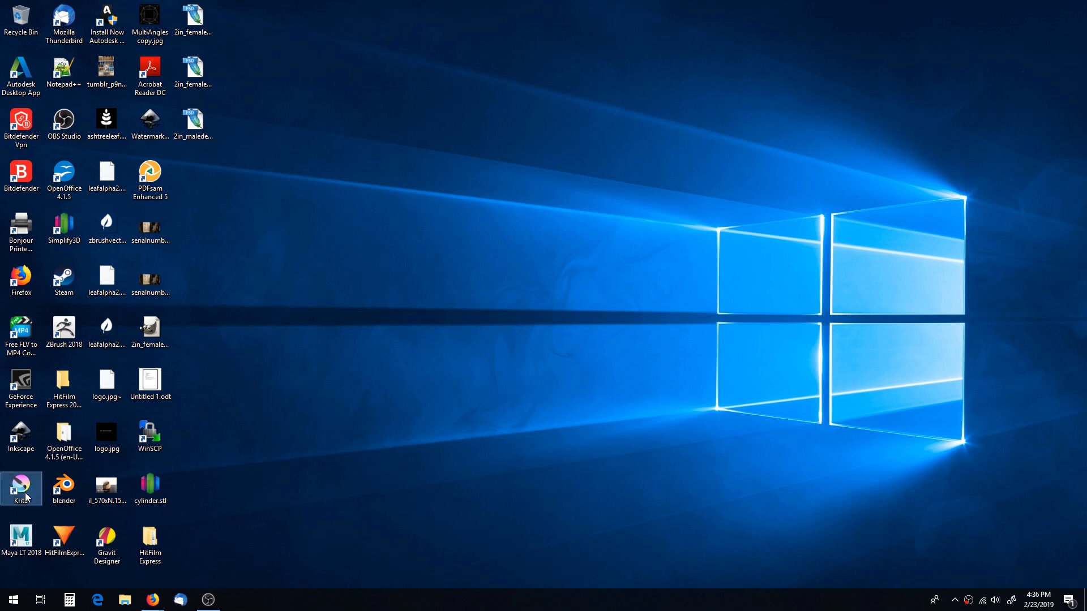
double_click(20, 488)
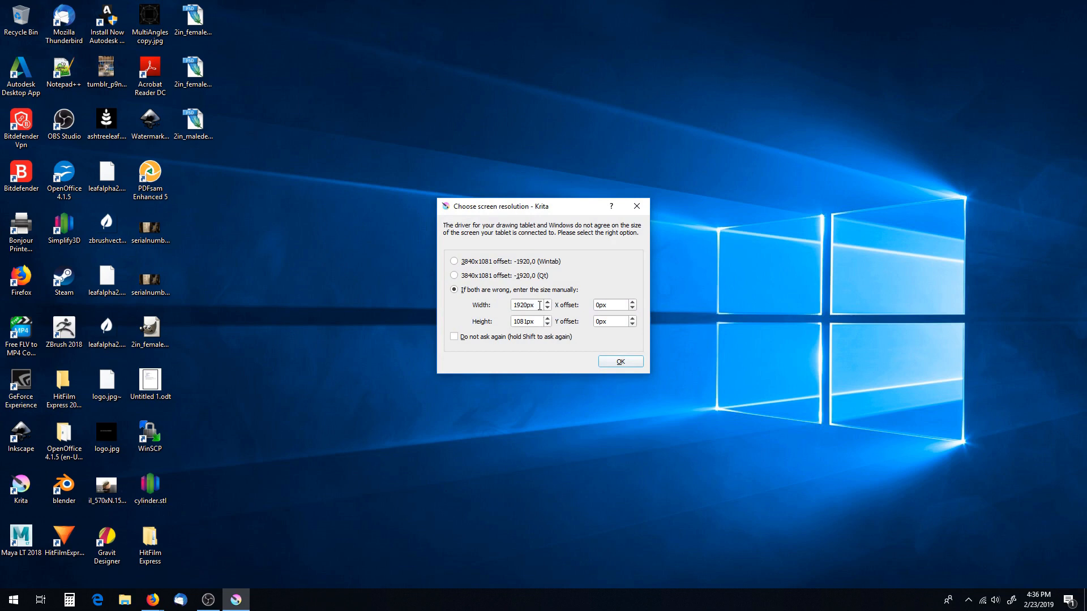
click(618, 361)
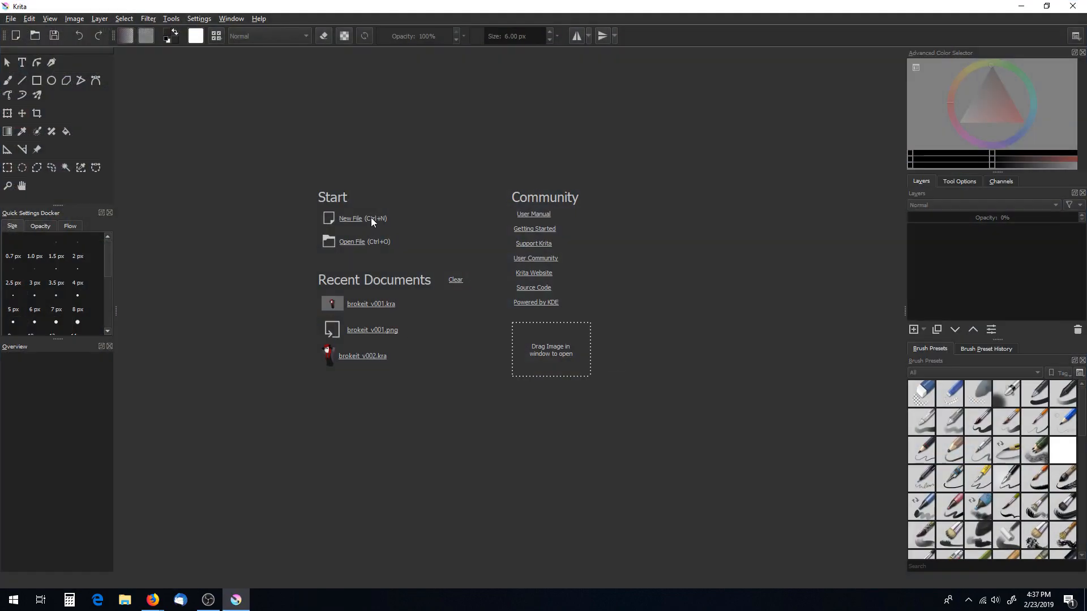
- Create a default 3600 × 2400 document and show the General page of Configure Krita
click(351, 218)
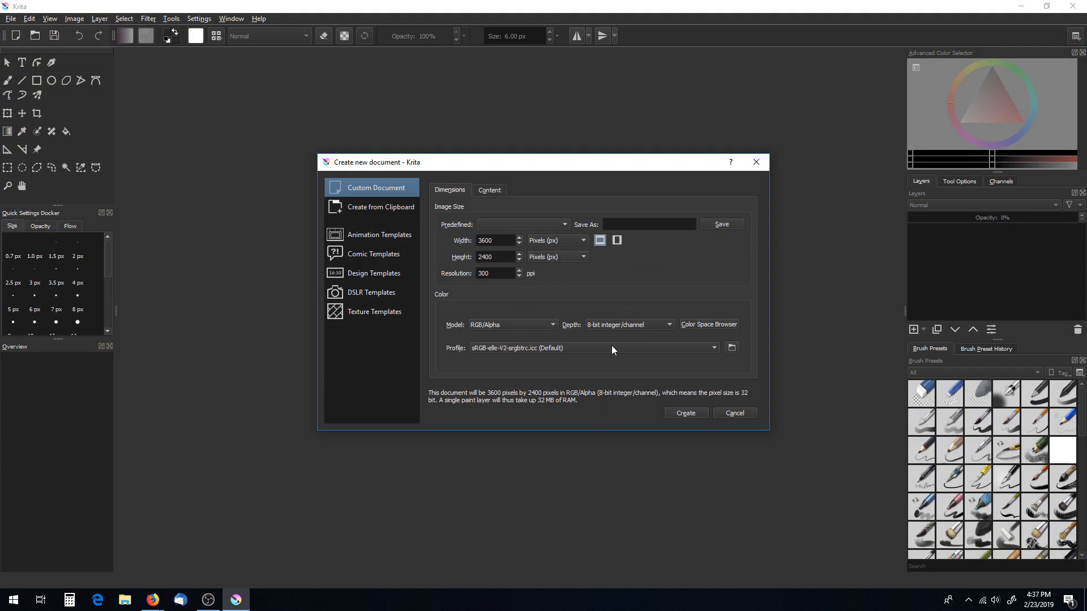
click(199, 18)
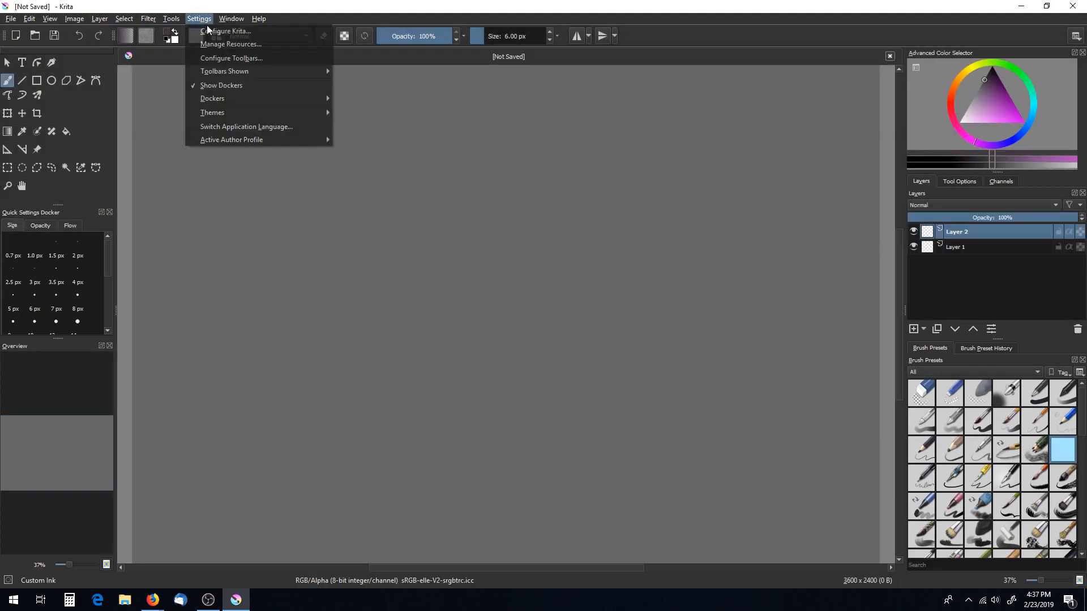
click(226, 31)
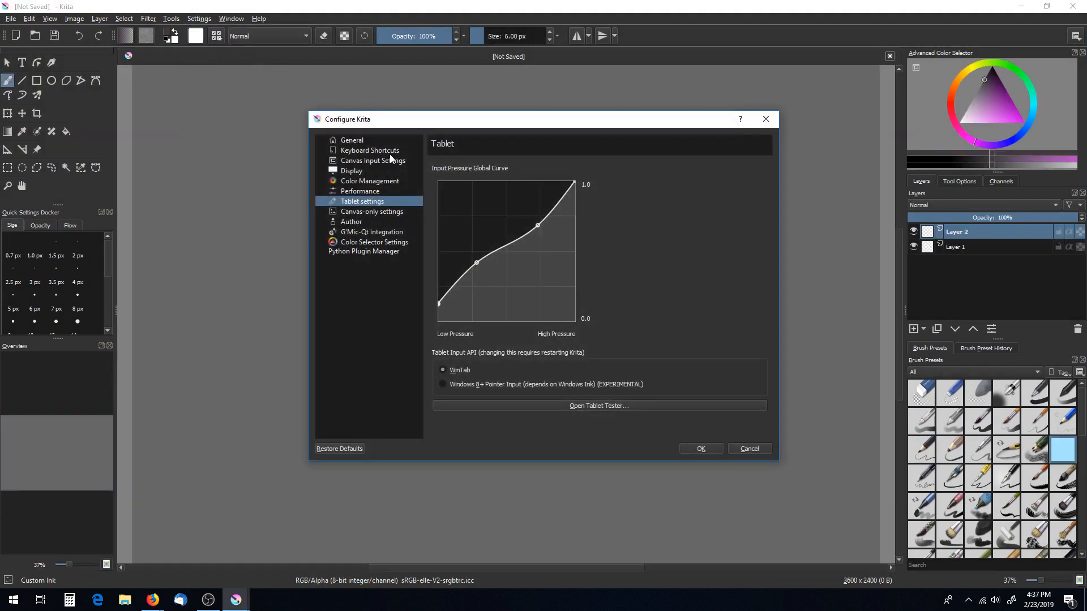
click(351, 140)
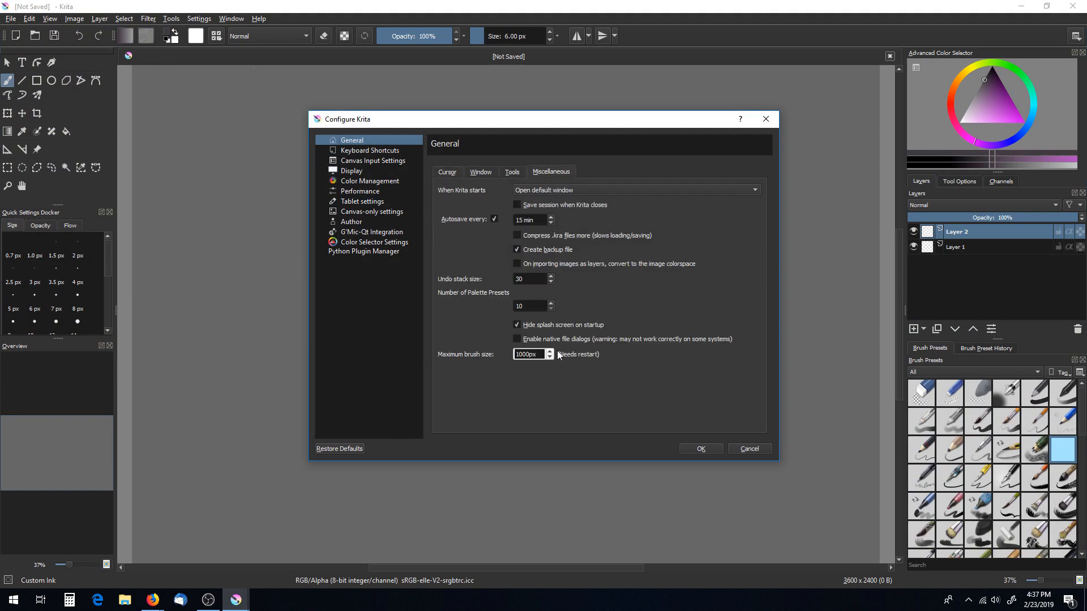
mouse_move(639, 344)
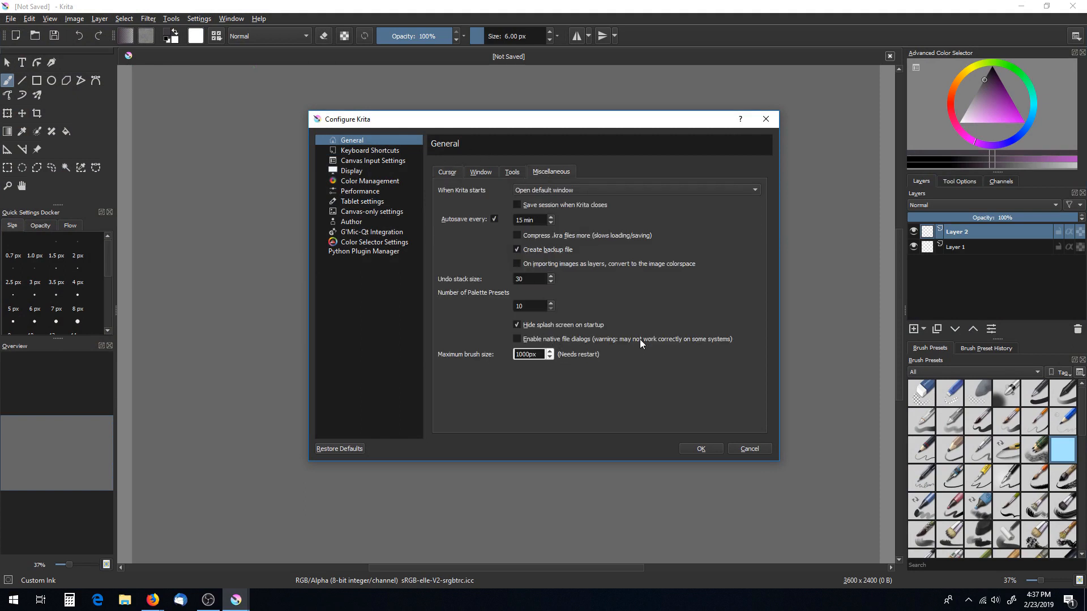
mouse_move(638, 354)
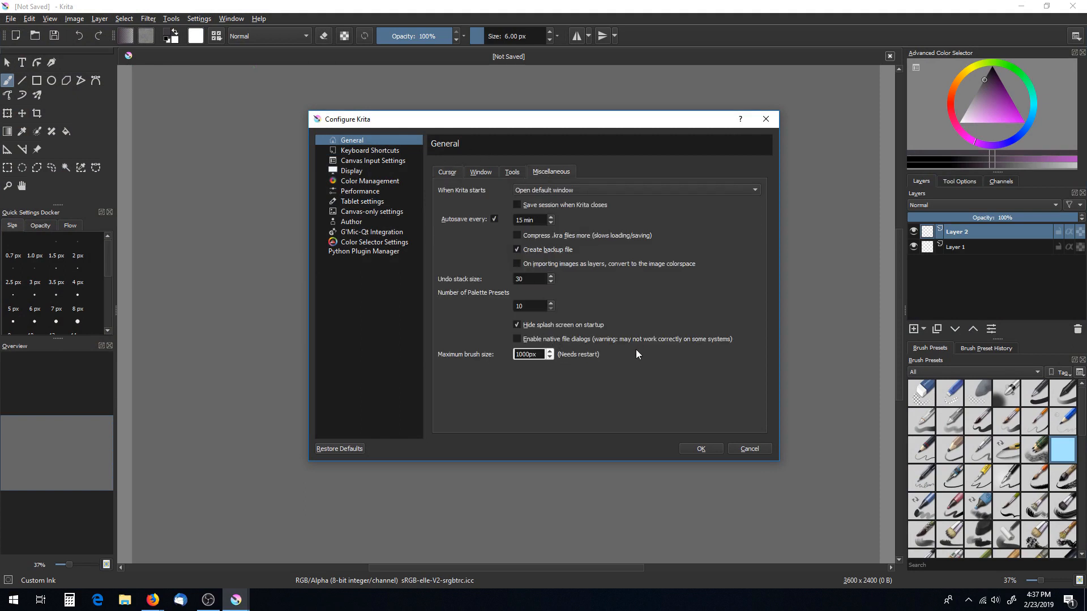
mouse_move(637, 343)
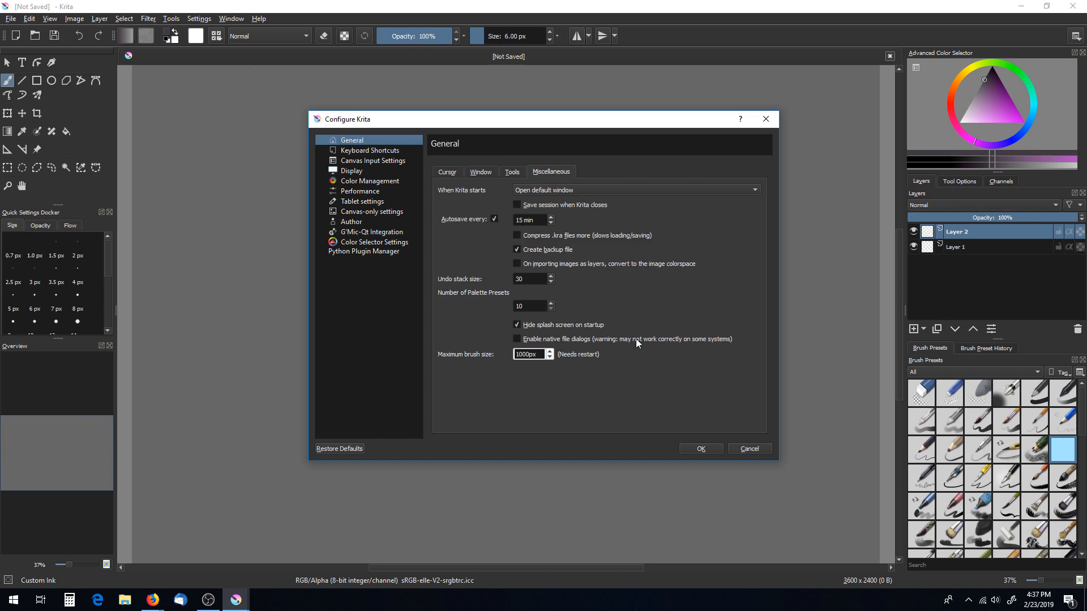
mouse_move(627, 339)
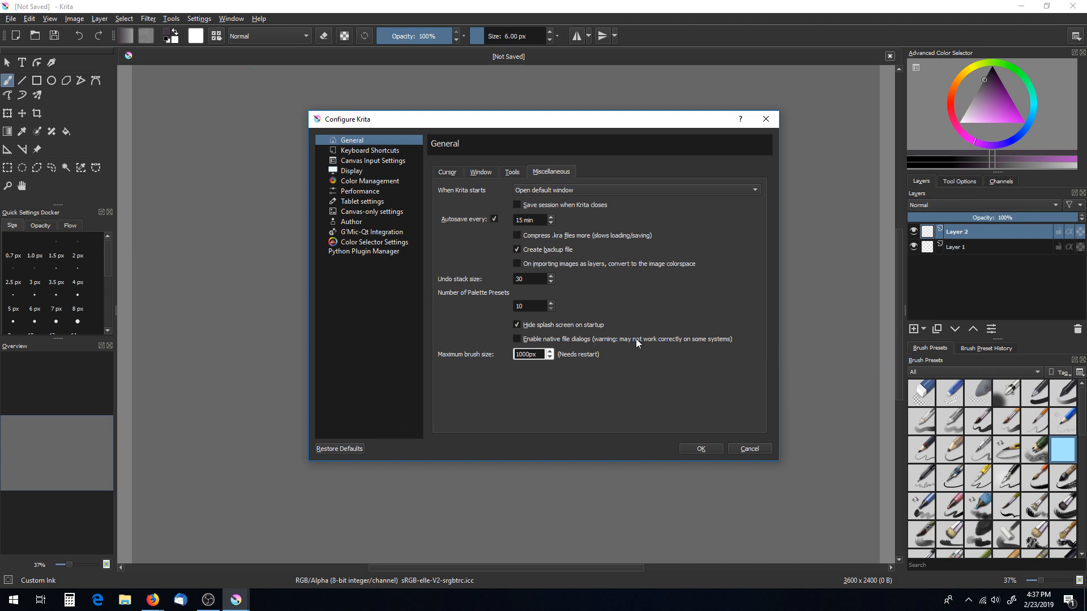
mouse_move(682, 341)
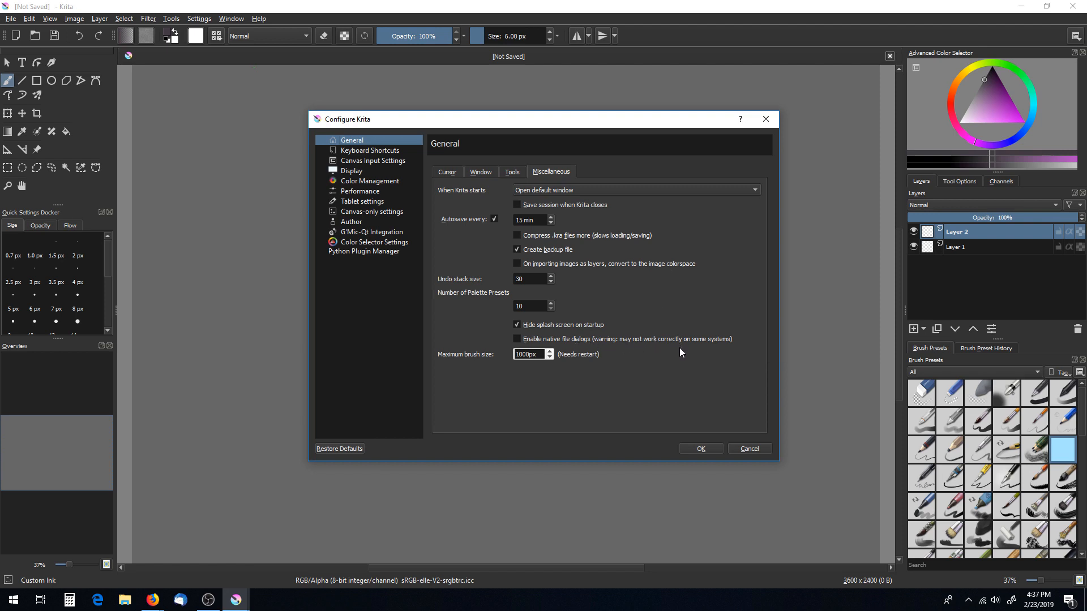
mouse_move(679, 358)
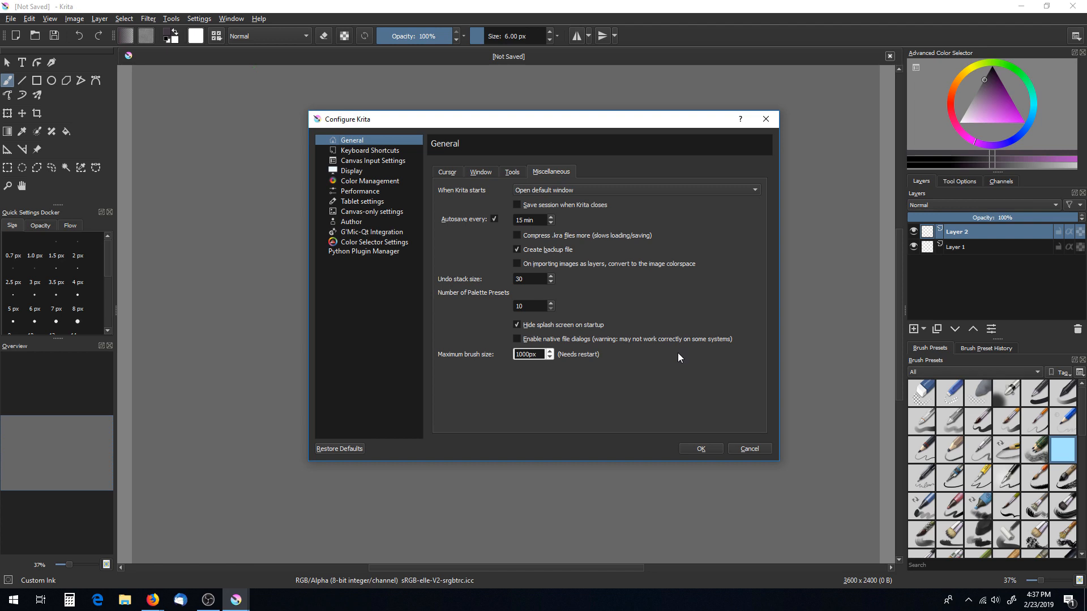
mouse_move(666, 350)
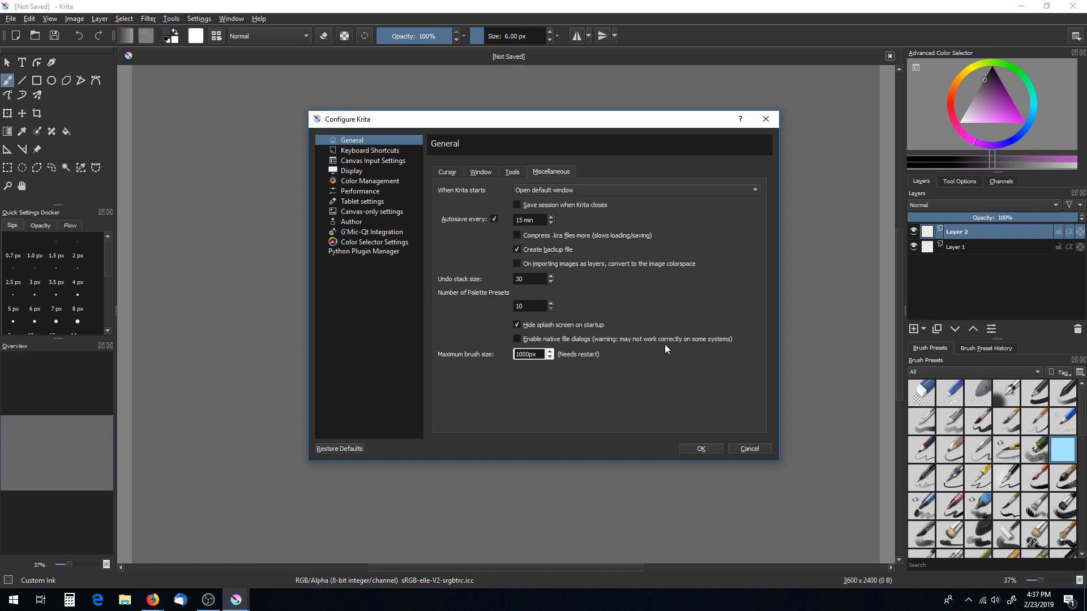
mouse_move(667, 362)
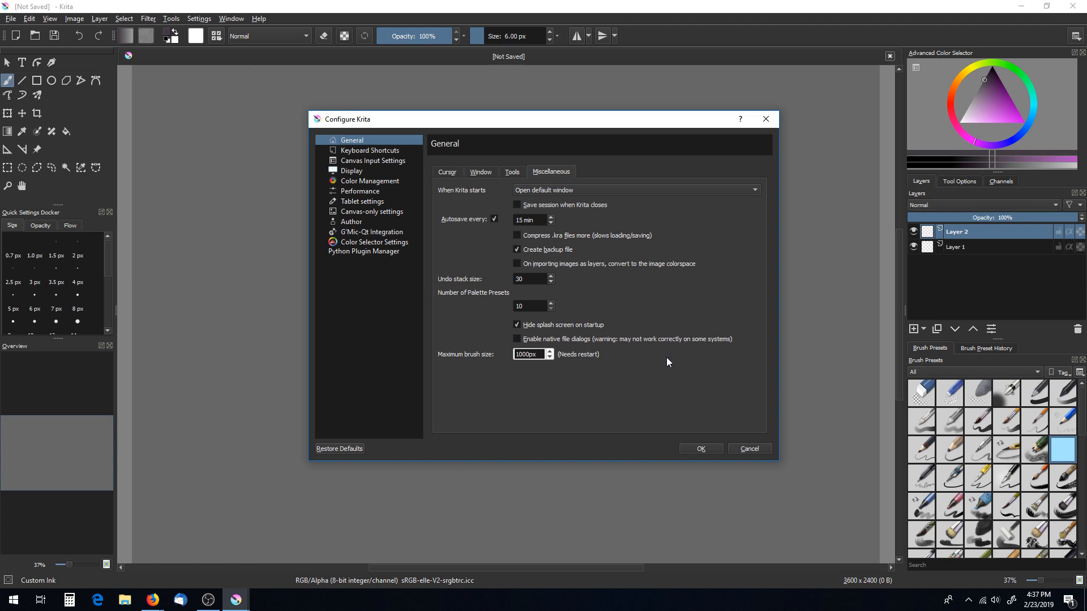
mouse_move(650, 362)
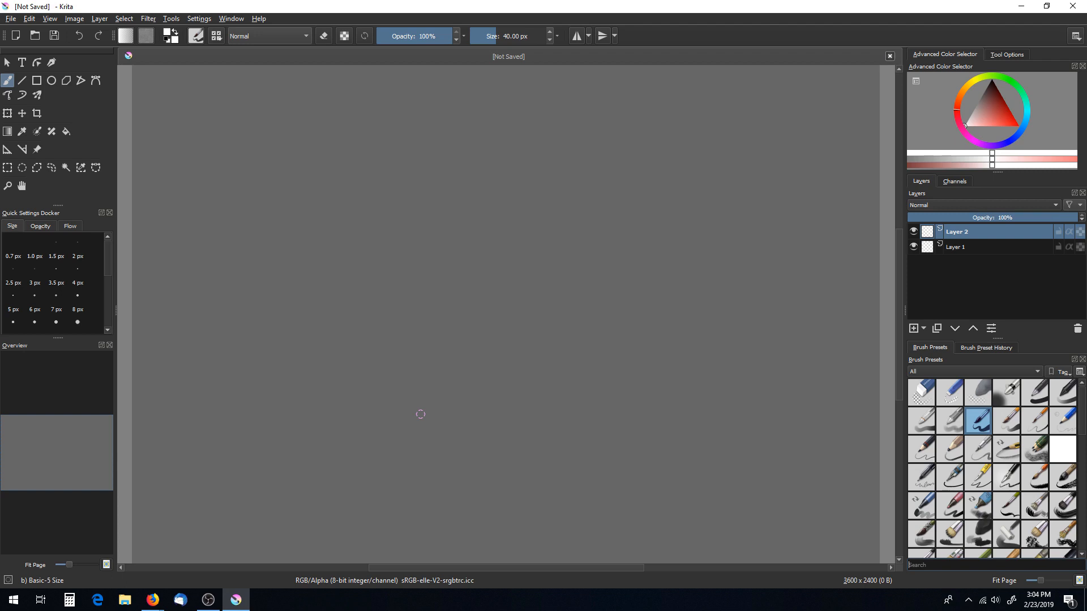
click(10, 19)
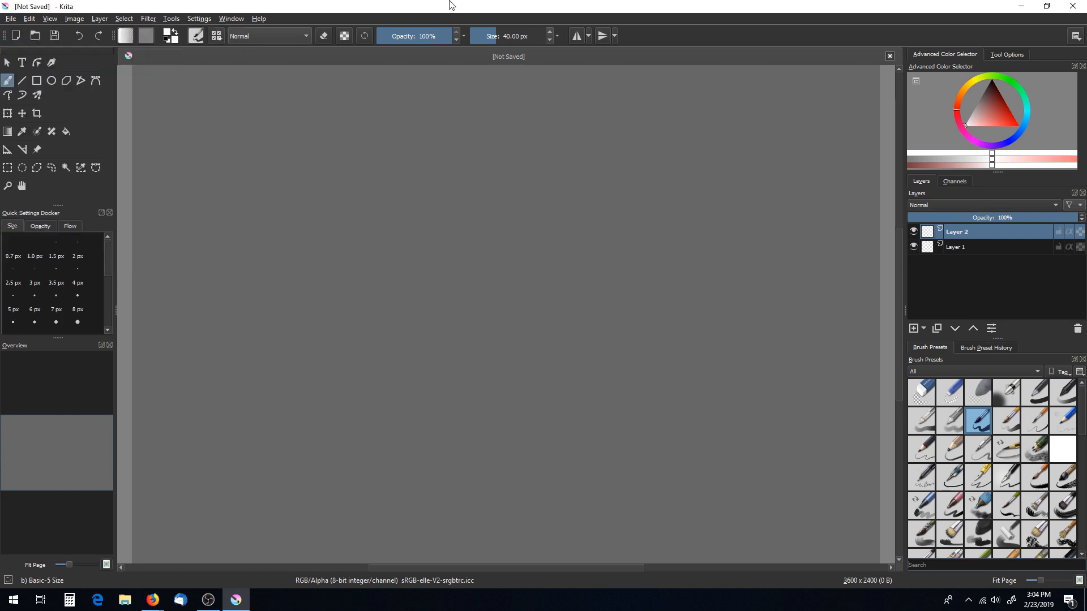
mouse_move(590, 168)
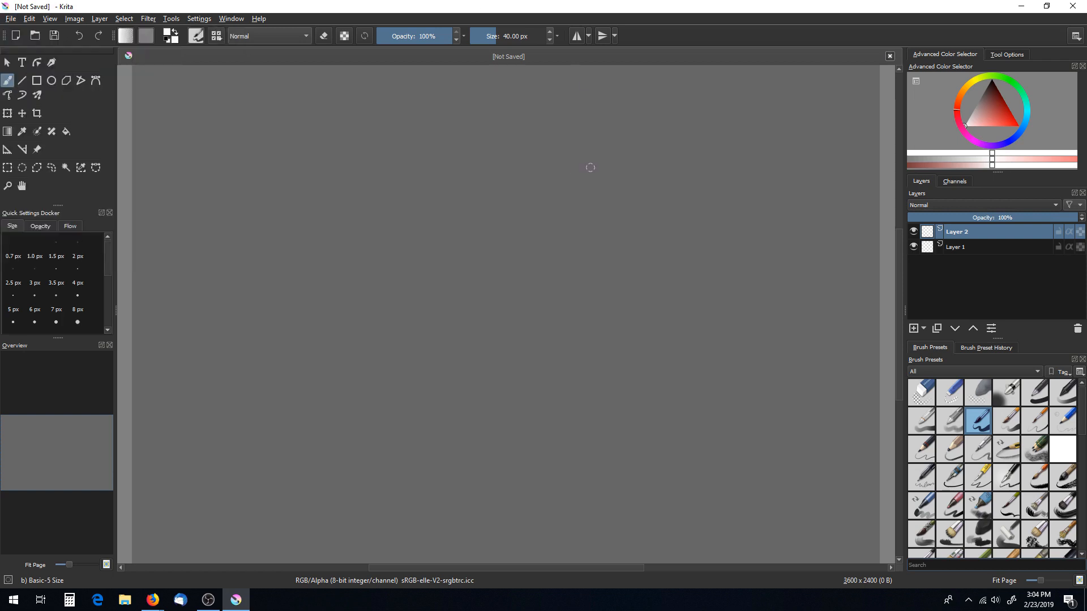
- Select the Pencil-4 Soft preset, then show the tag-assignment list for the Basic-3 Flow brush
click(978, 449)
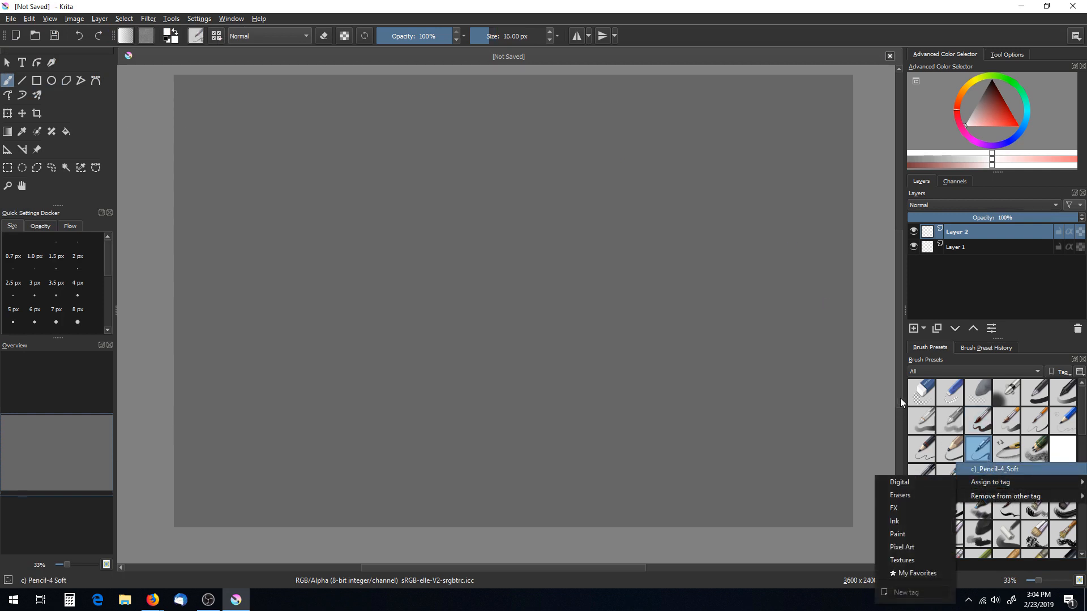
click(902, 402)
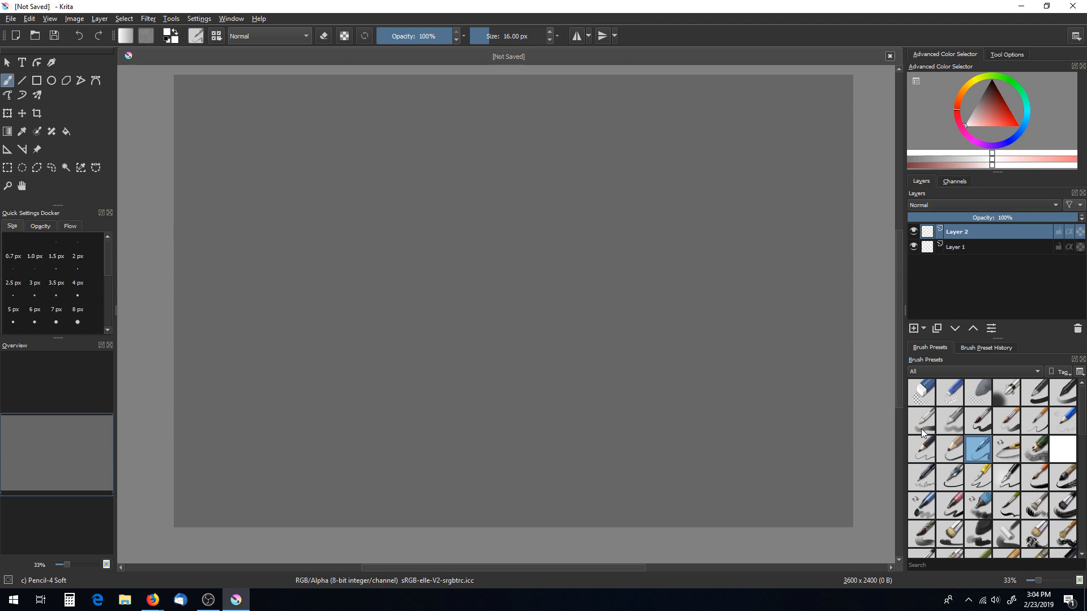
right_click(922, 420)
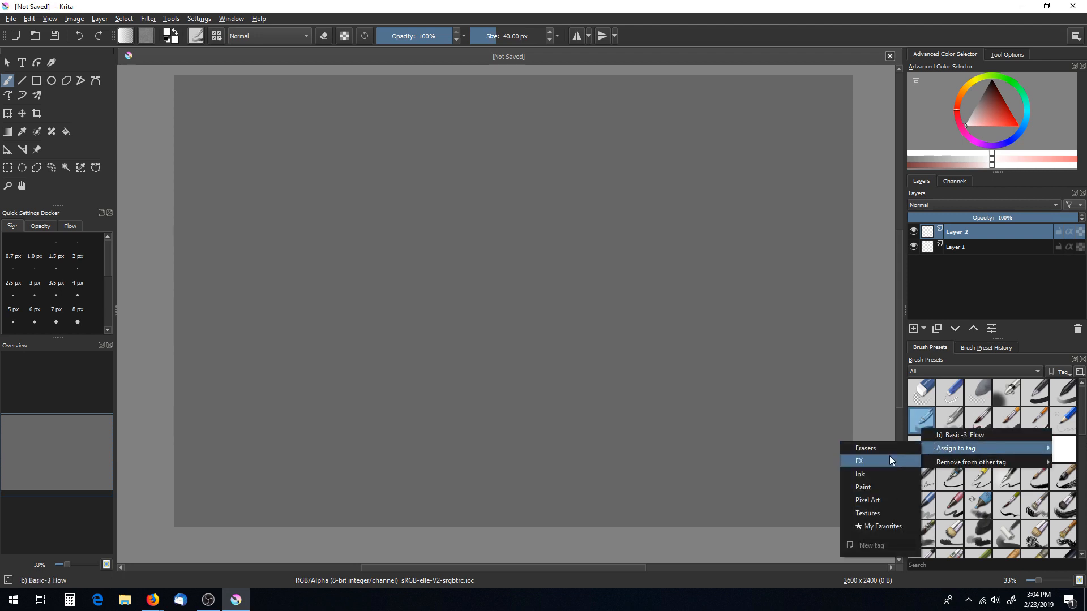
mouse_move(881, 499)
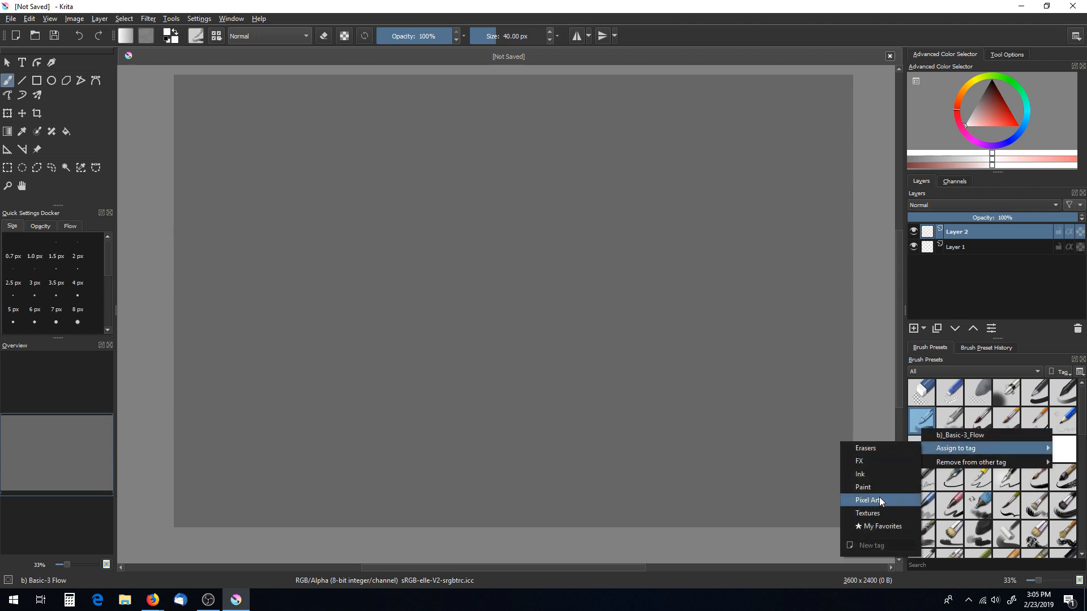